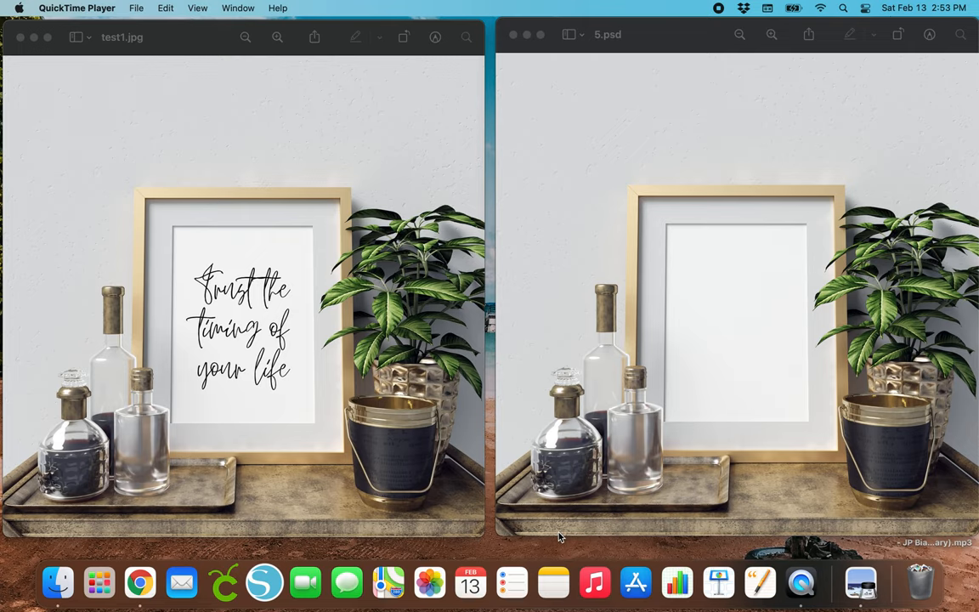
pyautogui.moveTo(332, 270)
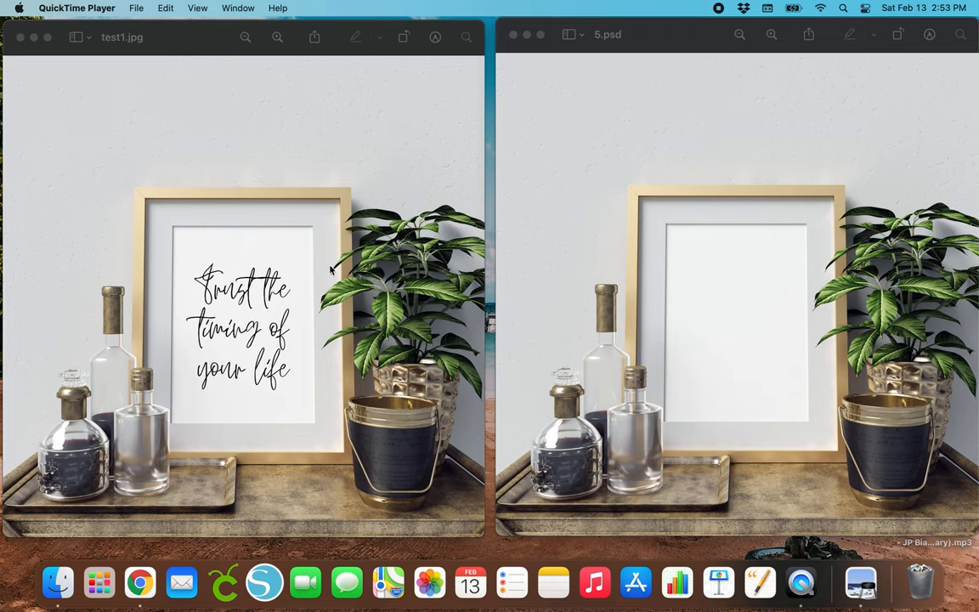
pyautogui.moveTo(315, 391)
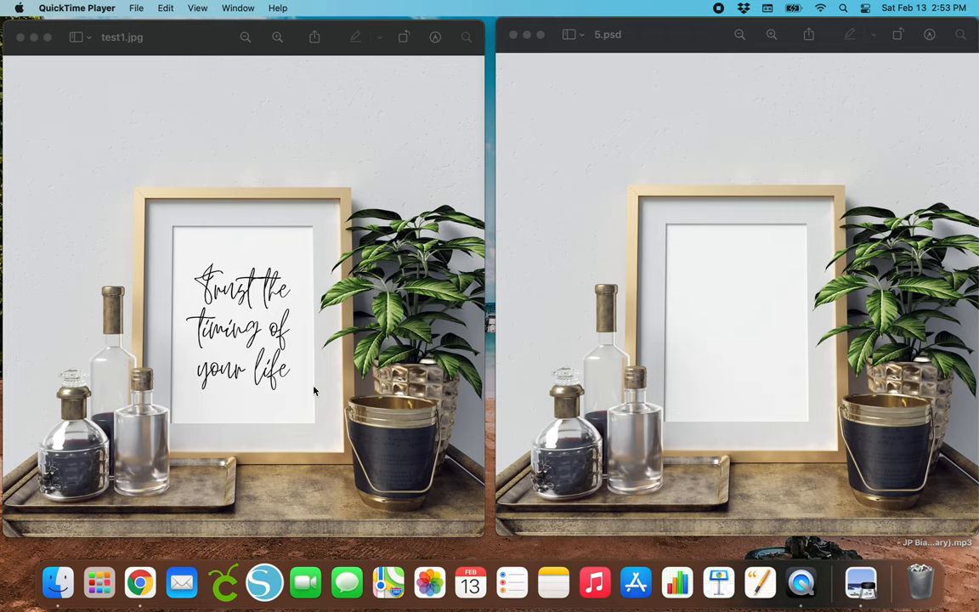
pyautogui.moveTo(296, 296)
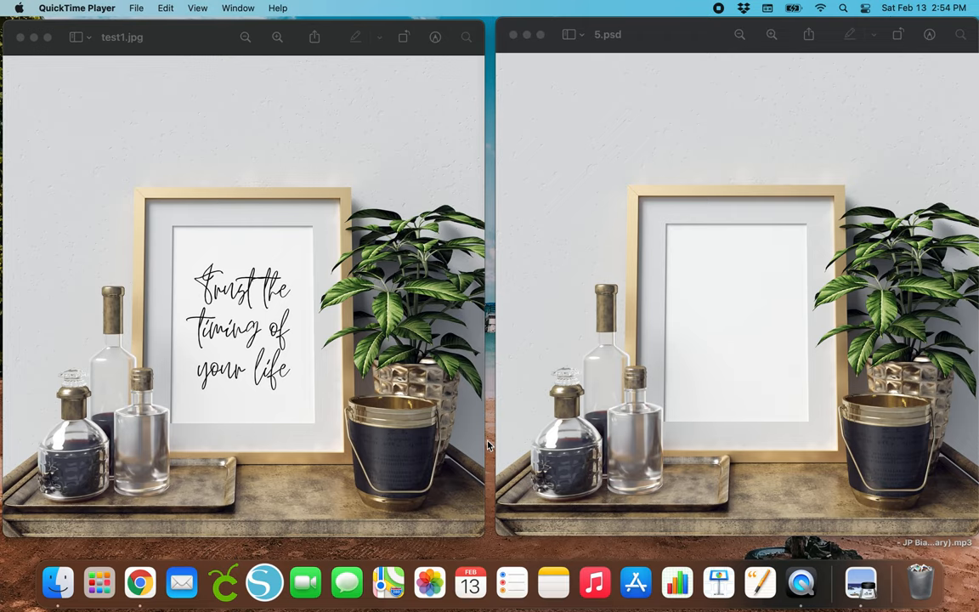
pyautogui.moveTo(523, 140)
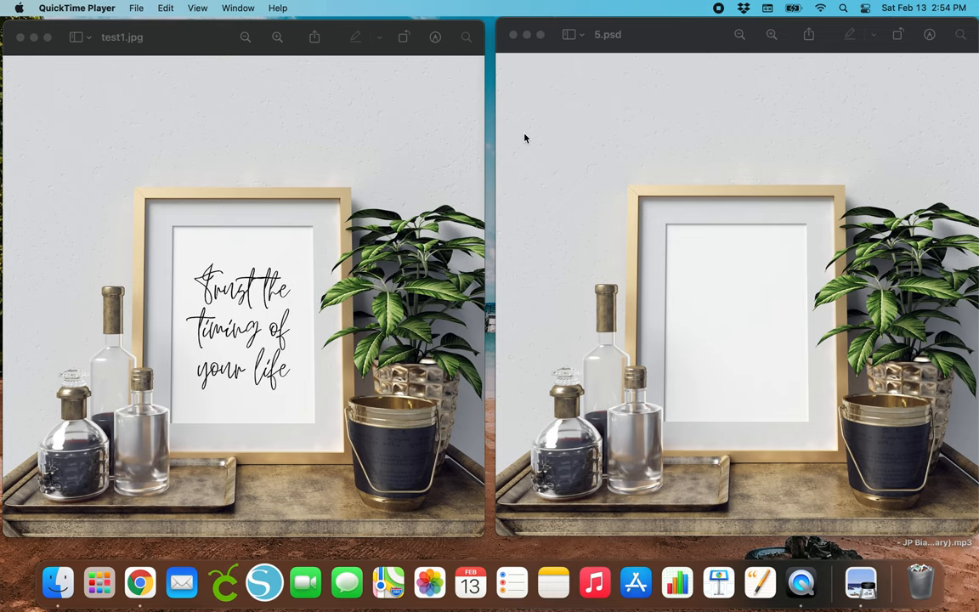
# Dismiss the mockup previews and bring Photopea up in Chrome at its start screen.
pyautogui.click(518, 34)
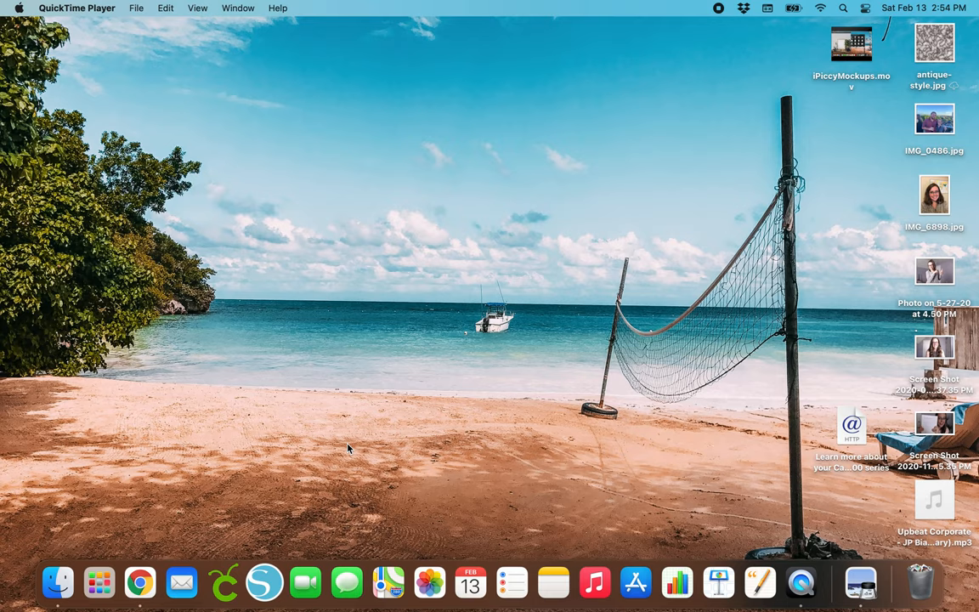
pyautogui.click(139, 582)
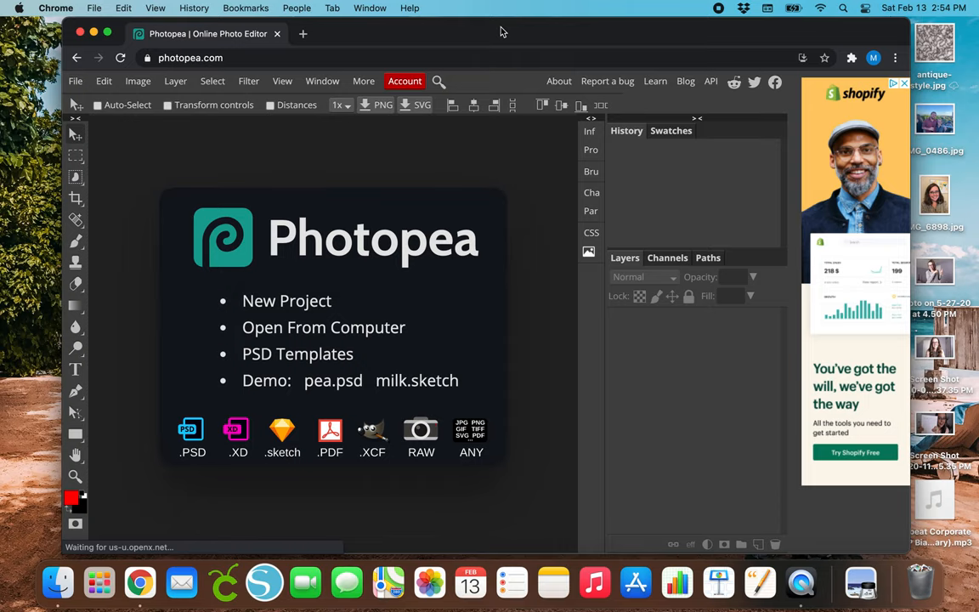
pyautogui.moveTo(122, 259)
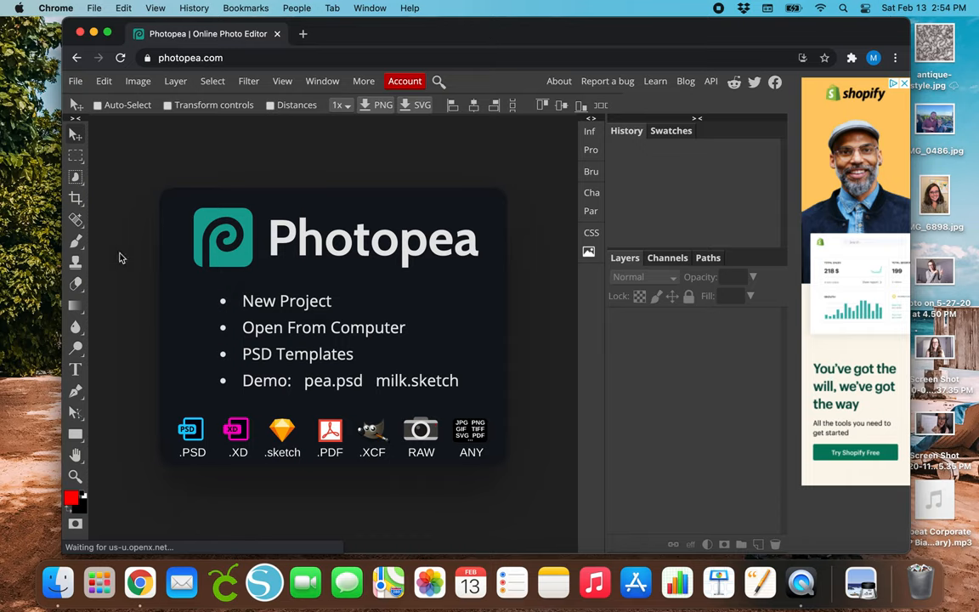
pyautogui.moveTo(112, 184)
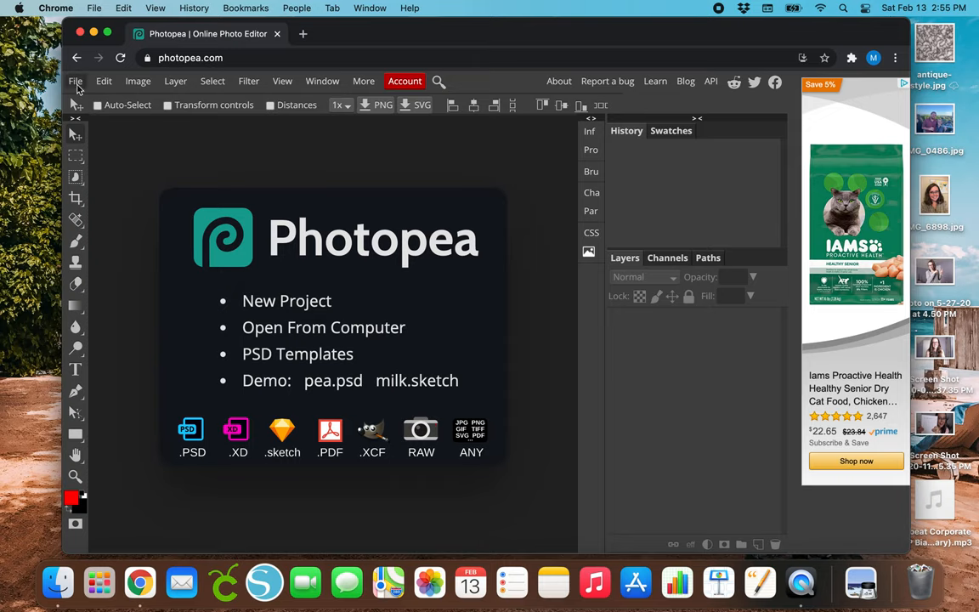
pyautogui.click(74, 81)
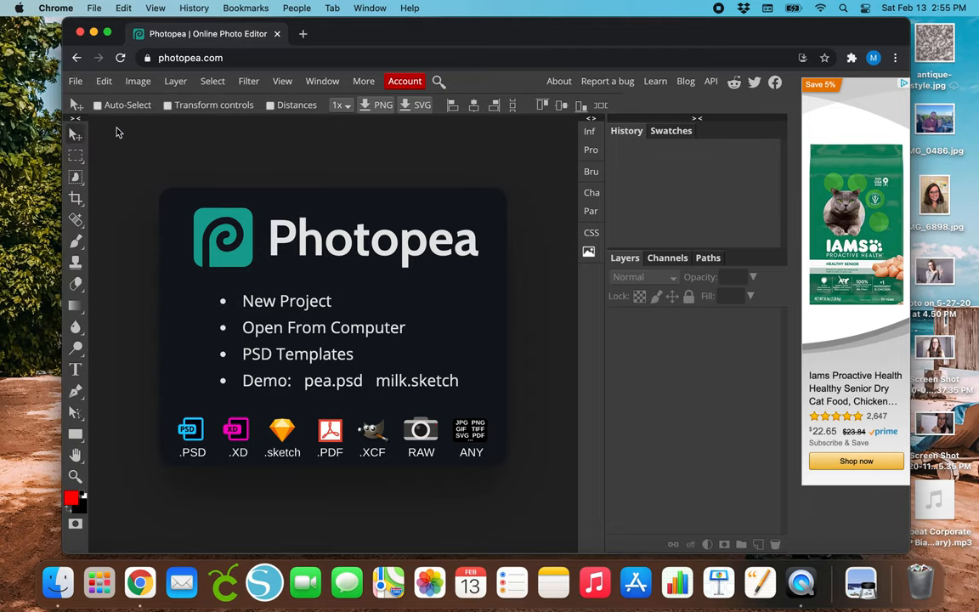
# Open the 5.psd frame mockup from Dropbox's Frame Mockup Bundle folder.
pyautogui.click(323, 326)
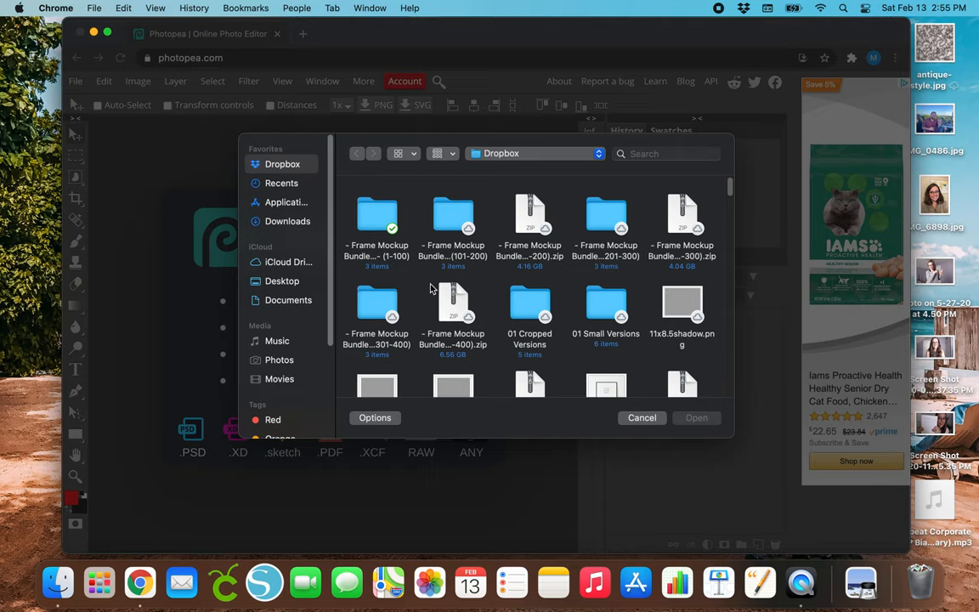
pyautogui.moveTo(347, 337)
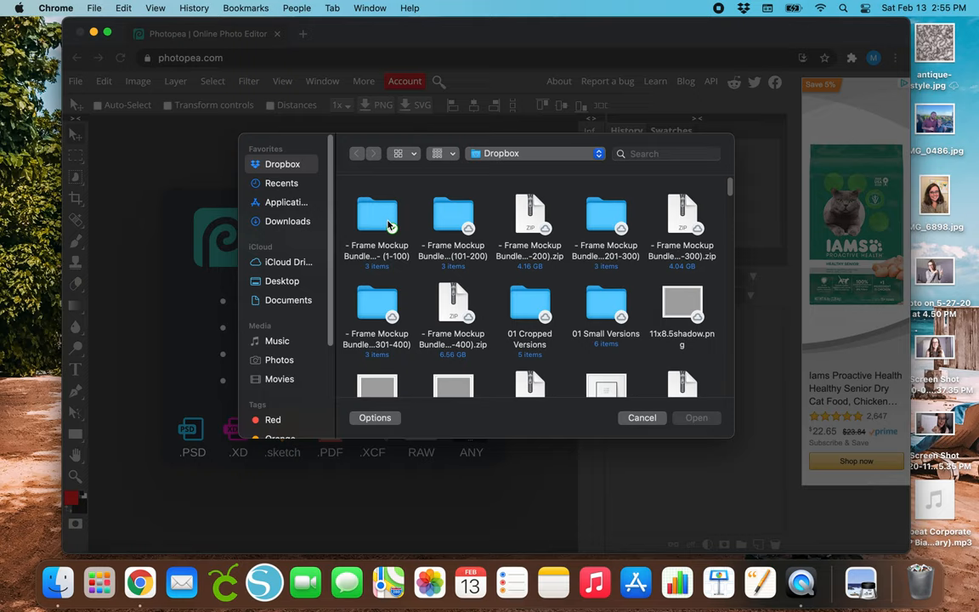
pyautogui.click(378, 218)
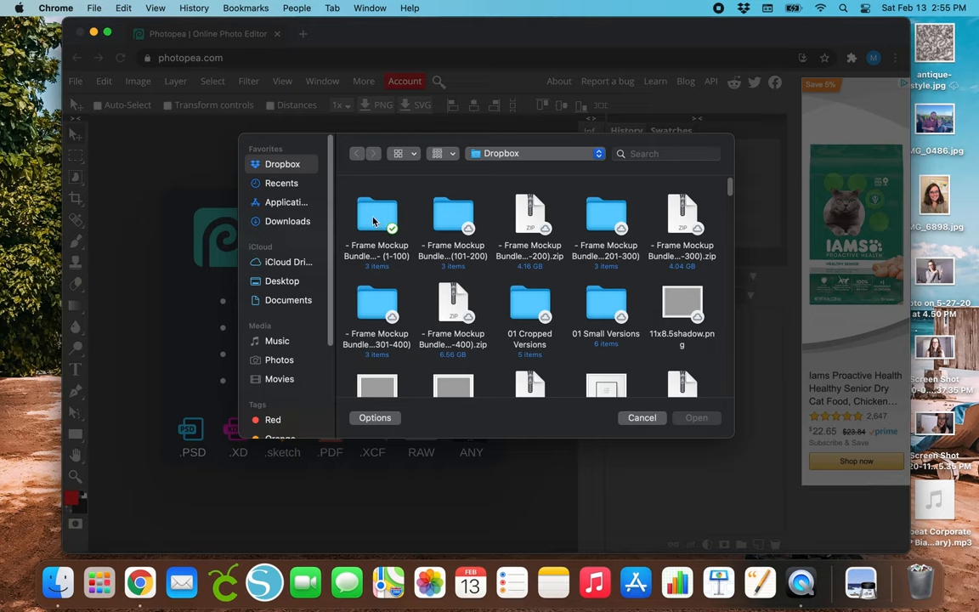
pyautogui.doubleClick(378, 217)
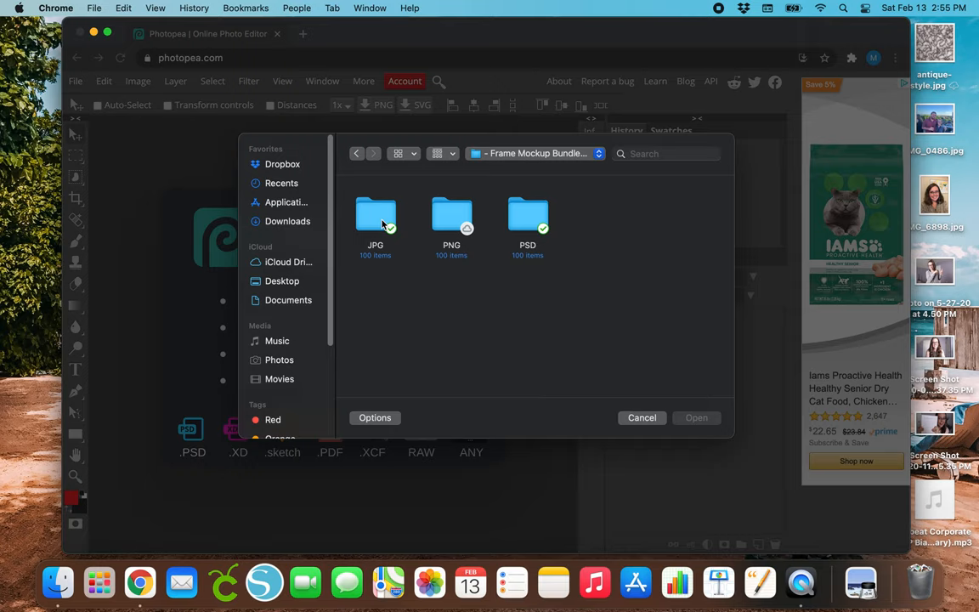
pyautogui.click(374, 217)
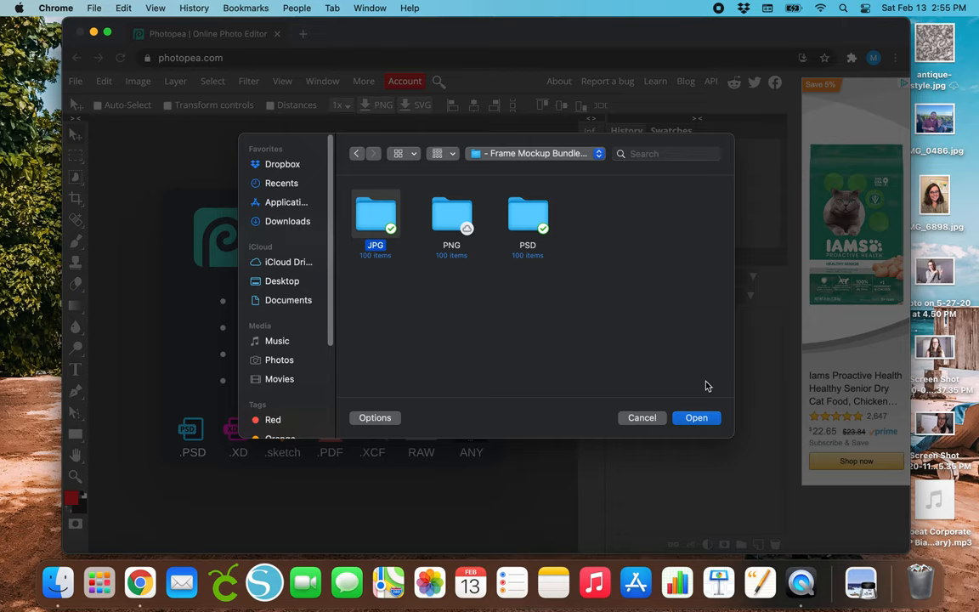
pyautogui.click(697, 419)
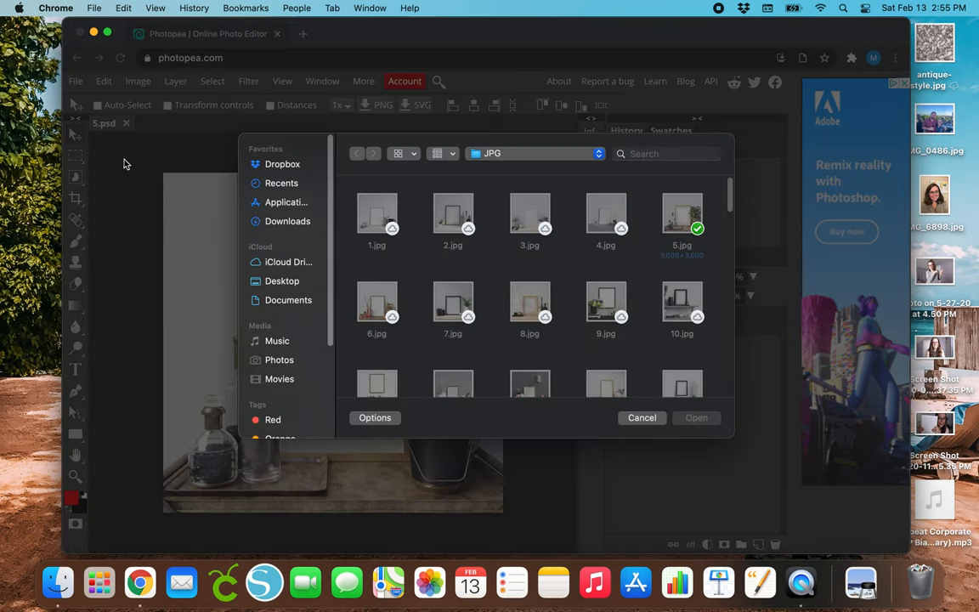
# Bring up the file picker again and browse the Recents list.
pyautogui.click(281, 184)
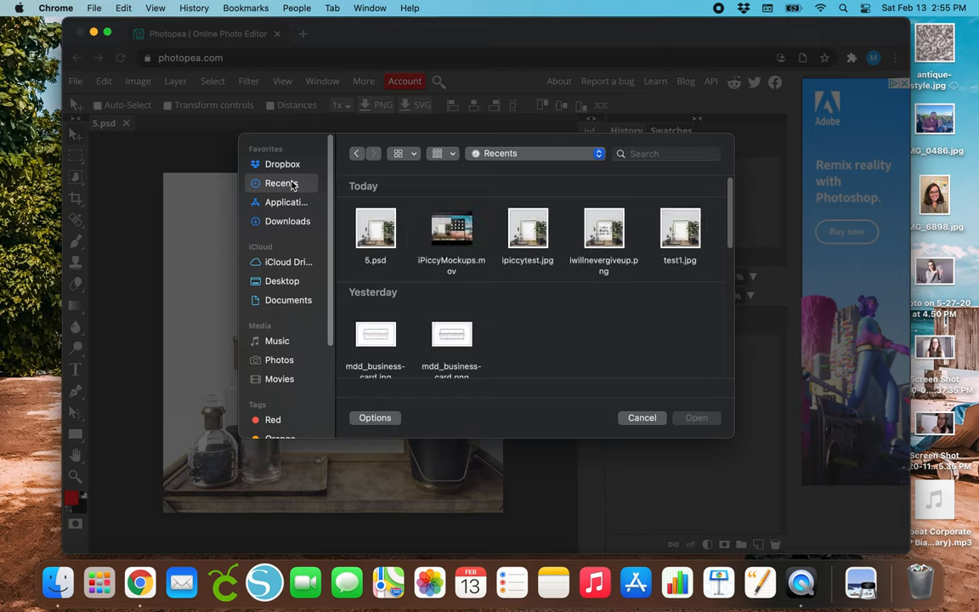
pyautogui.scroll(-3)
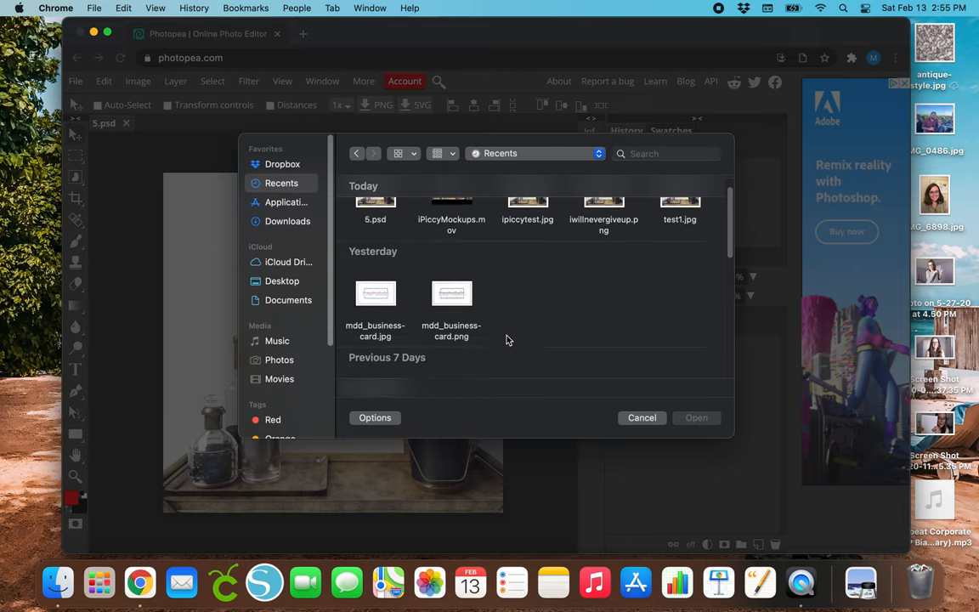
pyautogui.scroll(-3)
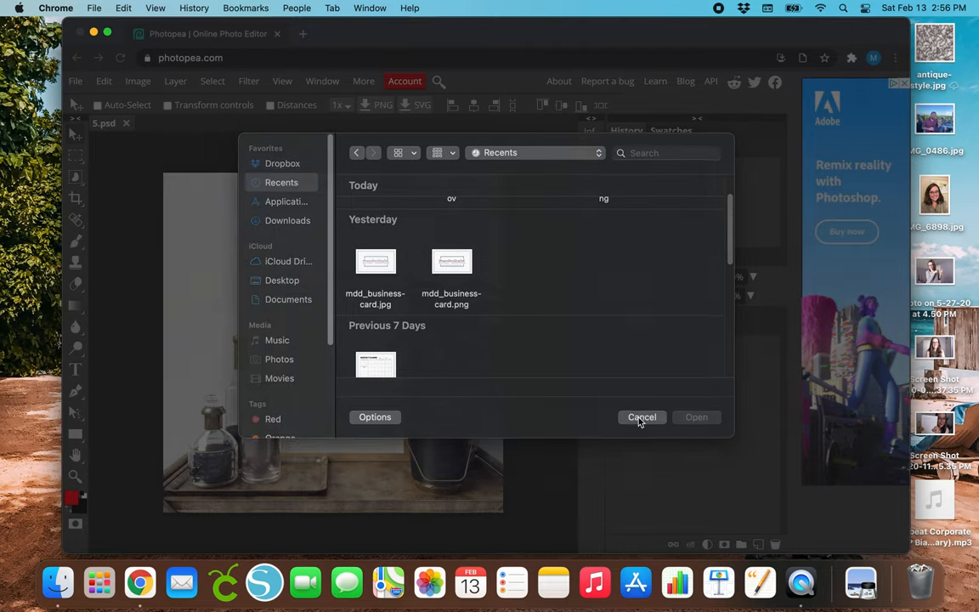
# Cancel the file picker, leaving 5.psd as the only open document.
pyautogui.click(640, 418)
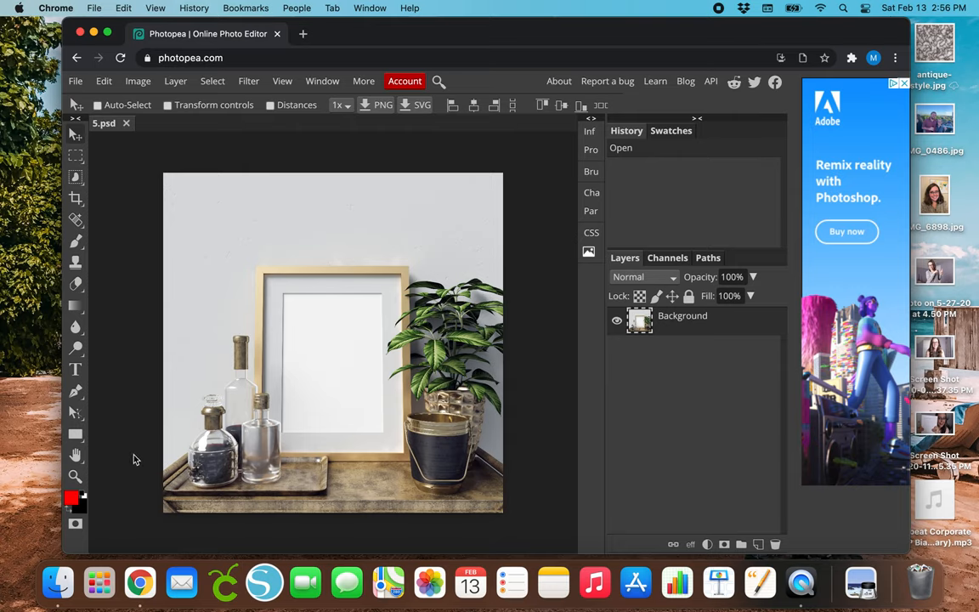
pyautogui.moveTo(551, 287)
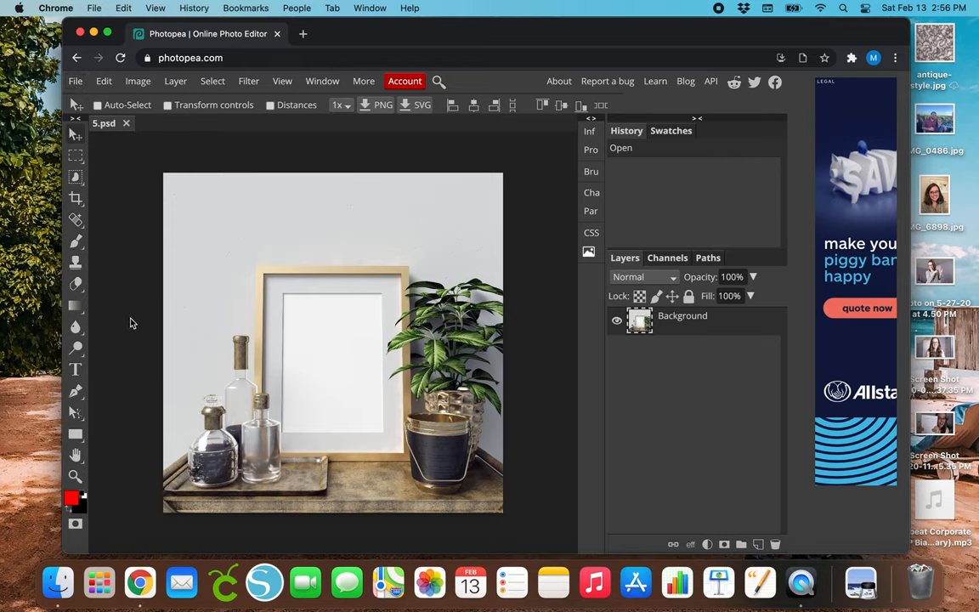
pyautogui.moveTo(377, 355)
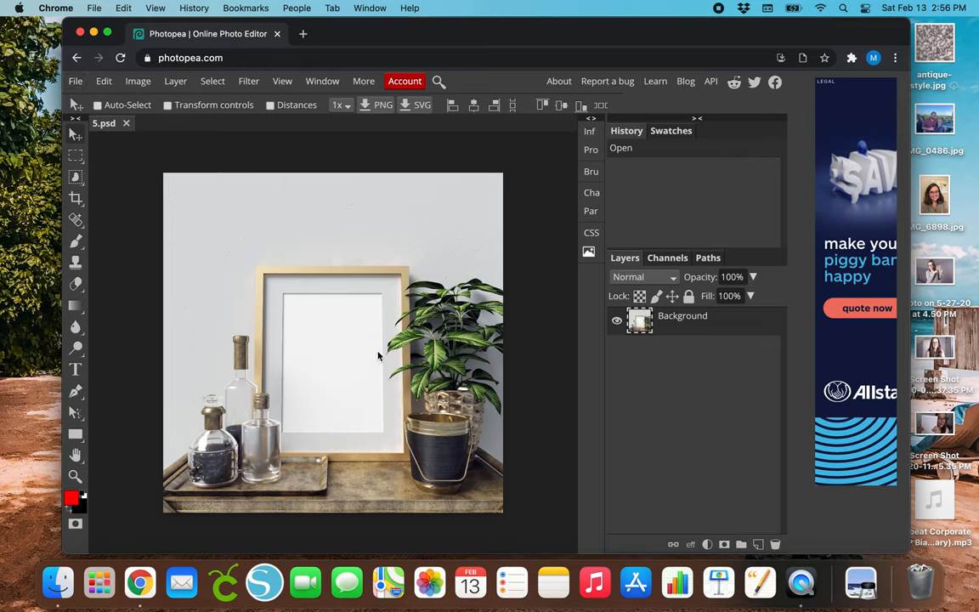
pyautogui.moveTo(344, 344)
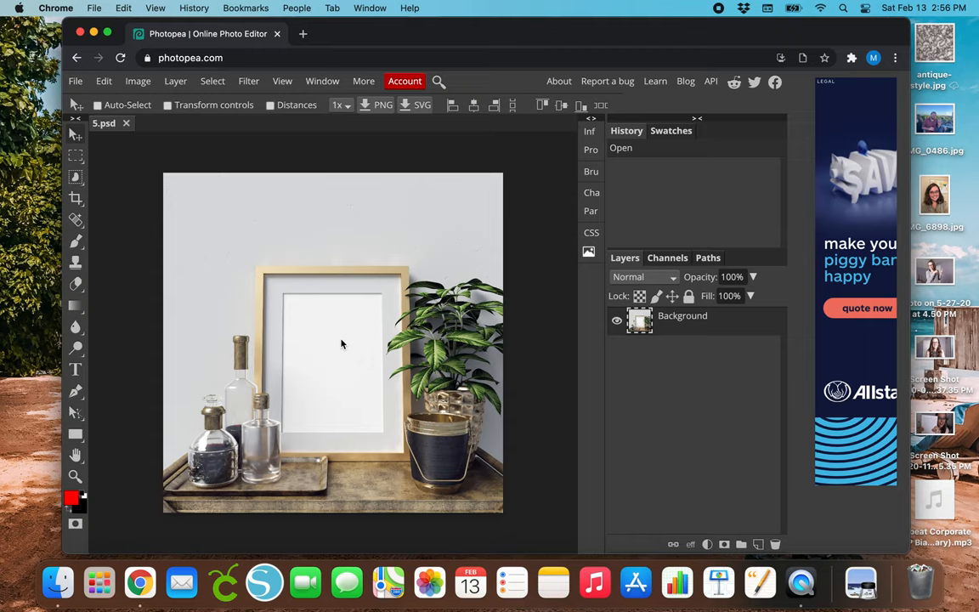
pyautogui.click(75, 82)
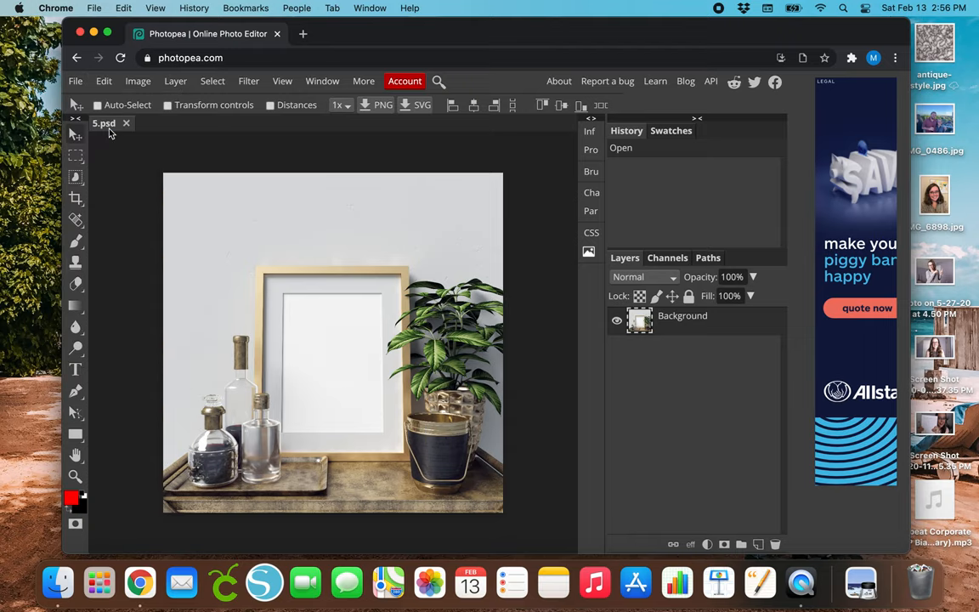
# Open mdd_business-card.png from Recents and switch to the logo document.
pyautogui.click(75, 81)
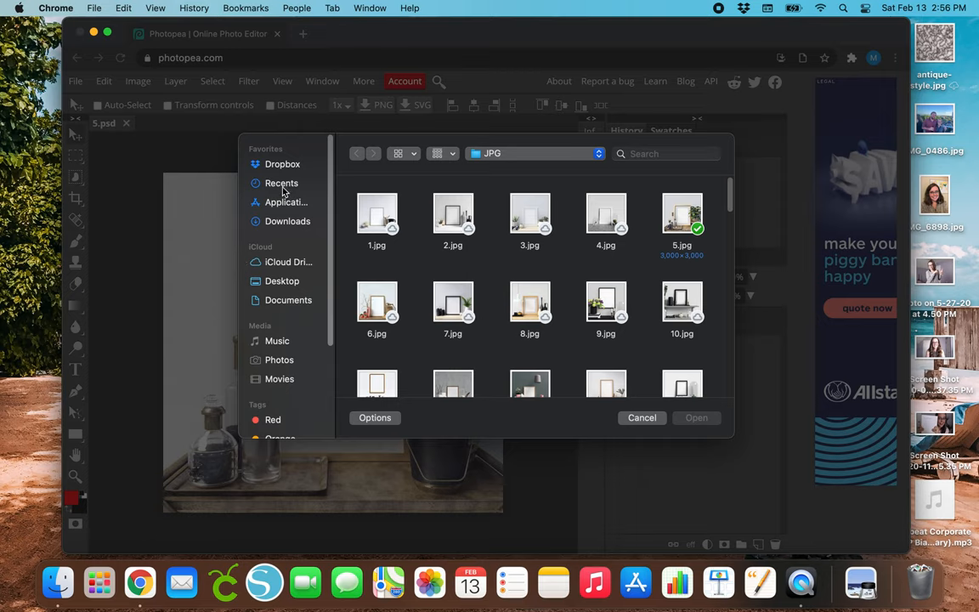
pyautogui.click(282, 183)
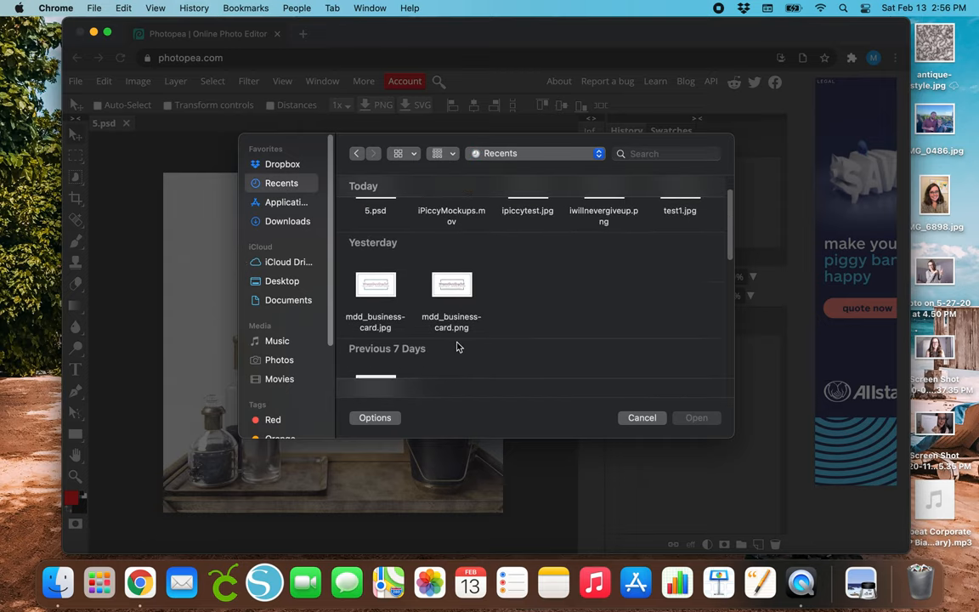
pyautogui.click(453, 286)
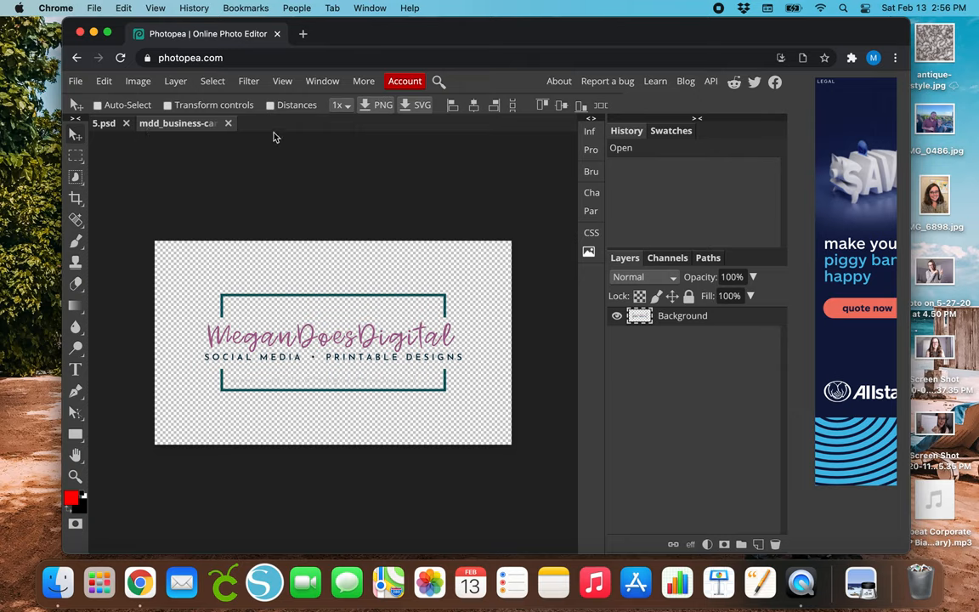
pyautogui.moveTo(204, 140)
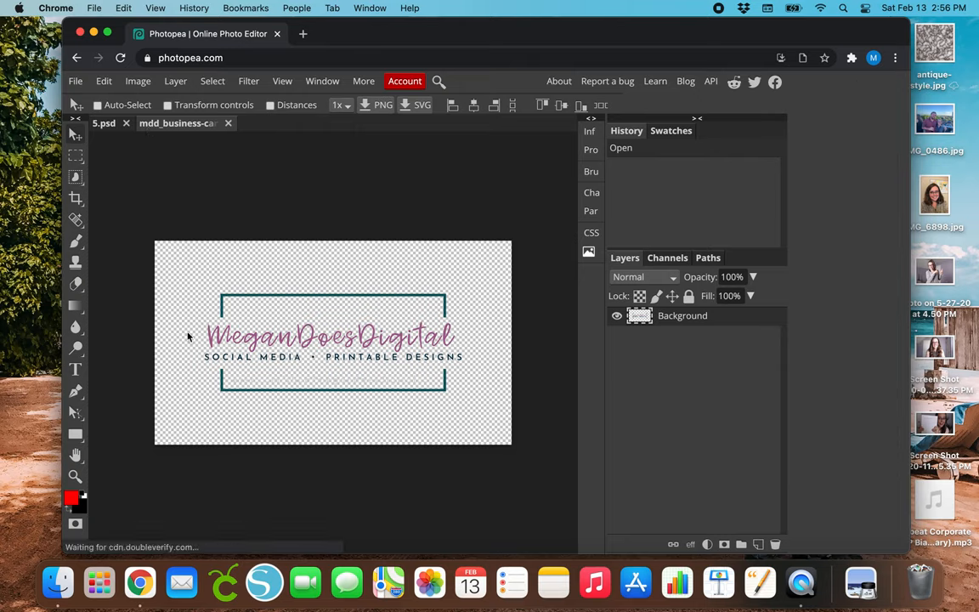
pyautogui.moveTo(153, 370)
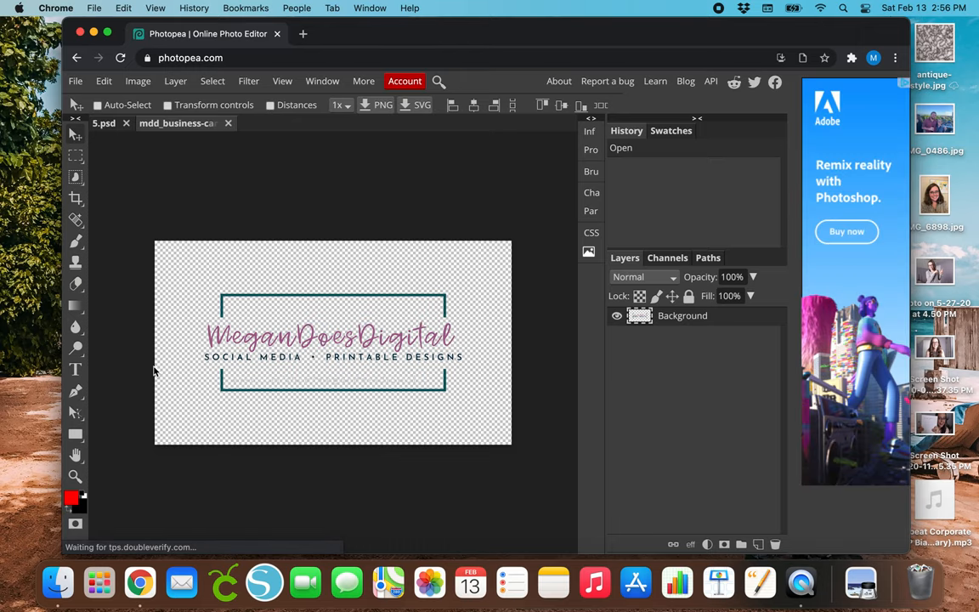
pyautogui.moveTo(123, 139)
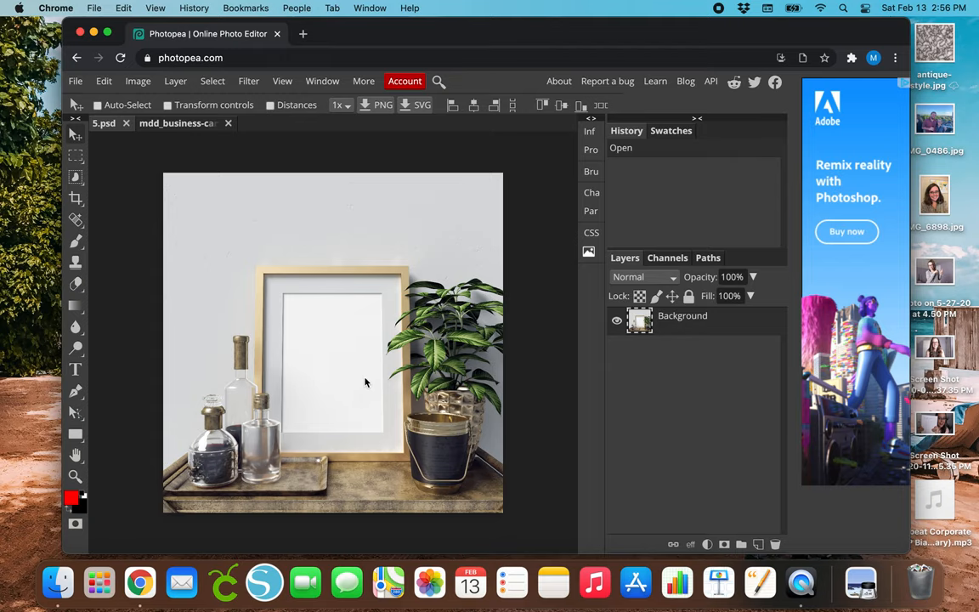
pyautogui.moveTo(162, 133)
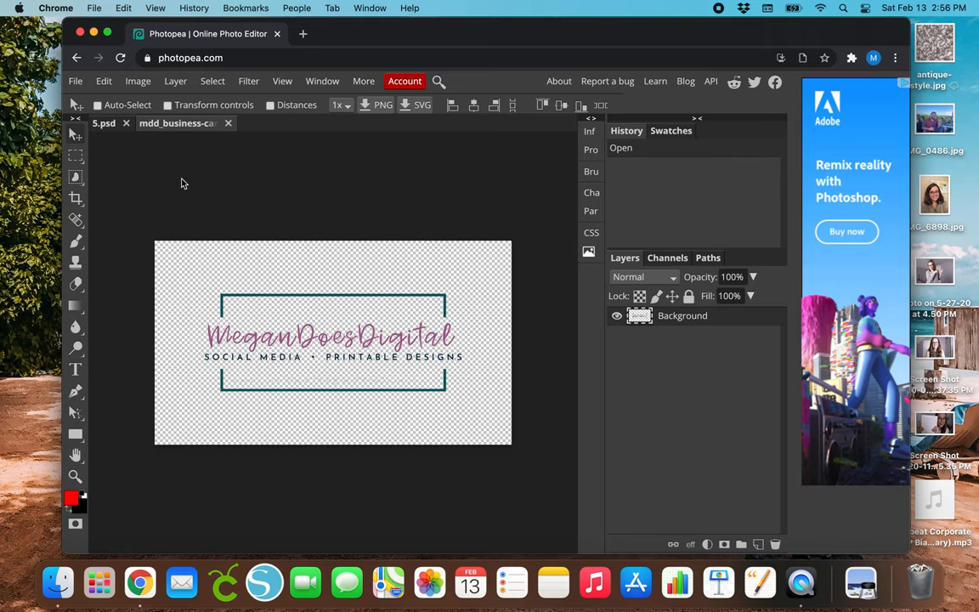
pyautogui.click(177, 122)
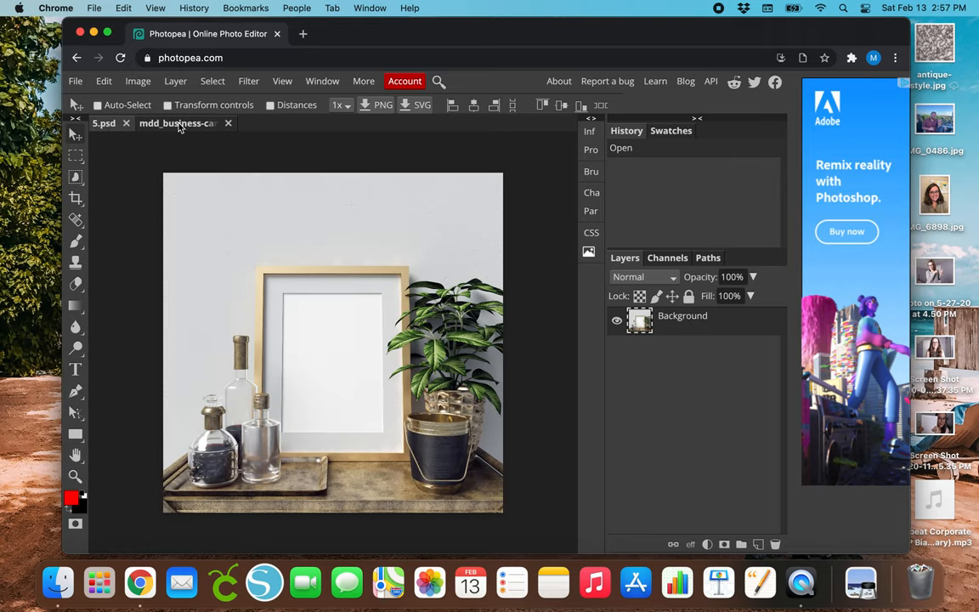
pyautogui.click(177, 123)
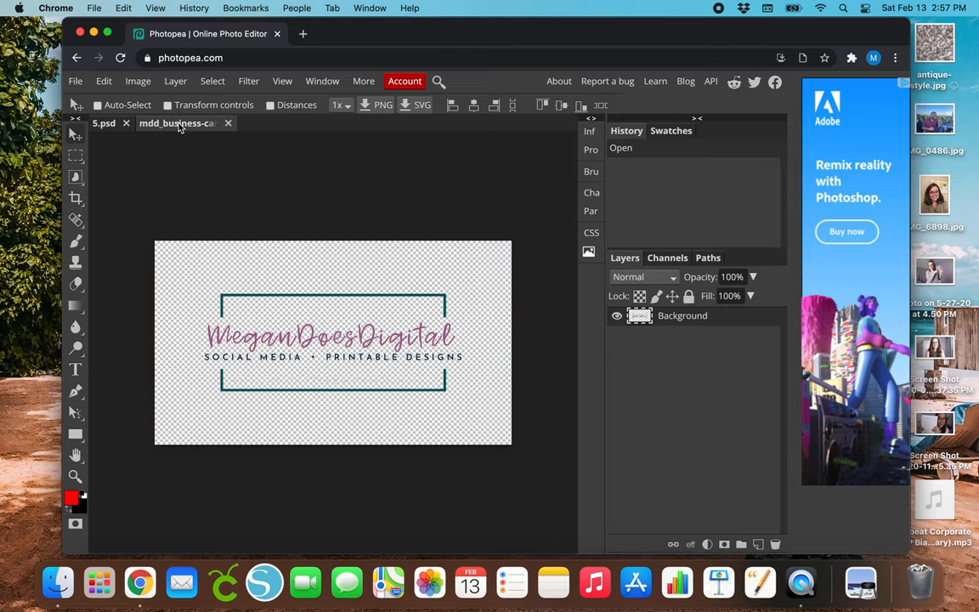
pyautogui.moveTo(334, 337)
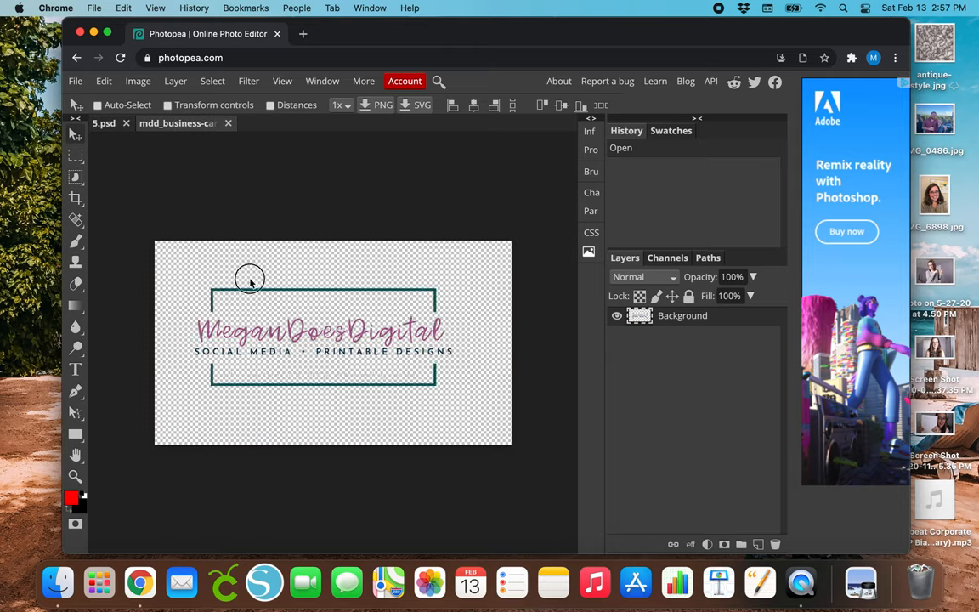
# Bring the MeganDoesDigital logo into 5.psd and centre it inside the white frame.
pyautogui.click(104, 123)
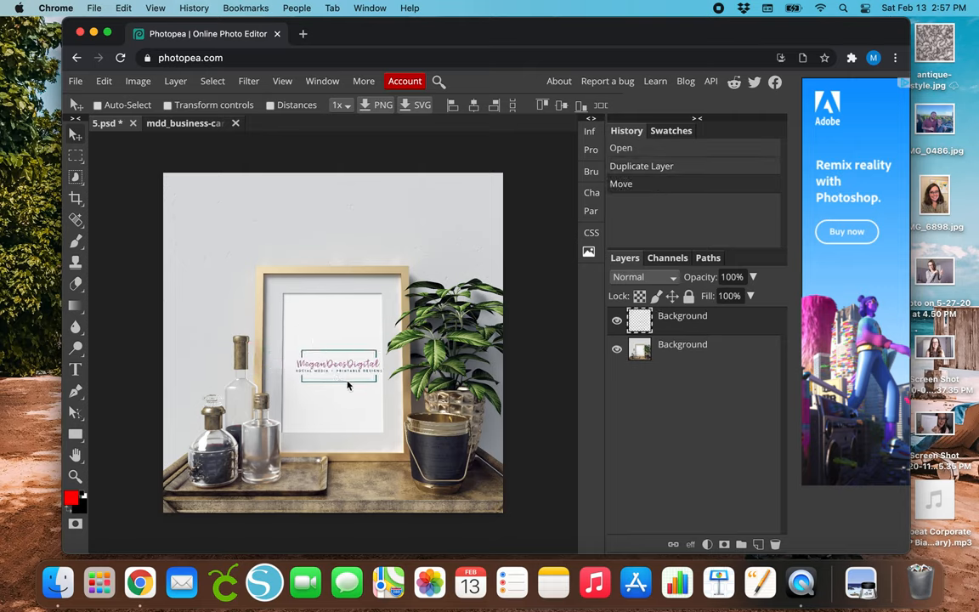
pyautogui.moveTo(347, 364); pyautogui.dragTo(232, 250)
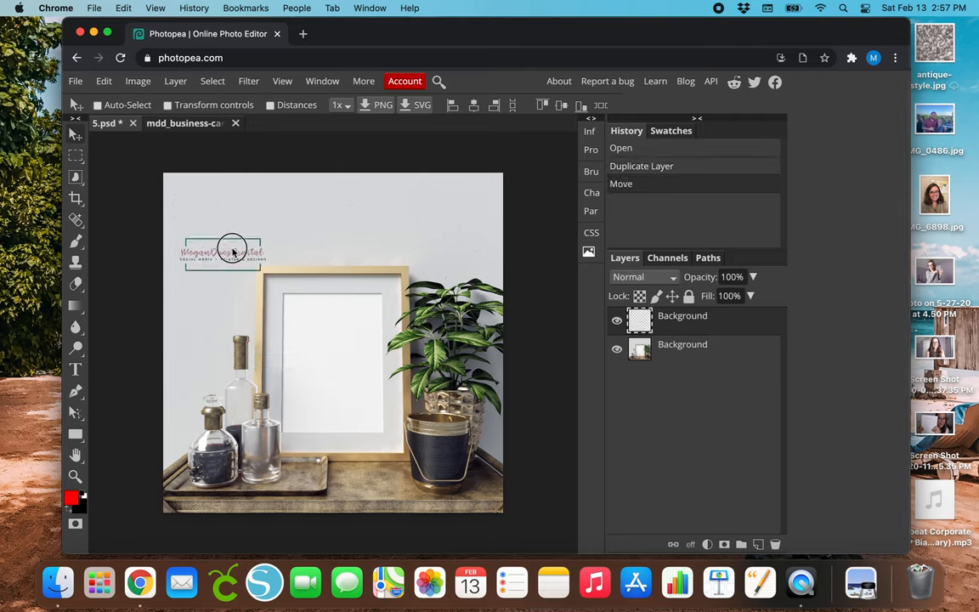
pyautogui.moveTo(231, 251); pyautogui.dragTo(374, 357)
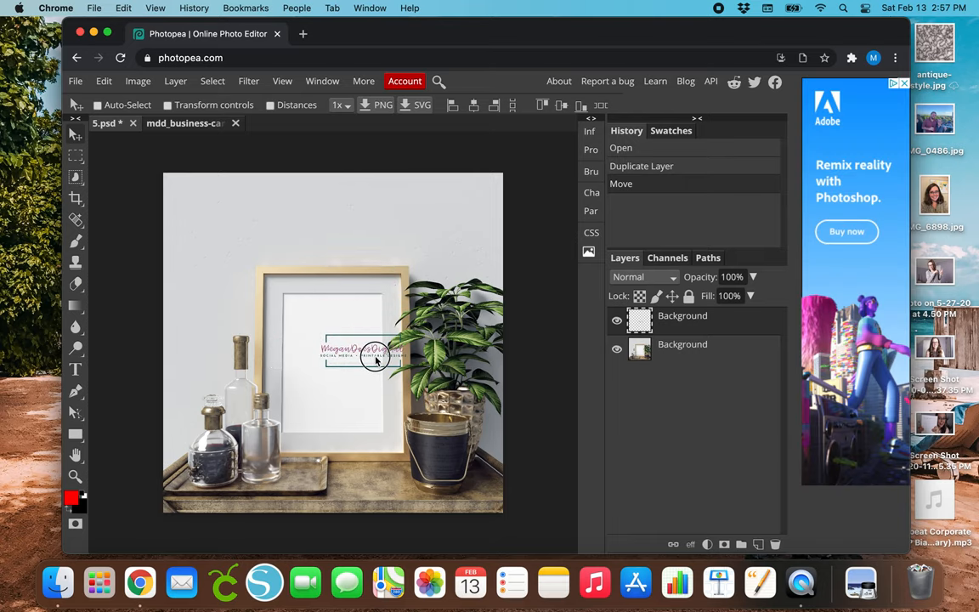
pyautogui.moveTo(374, 352); pyautogui.dragTo(343, 378)
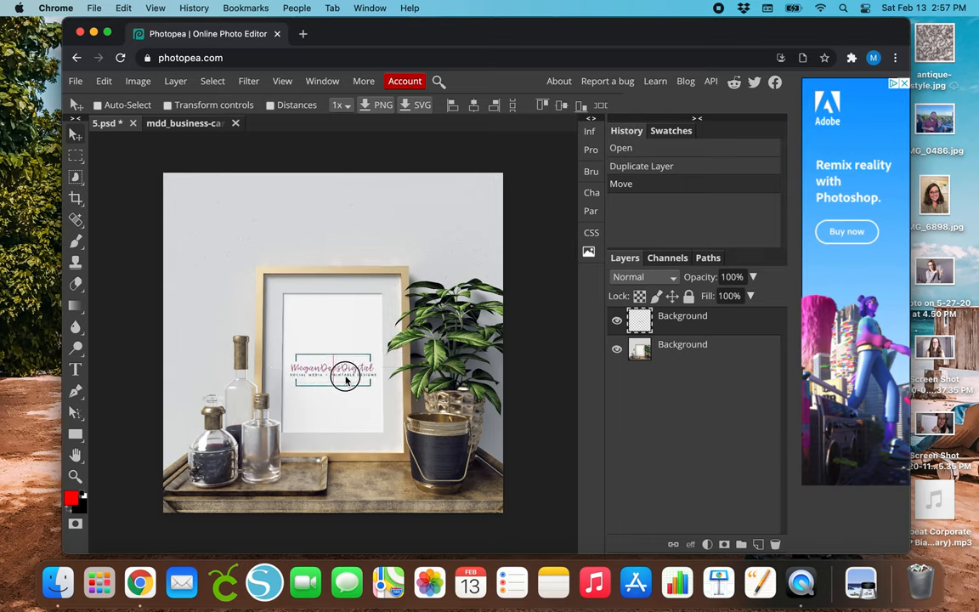
pyautogui.moveTo(343, 381); pyautogui.dragTo(343, 361)
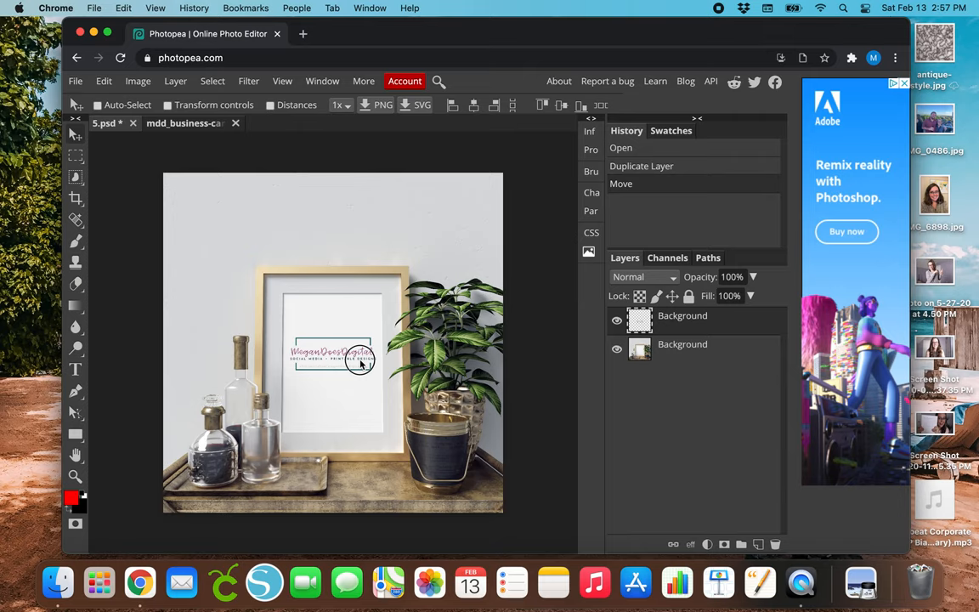
pyautogui.moveTo(349, 352); pyautogui.dragTo(355, 401)
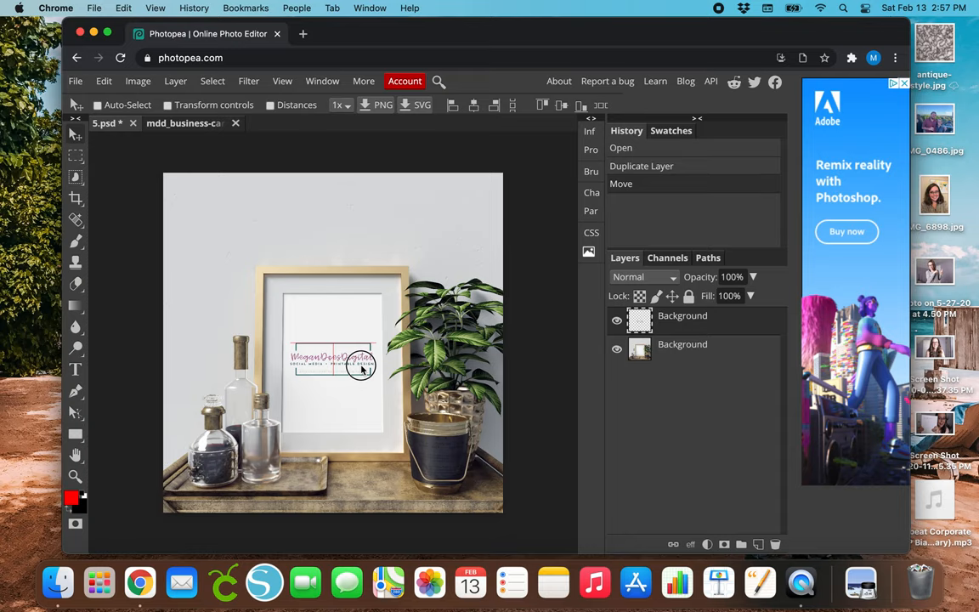
pyautogui.moveTo(357, 365); pyautogui.dragTo(357, 387)
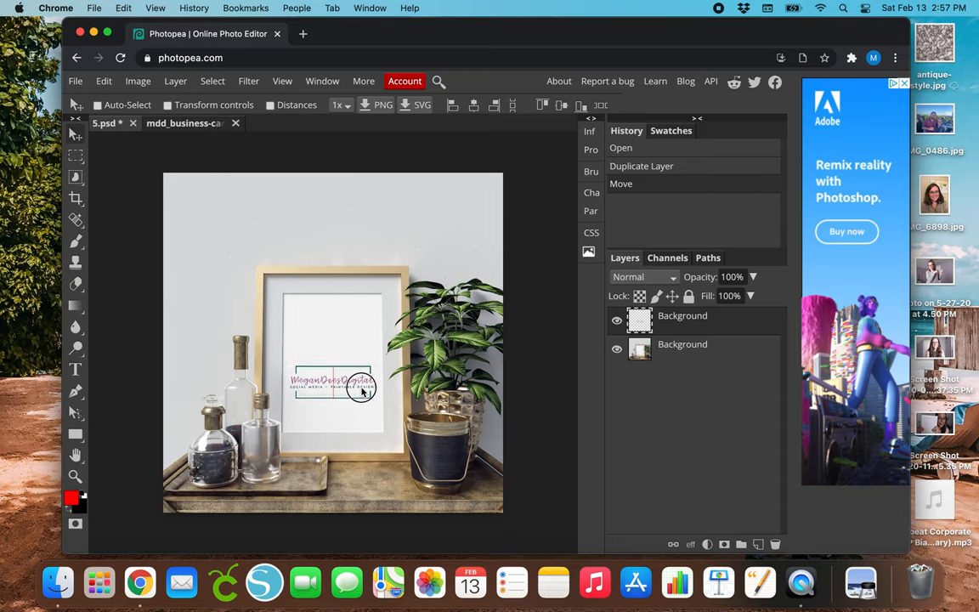
pyautogui.moveTo(353, 382); pyautogui.dragTo(359, 366)
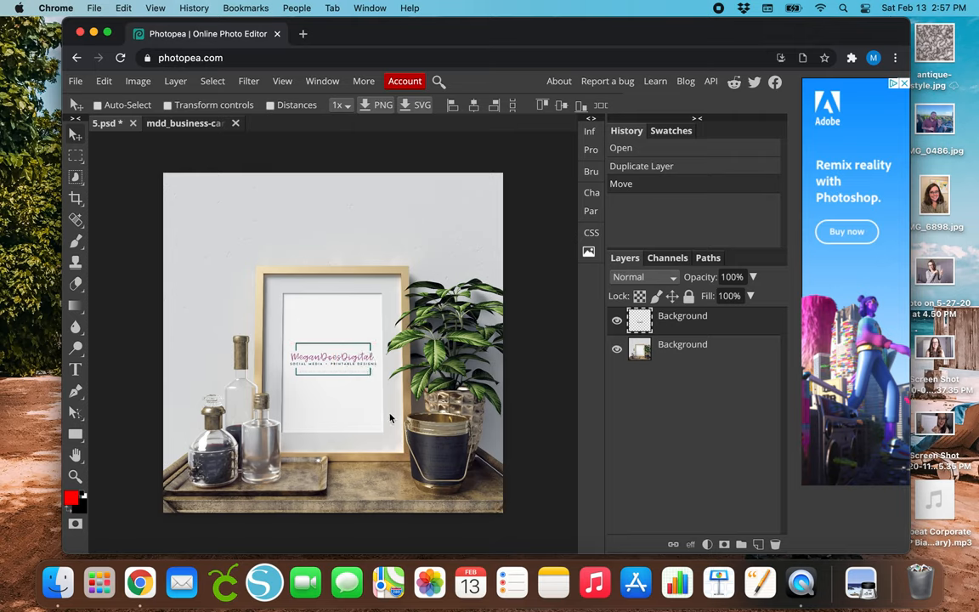
pyautogui.moveTo(360, 358)
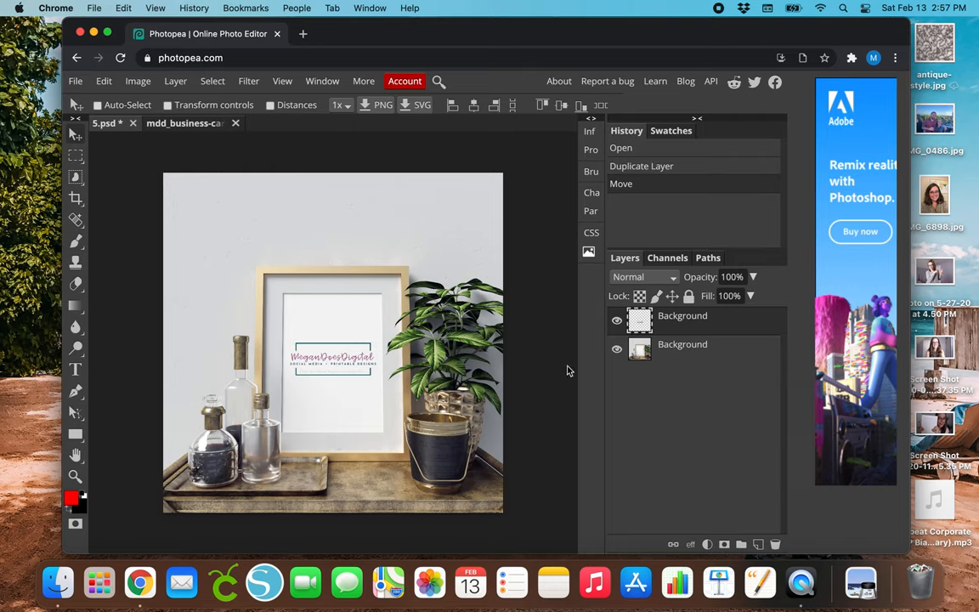
pyautogui.moveTo(697, 408)
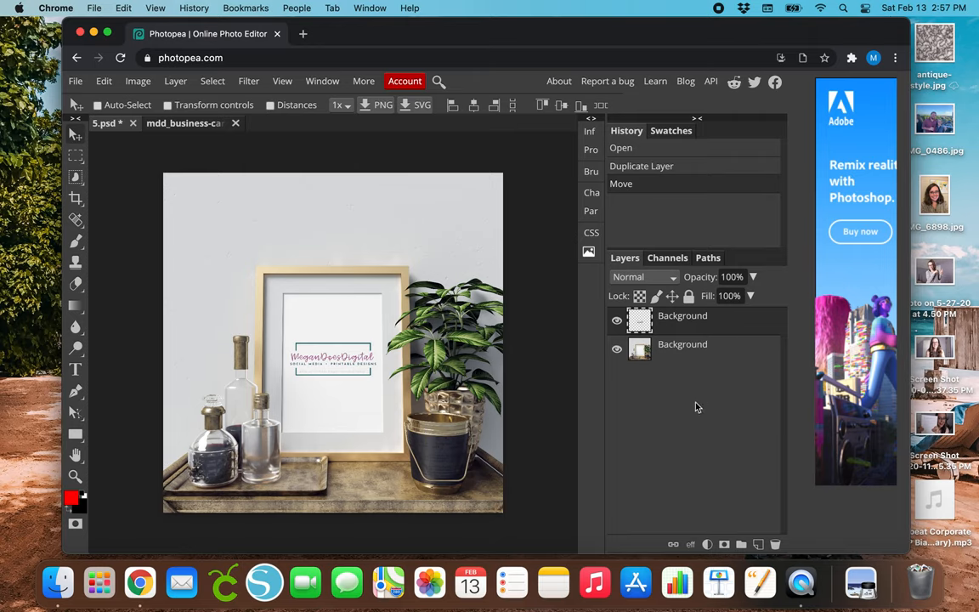
pyautogui.moveTo(381, 296)
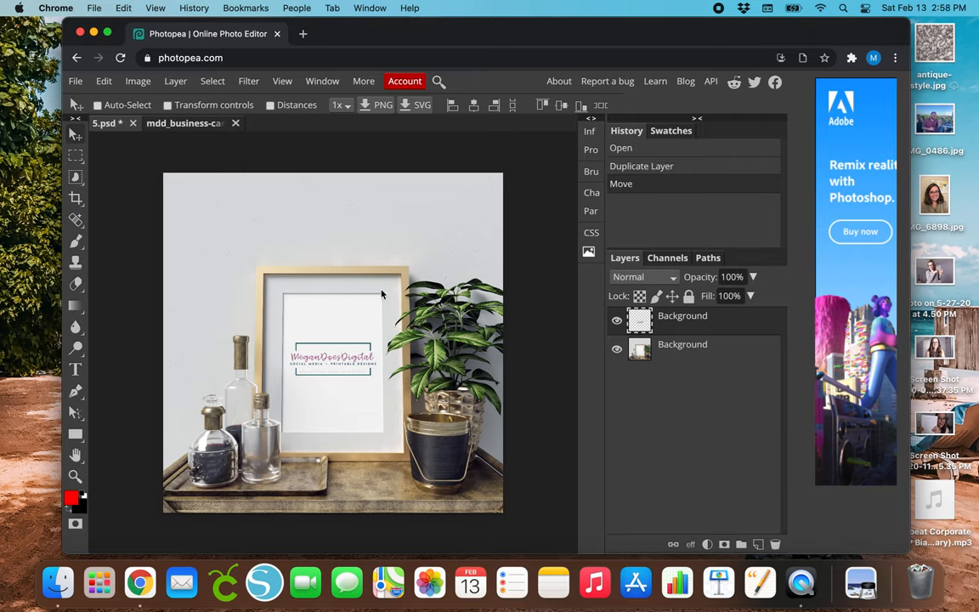
# Flatten the mockup so photo and logo form one Background layer.
pyautogui.click(175, 82)
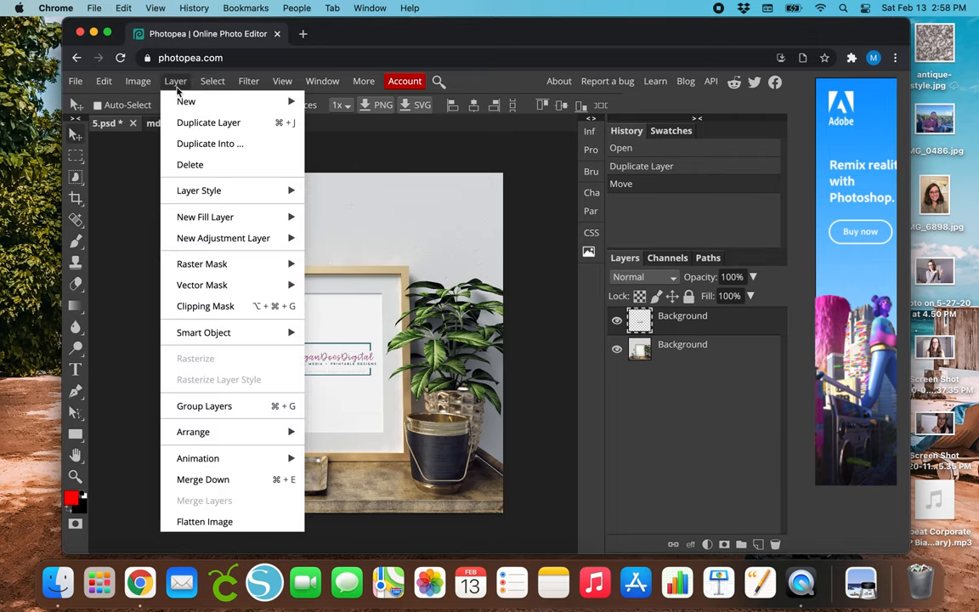
pyautogui.moveTo(204, 520)
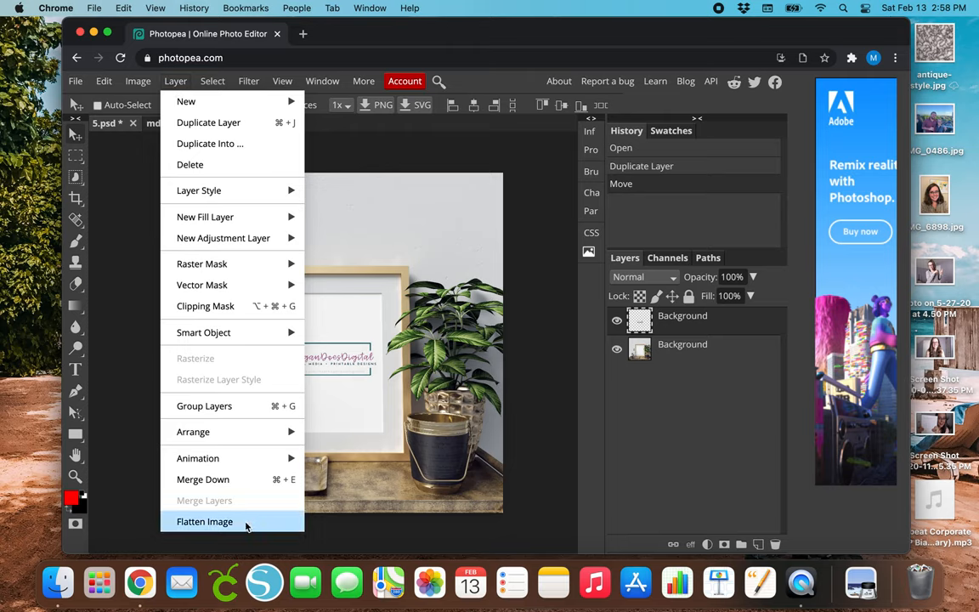
pyautogui.click(204, 521)
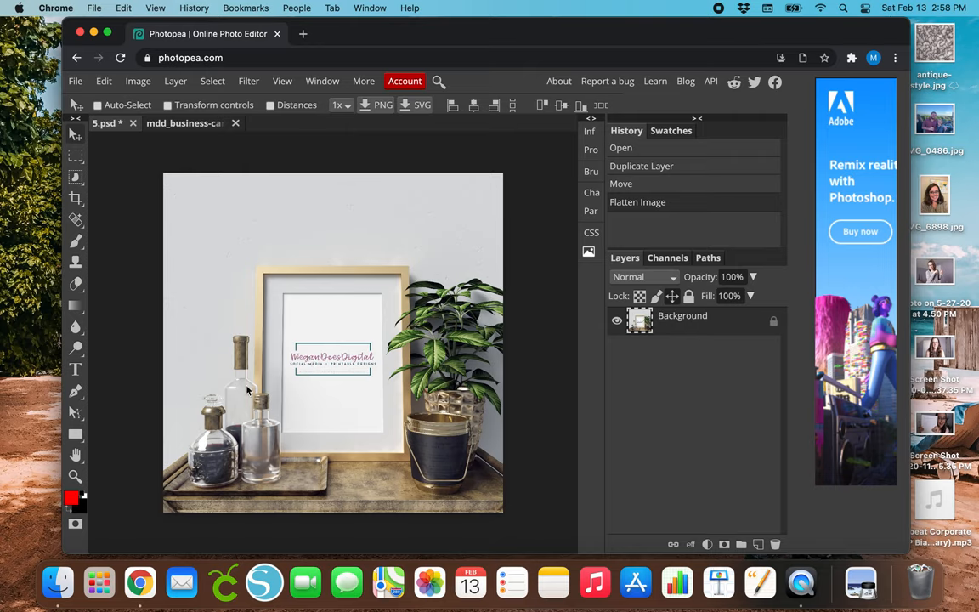
pyautogui.moveTo(391, 384)
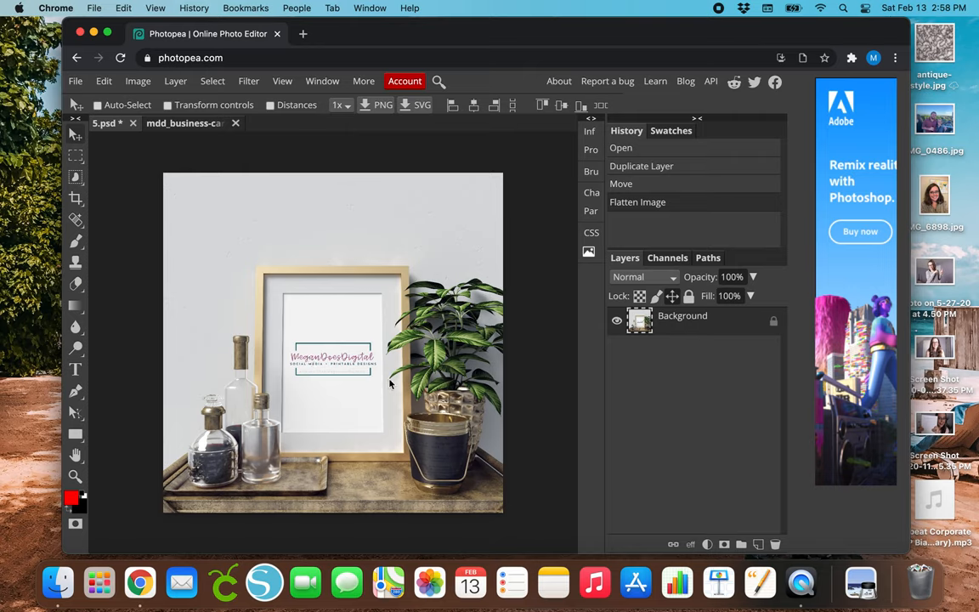
pyautogui.moveTo(341, 374)
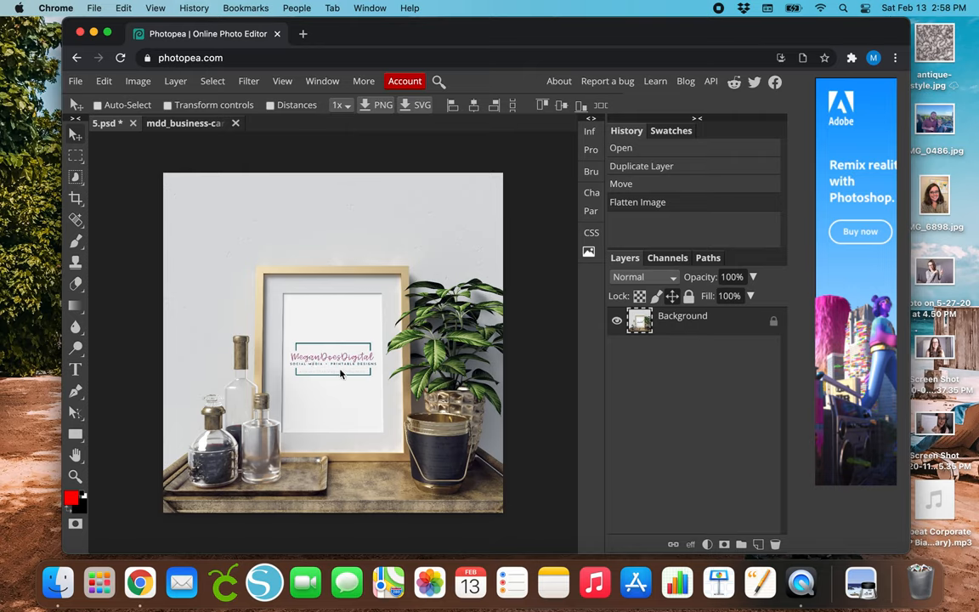
pyautogui.moveTo(692, 323)
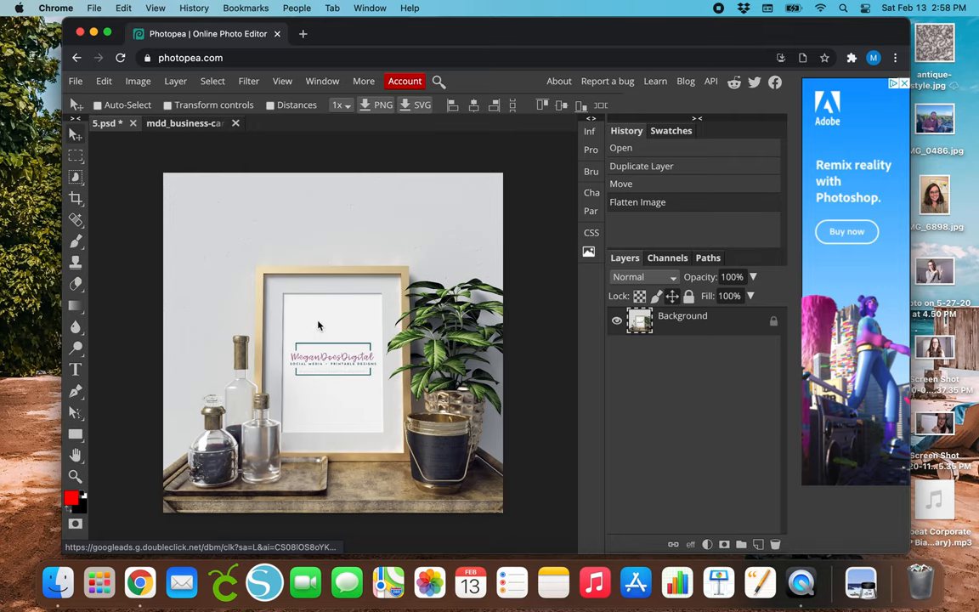
pyautogui.moveTo(305, 355)
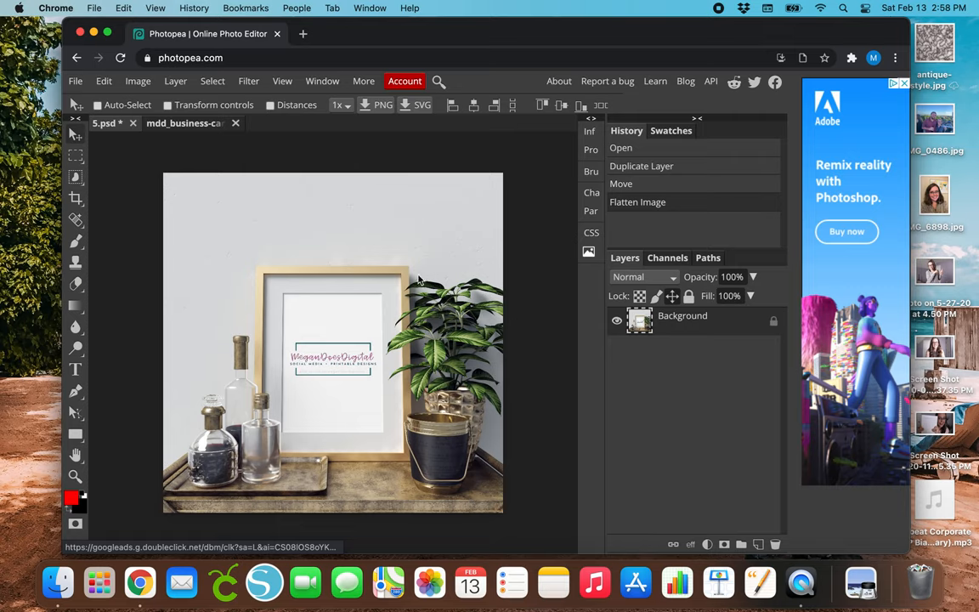
pyautogui.moveTo(367, 257)
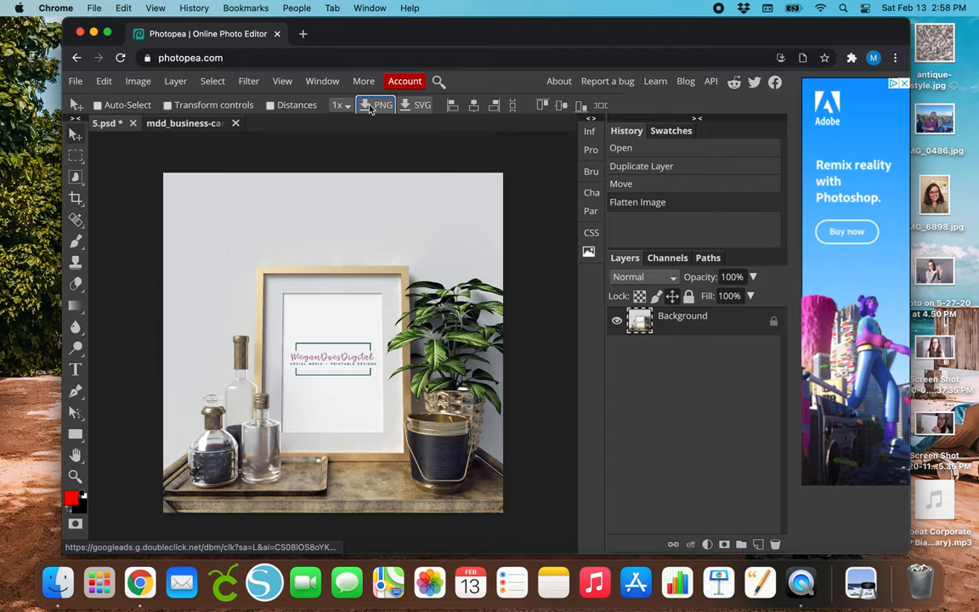
# Export the flattened mockup as a PNG named Background to Dropbox.
pyautogui.click(377, 105)
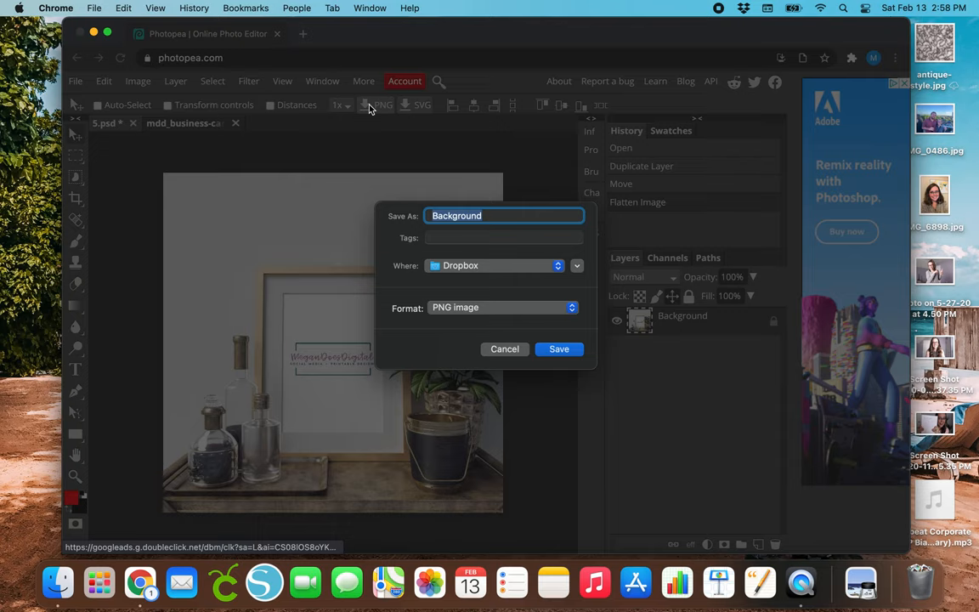
pyautogui.moveTo(594, 265)
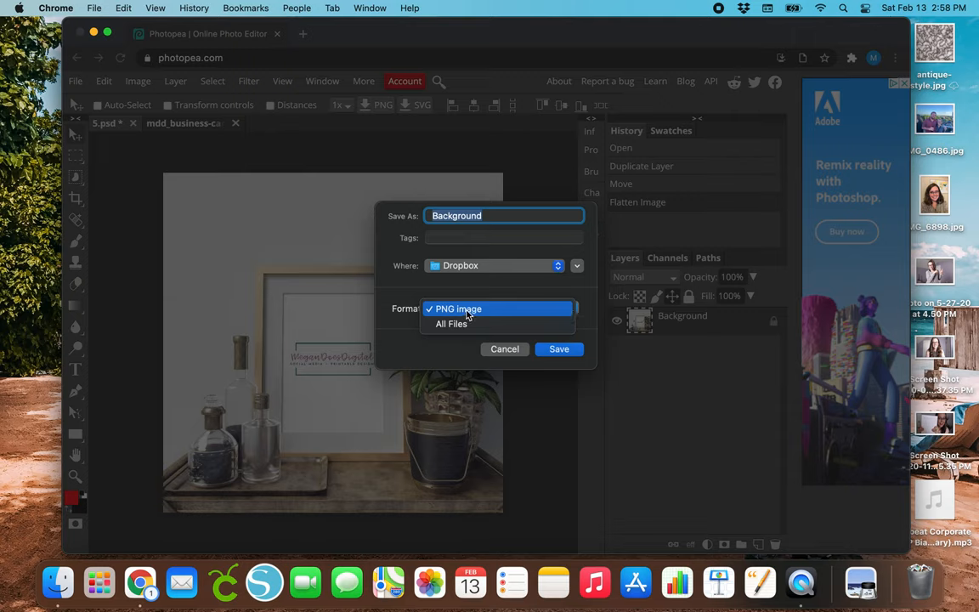
pyautogui.click(458, 310)
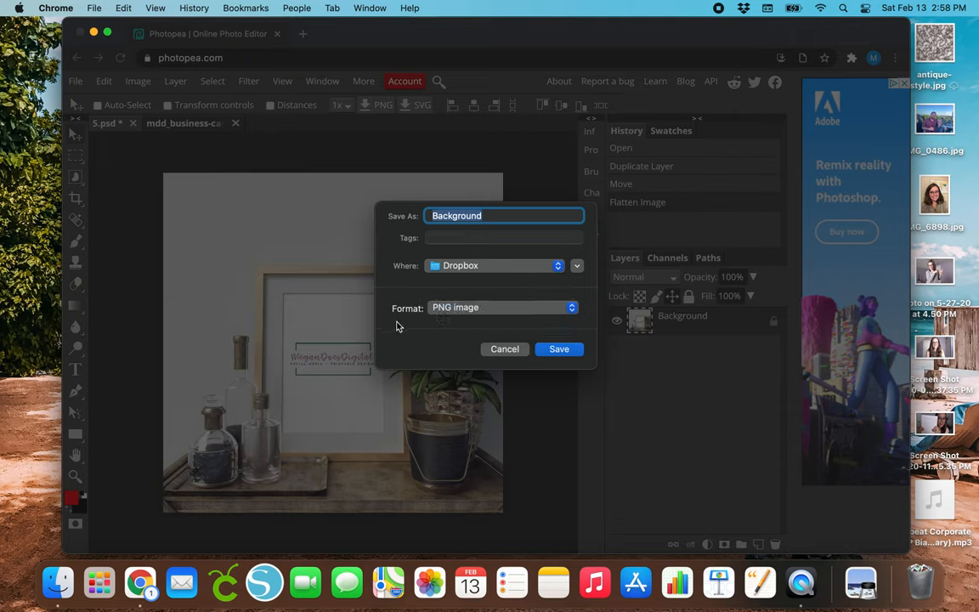
pyautogui.moveTo(404, 335)
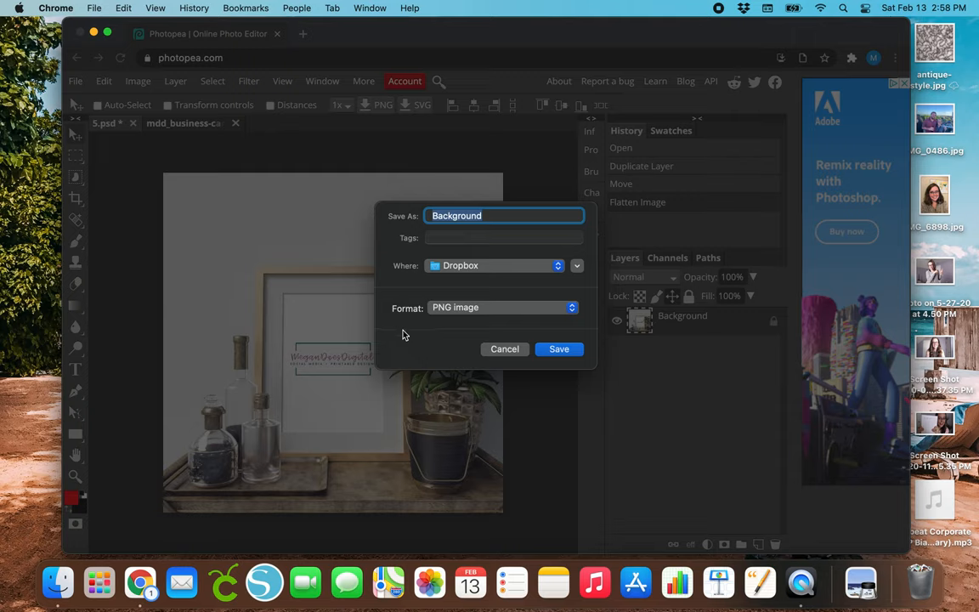
pyautogui.moveTo(407, 330)
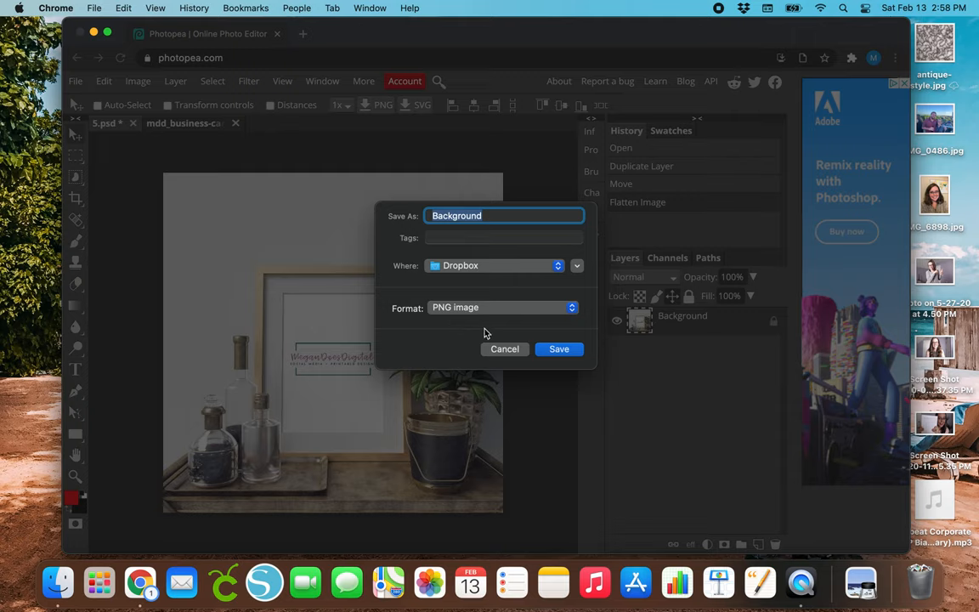
pyautogui.moveTo(459, 338)
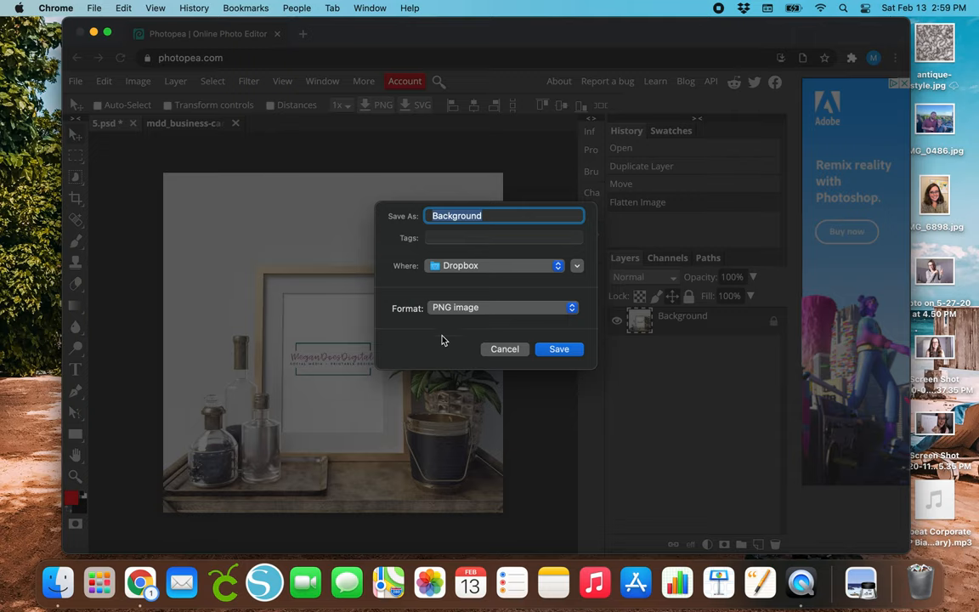
pyautogui.moveTo(558, 348)
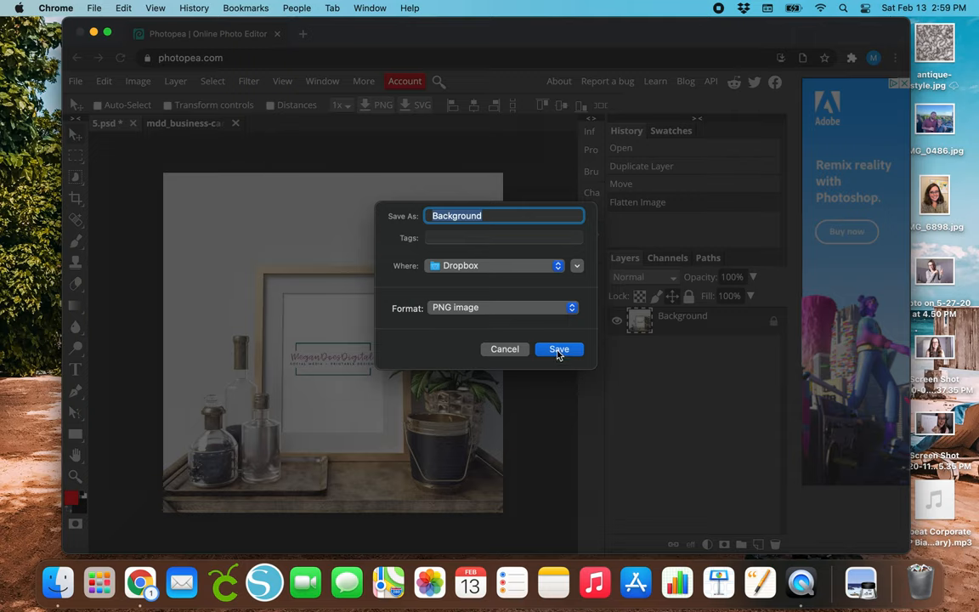
pyautogui.moveTo(515, 330)
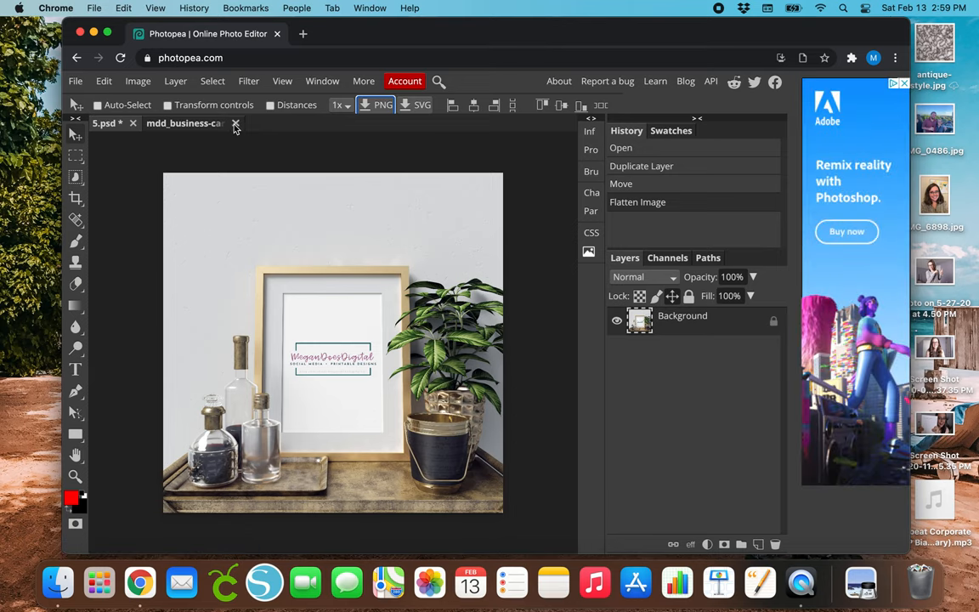
# Close the logo document and start opening another file.
pyautogui.click(235, 123)
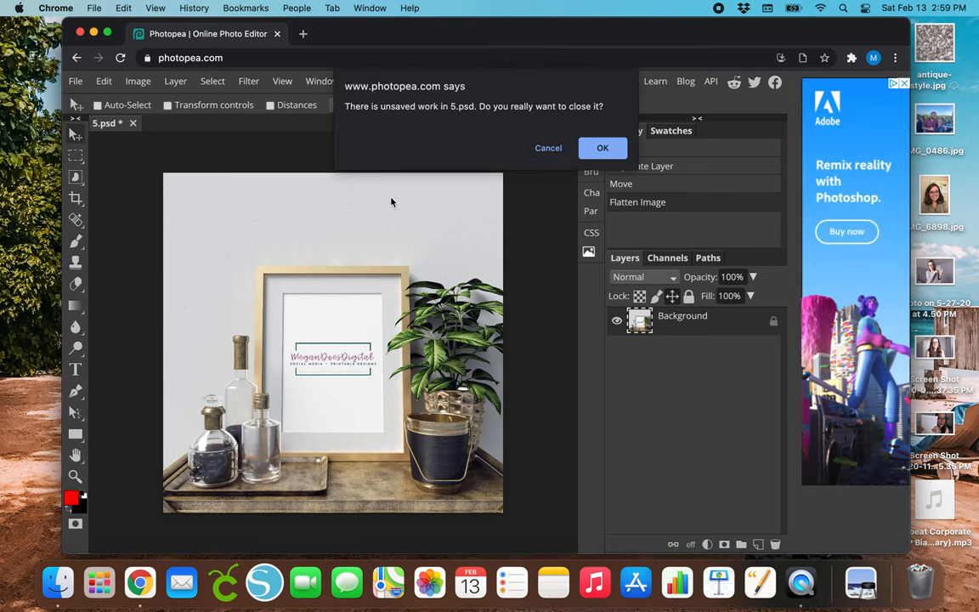
pyautogui.click(602, 147)
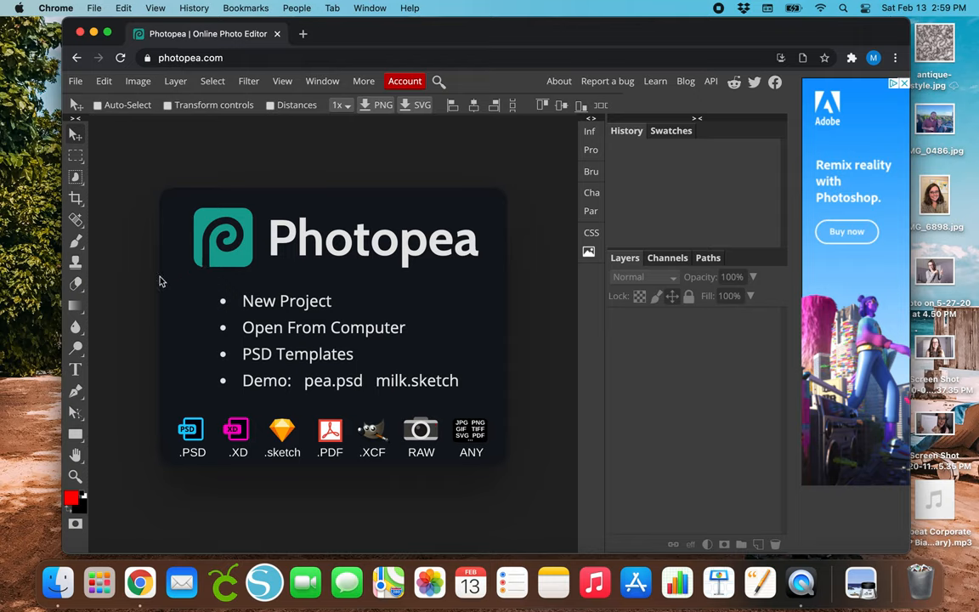
pyautogui.moveTo(139, 296)
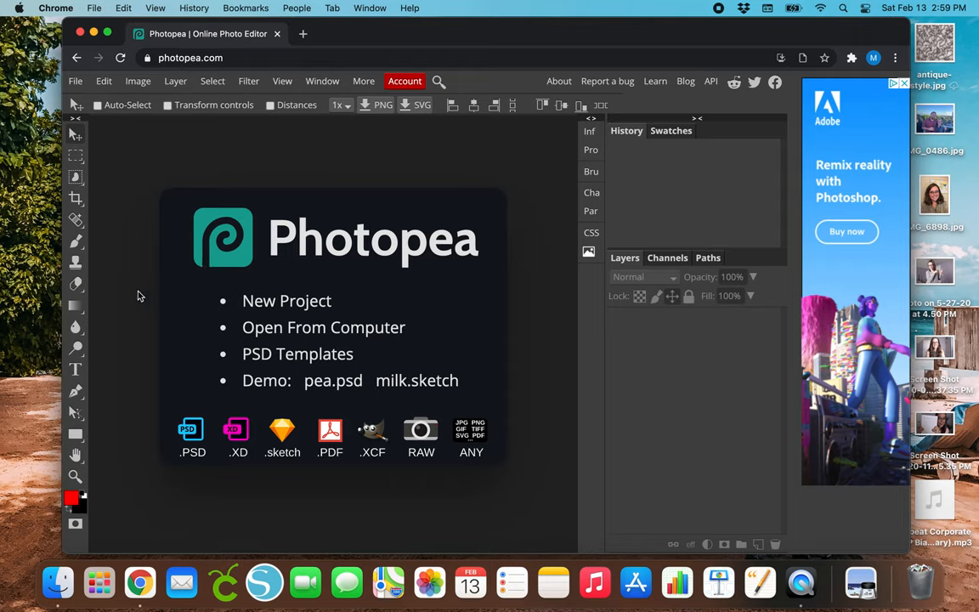
pyautogui.click(75, 81)
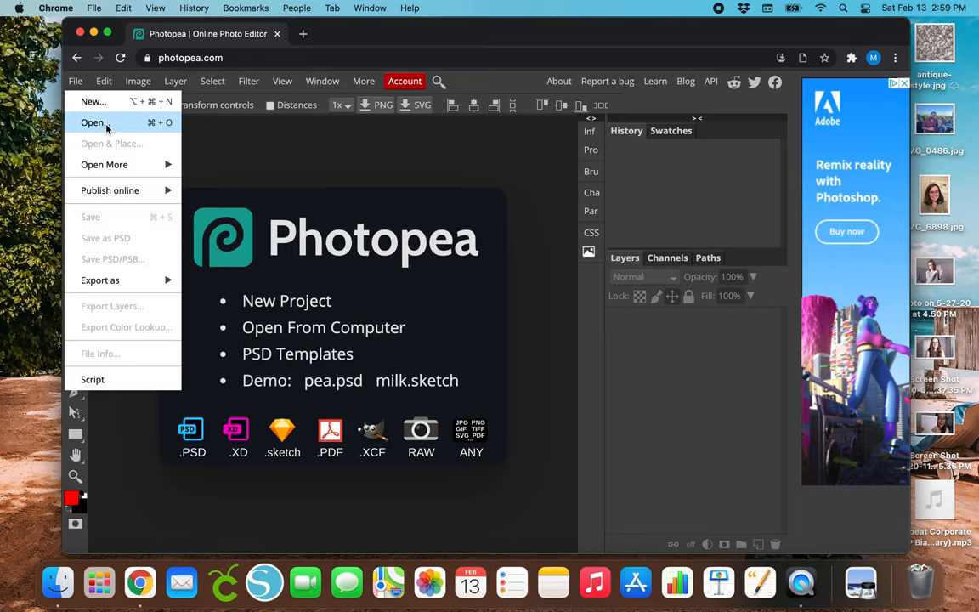
pyautogui.click(93, 122)
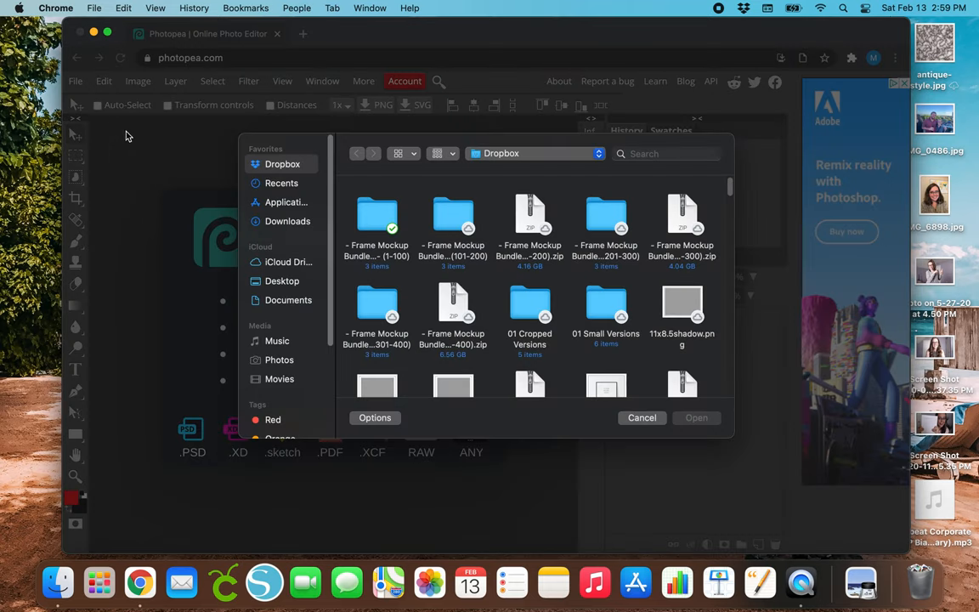
# Open a fresh 5.psd from the Frame Mockup Bundle's PSD folder.
pyautogui.doubleClick(377, 221)
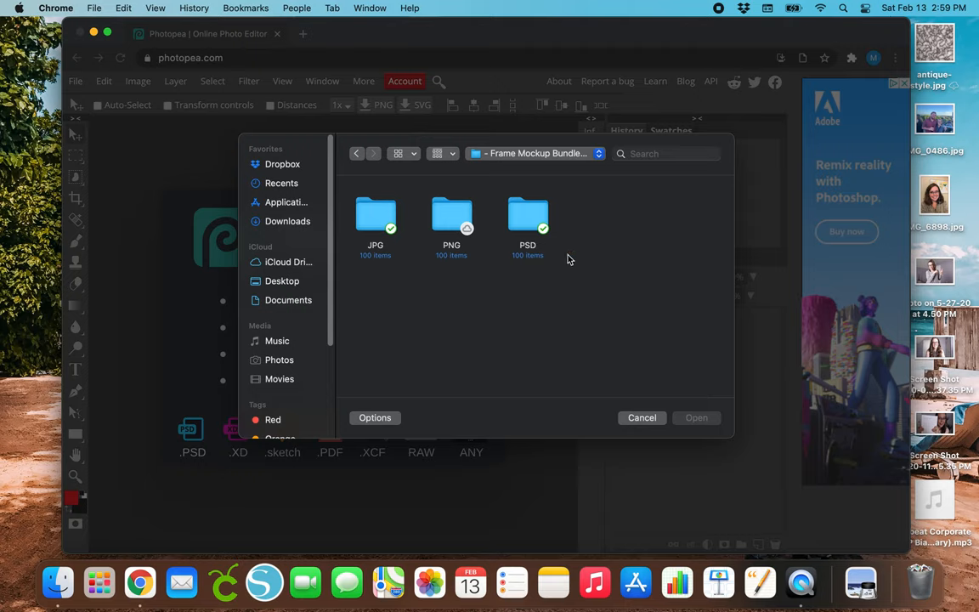
pyautogui.moveTo(529, 224)
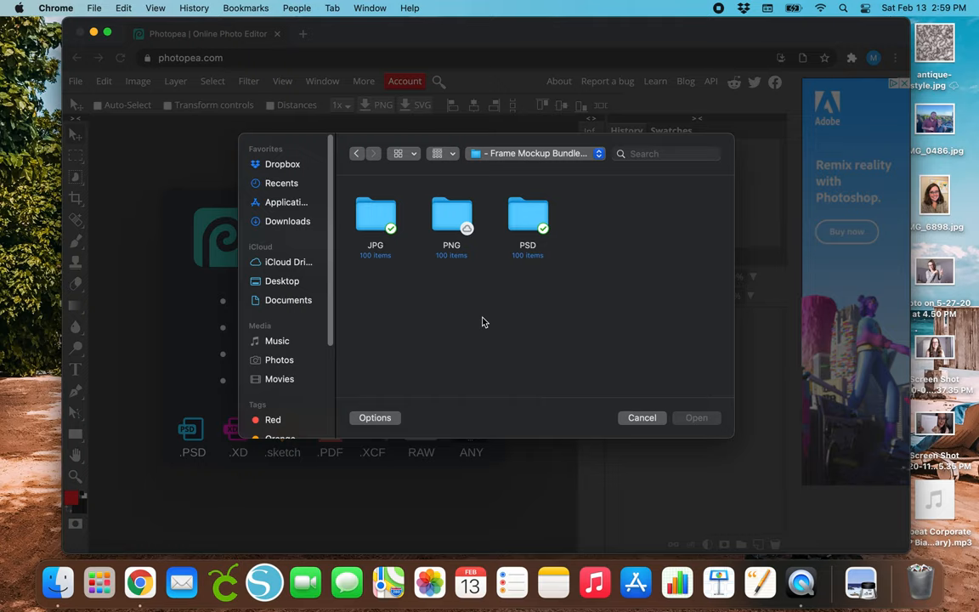
pyautogui.click(527, 217)
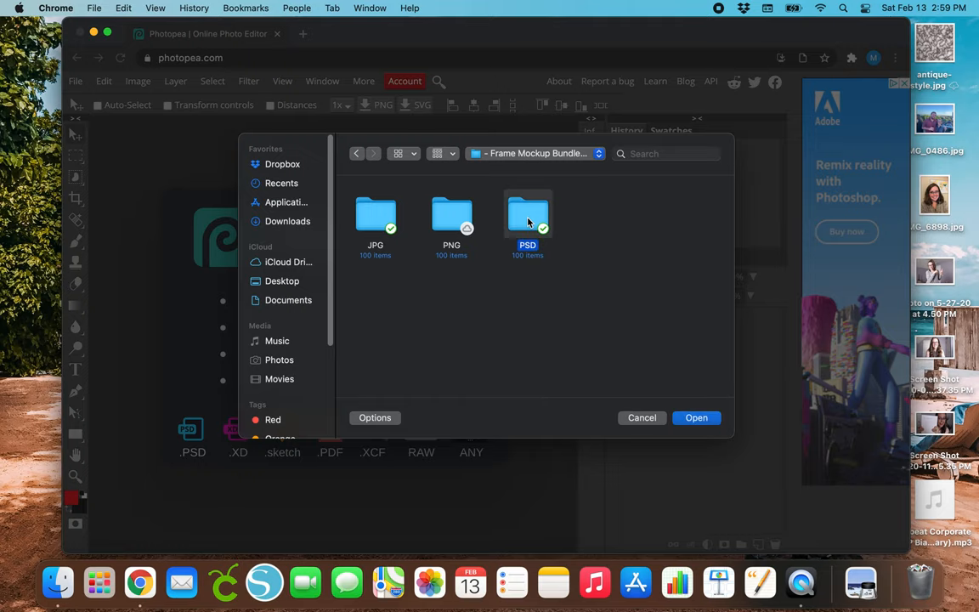
pyautogui.doubleClick(527, 217)
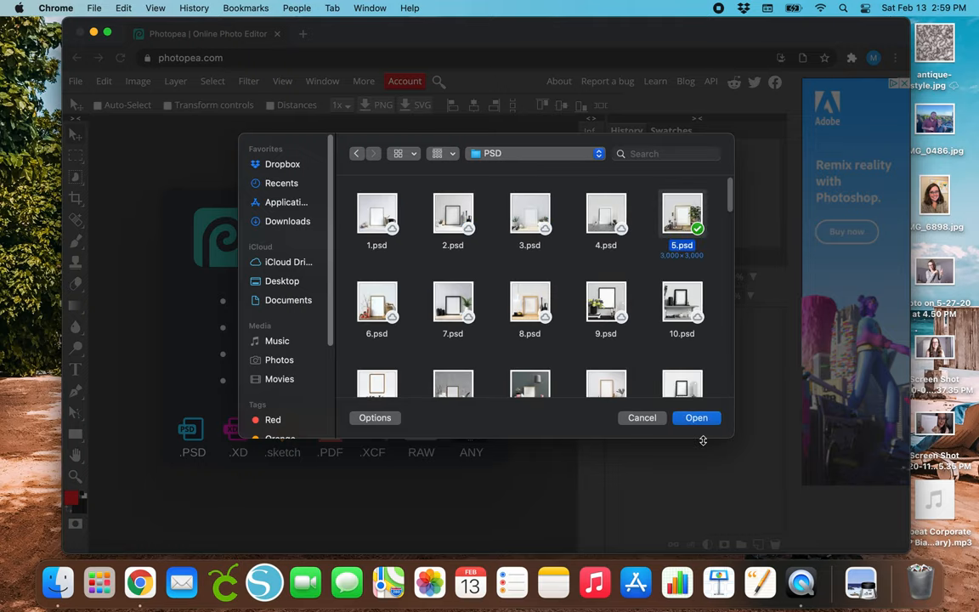
pyautogui.click(697, 418)
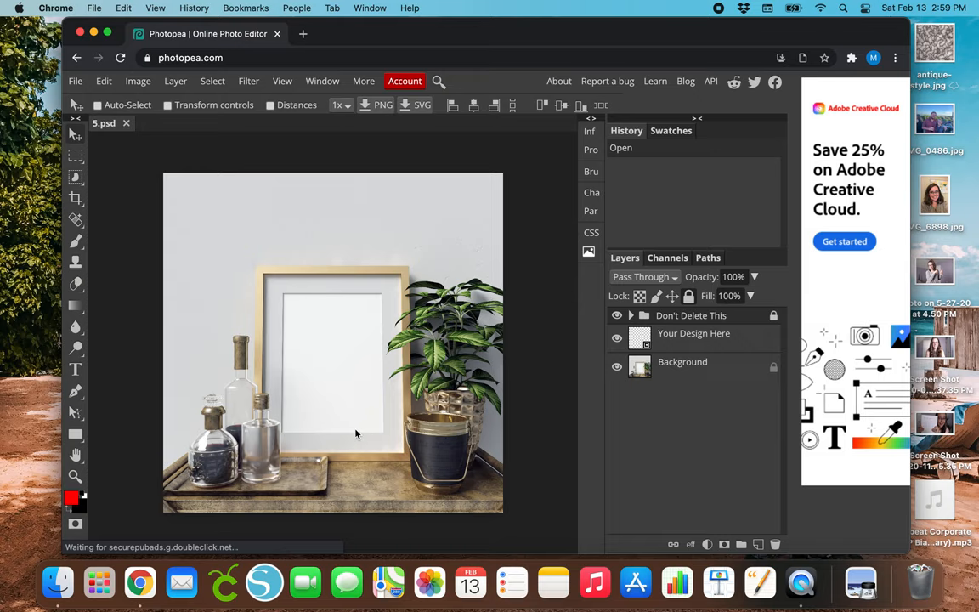
pyautogui.moveTo(711, 376)
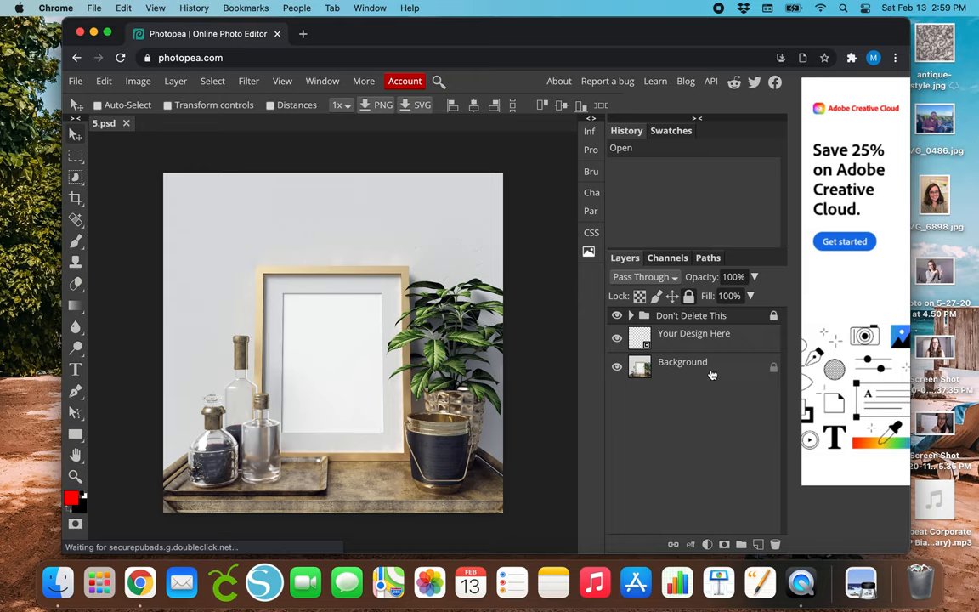
pyautogui.moveTo(708, 371)
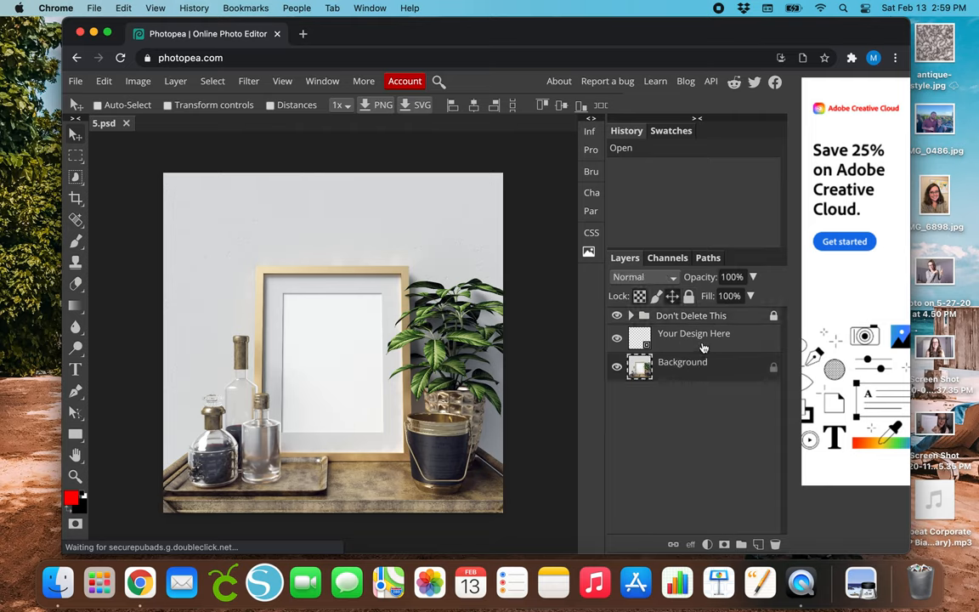
# Select the Background layer and open mdd_business-card.png from Recents.
pyautogui.click(642, 276)
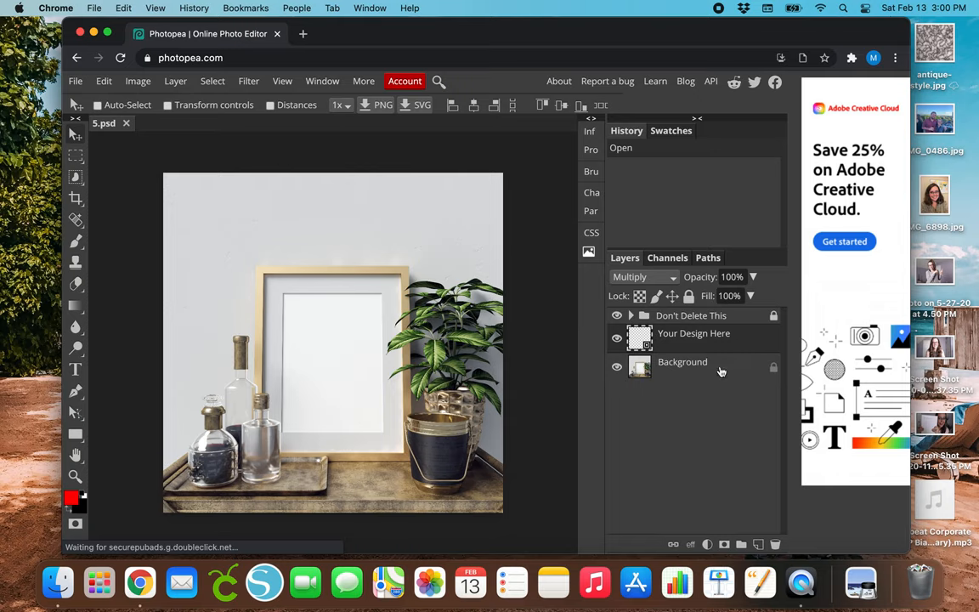
pyautogui.moveTo(582, 432)
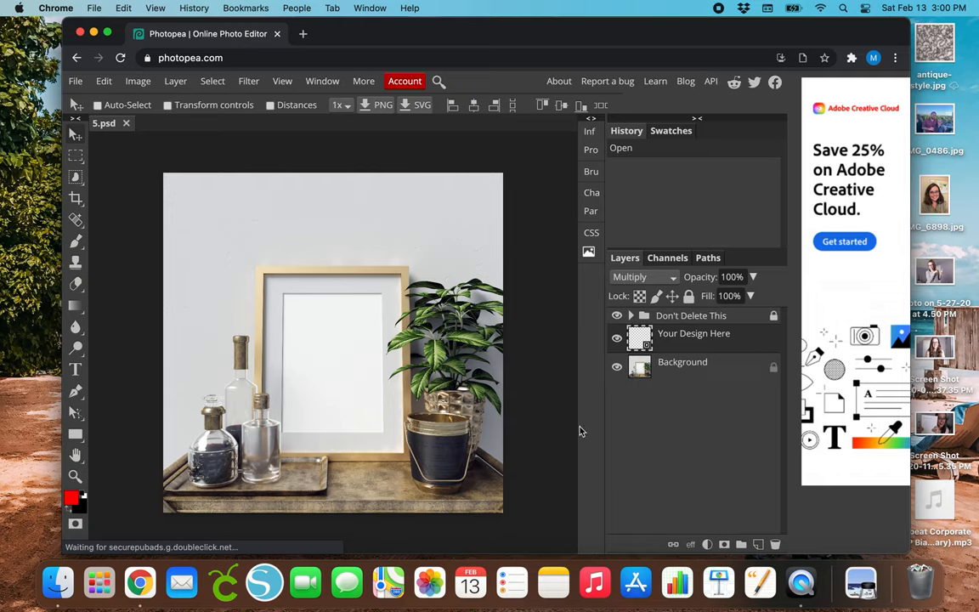
pyautogui.moveTo(472, 428)
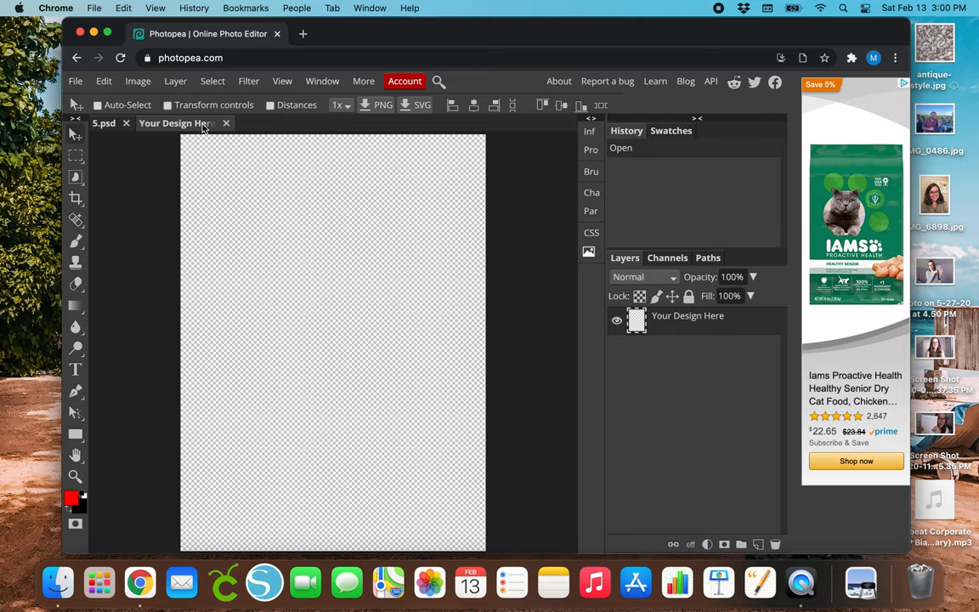
pyautogui.moveTo(156, 209)
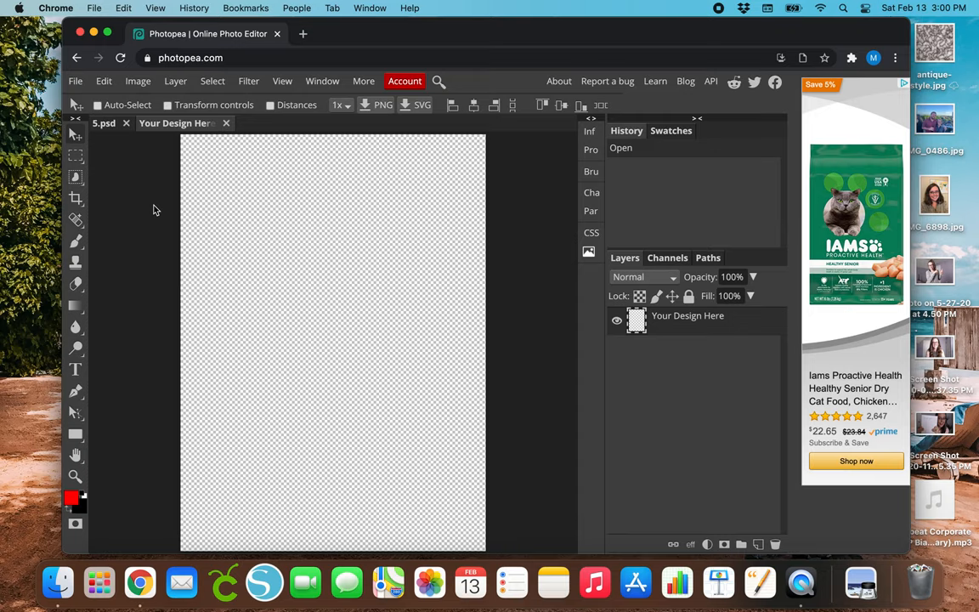
pyautogui.click(75, 82)
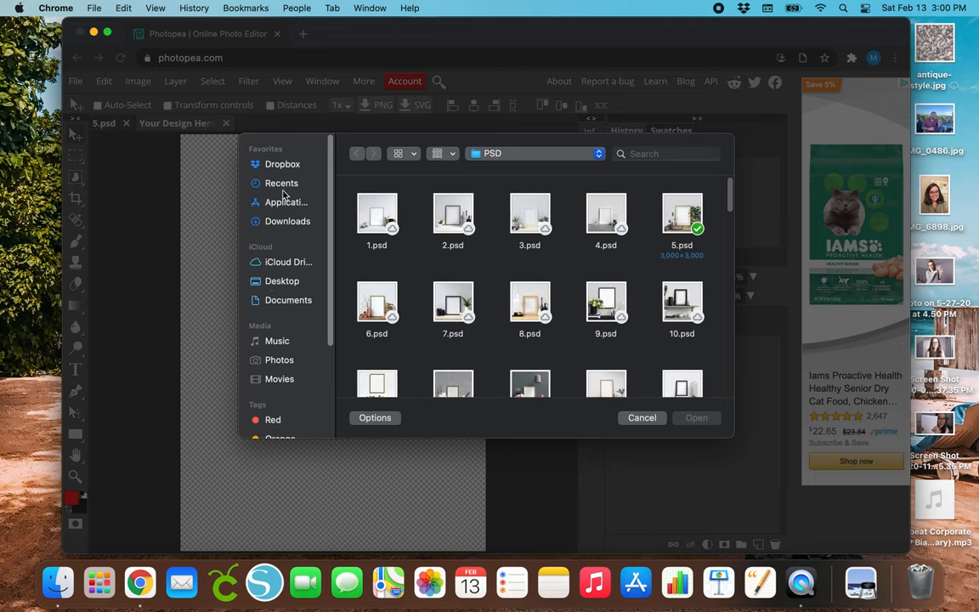
pyautogui.click(283, 184)
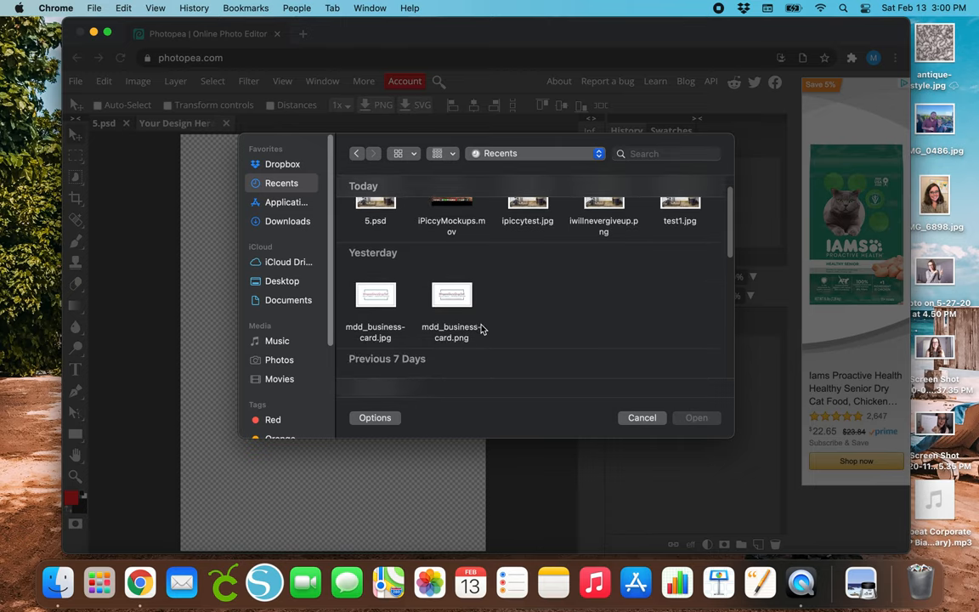
pyautogui.moveTo(398, 319)
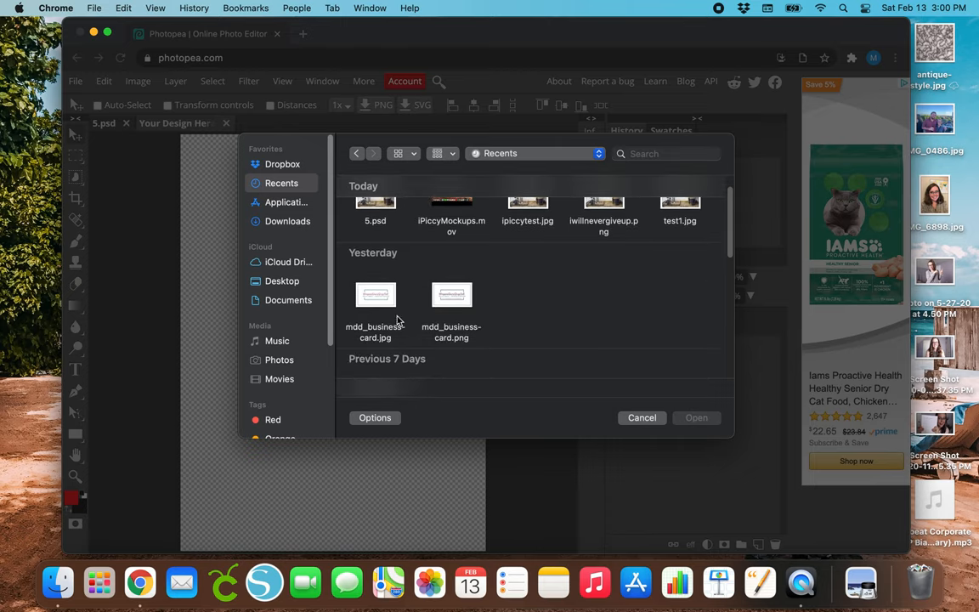
pyautogui.moveTo(375, 296)
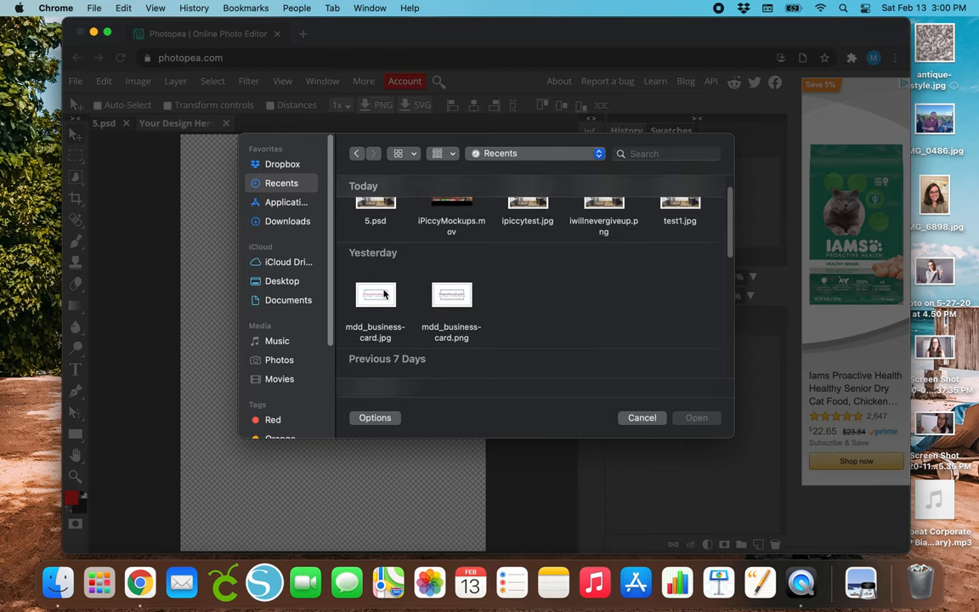
pyautogui.moveTo(455, 312)
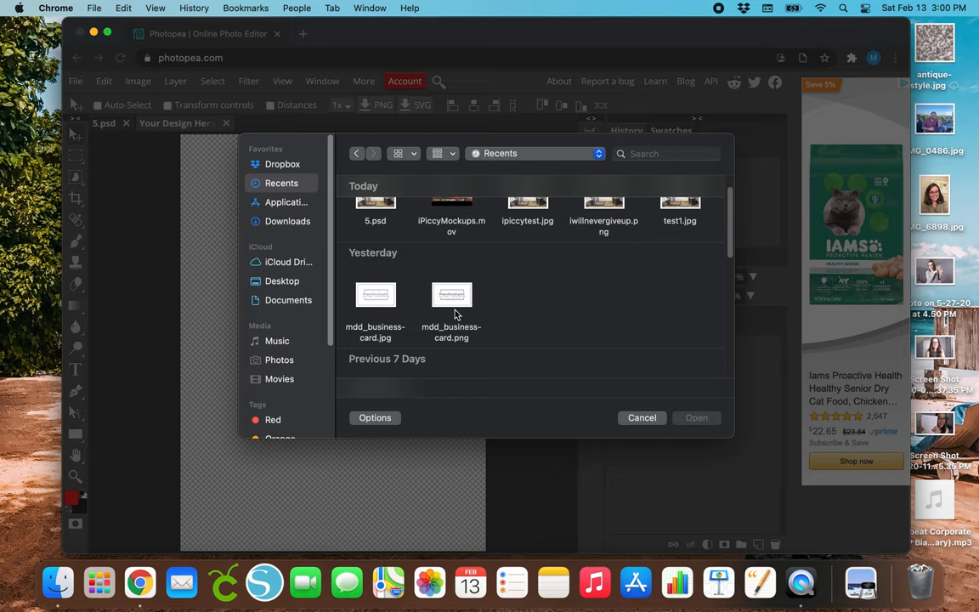
pyautogui.scroll(-3)
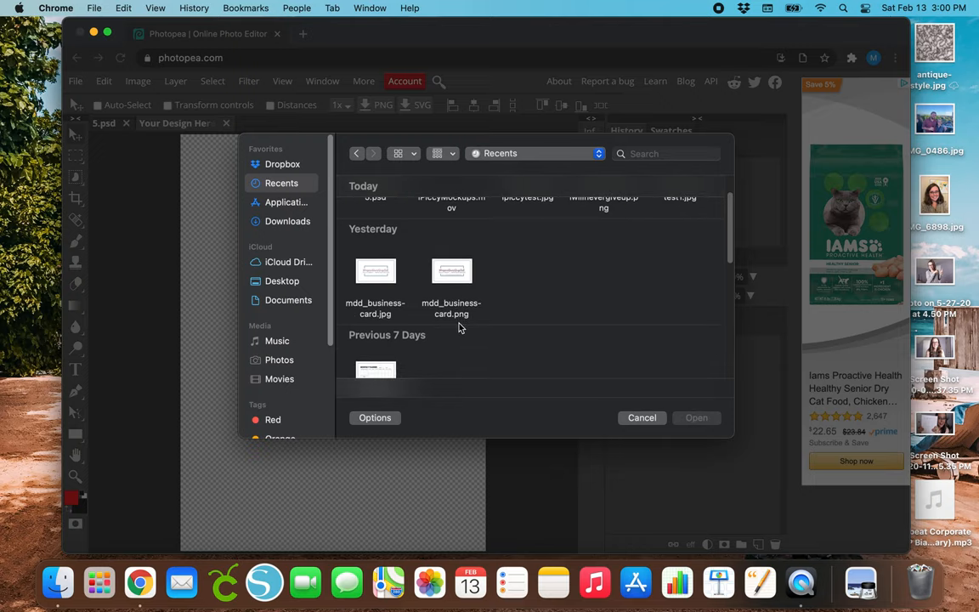
pyautogui.moveTo(493, 295)
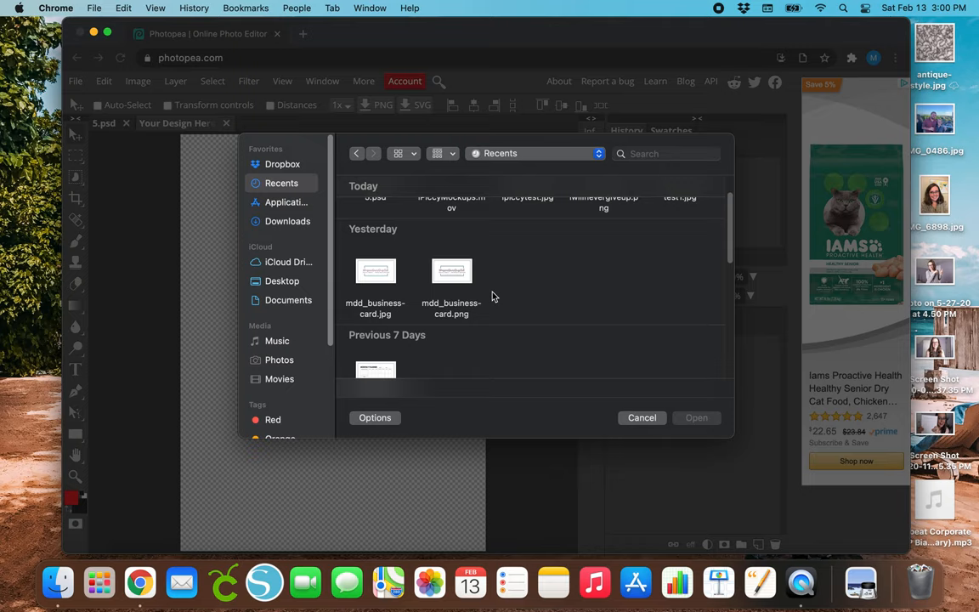
pyautogui.moveTo(381, 357)
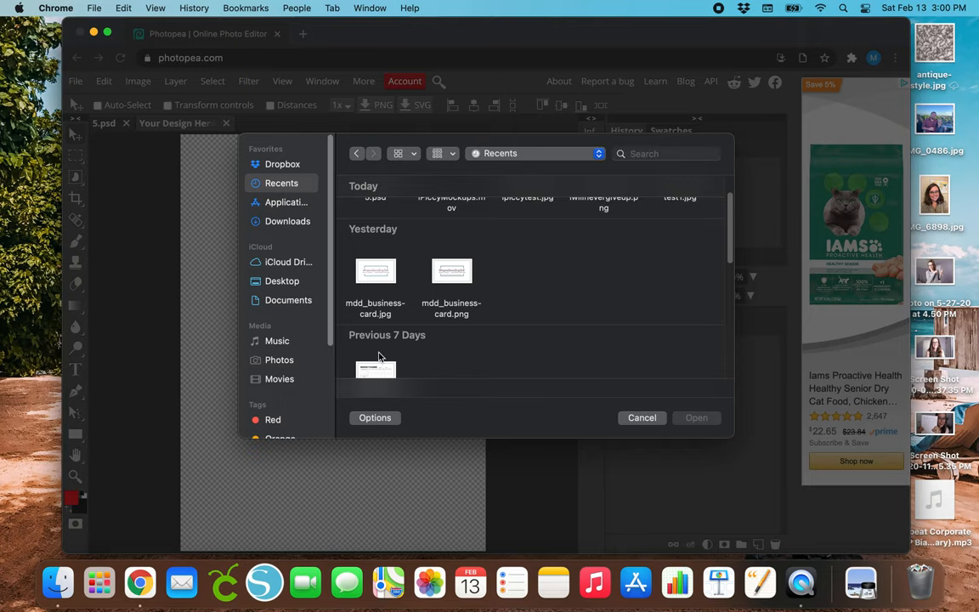
pyautogui.click(452, 270)
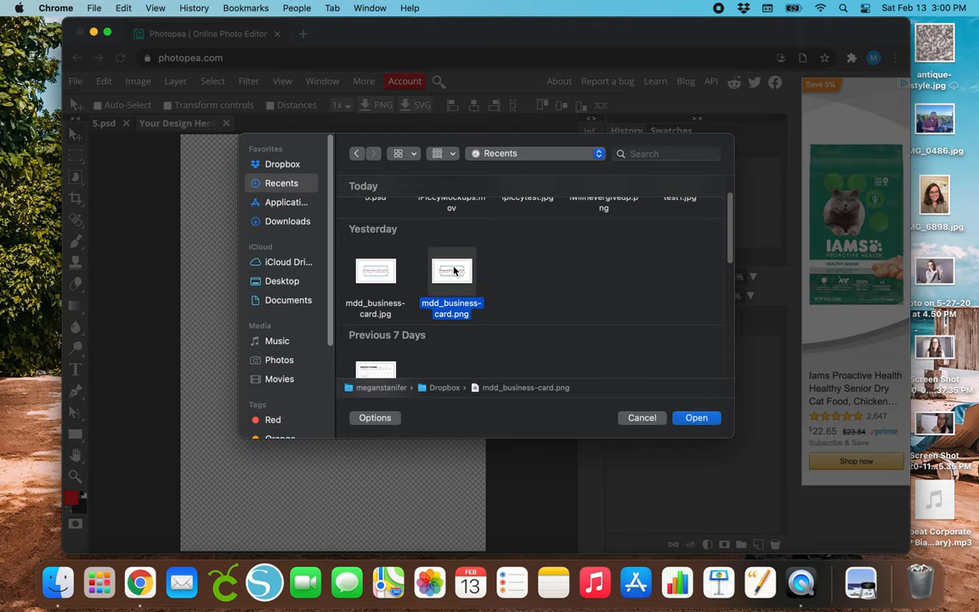
pyautogui.click(697, 418)
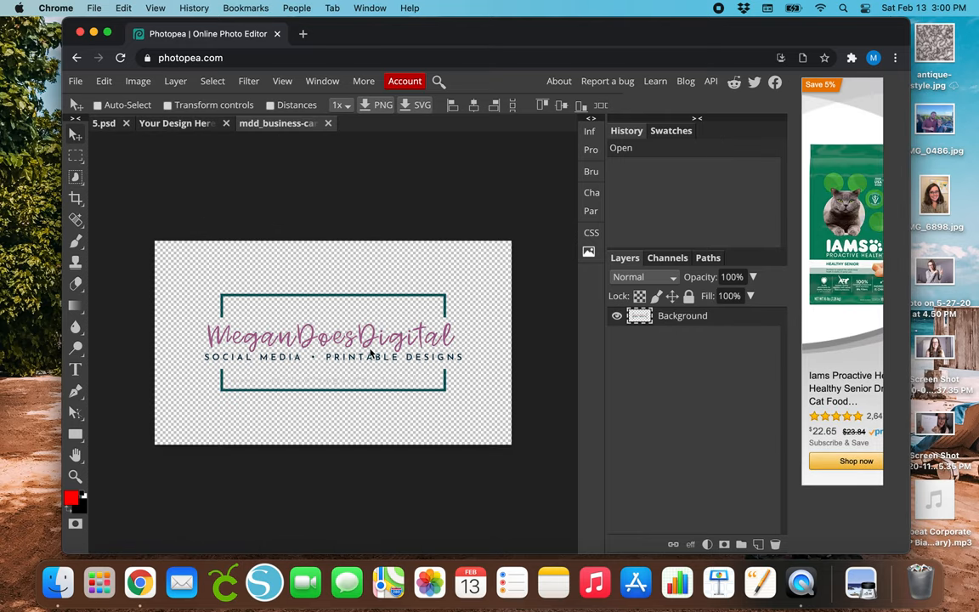
pyautogui.moveTo(322, 360)
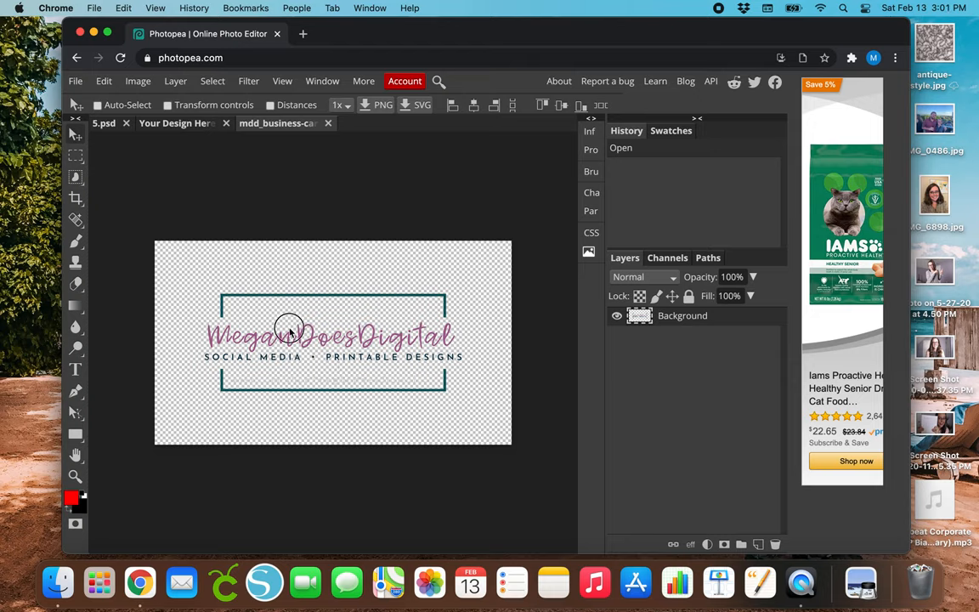
# Copy the logo layer into the Your Design Here document, then return to the logo file.
pyautogui.click(177, 122)
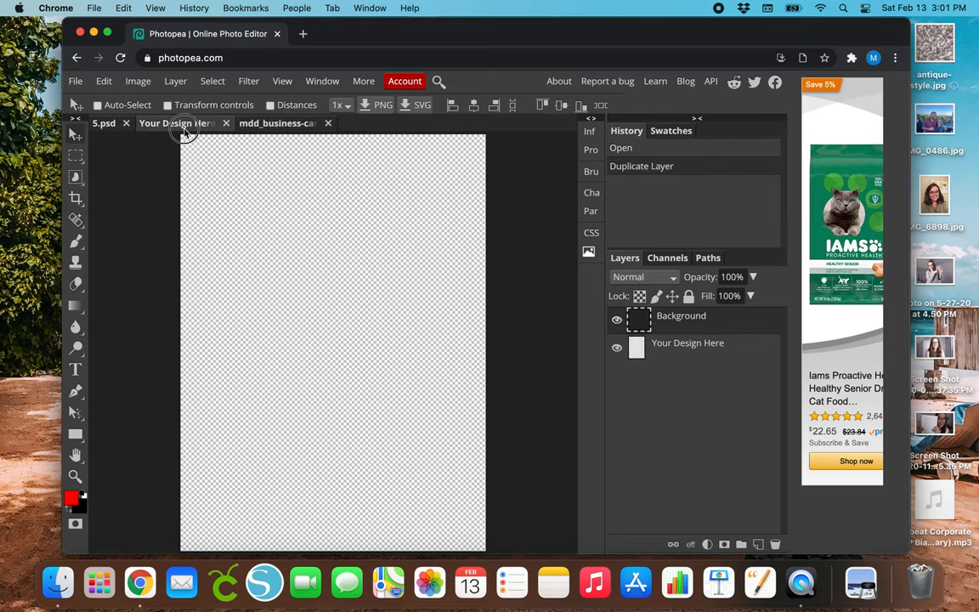
pyautogui.click(177, 122)
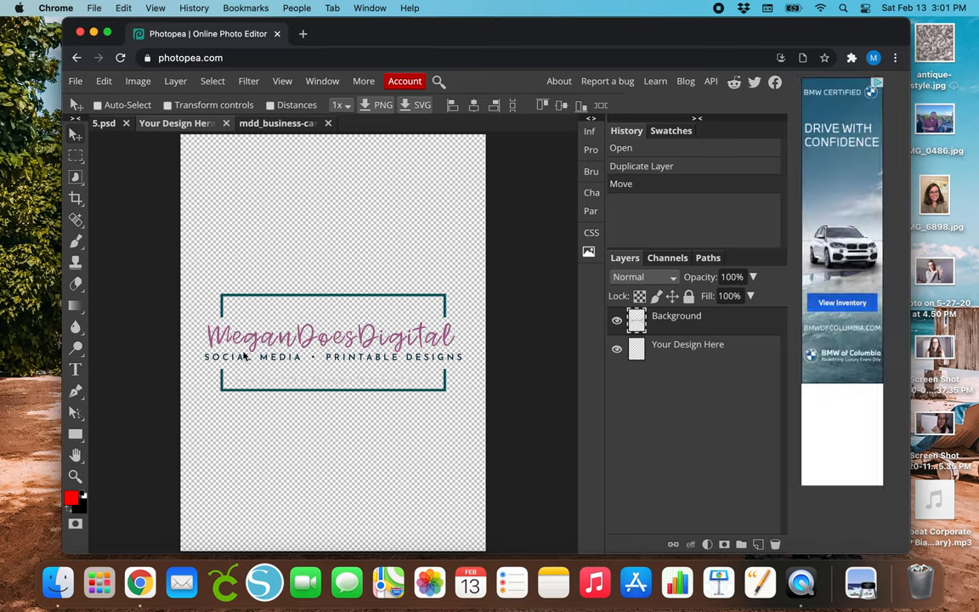
pyautogui.moveTo(279, 418)
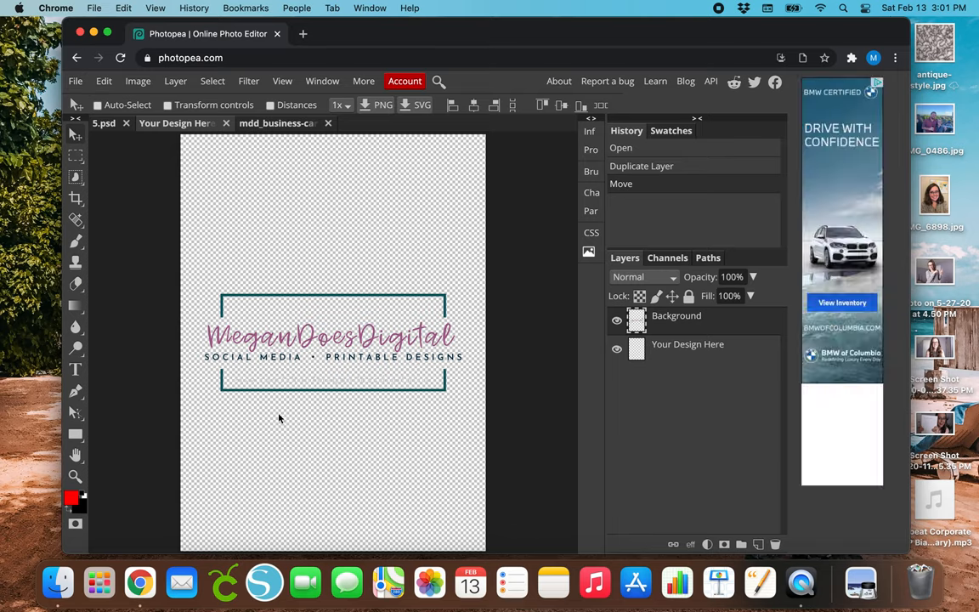
pyautogui.moveTo(347, 344)
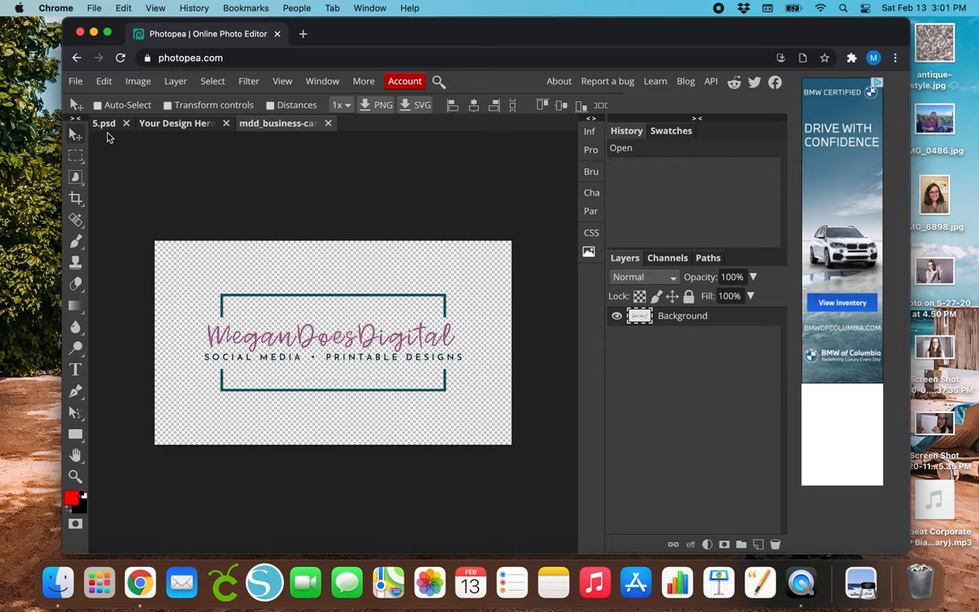
pyautogui.click(173, 122)
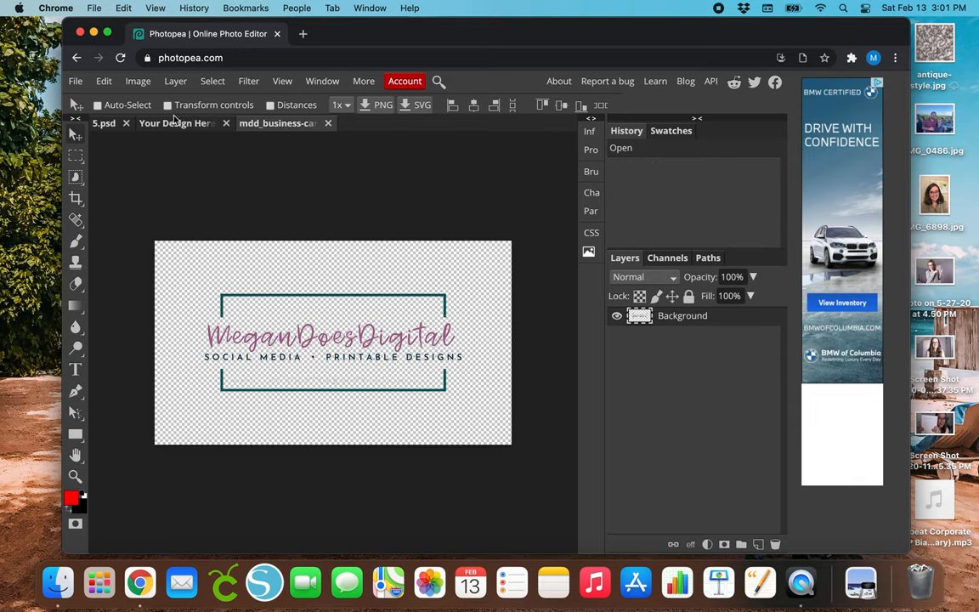
# Switch from the 5.psd mockup through the logo tab to the Your Design Here placeholder document.
pyautogui.click(75, 81)
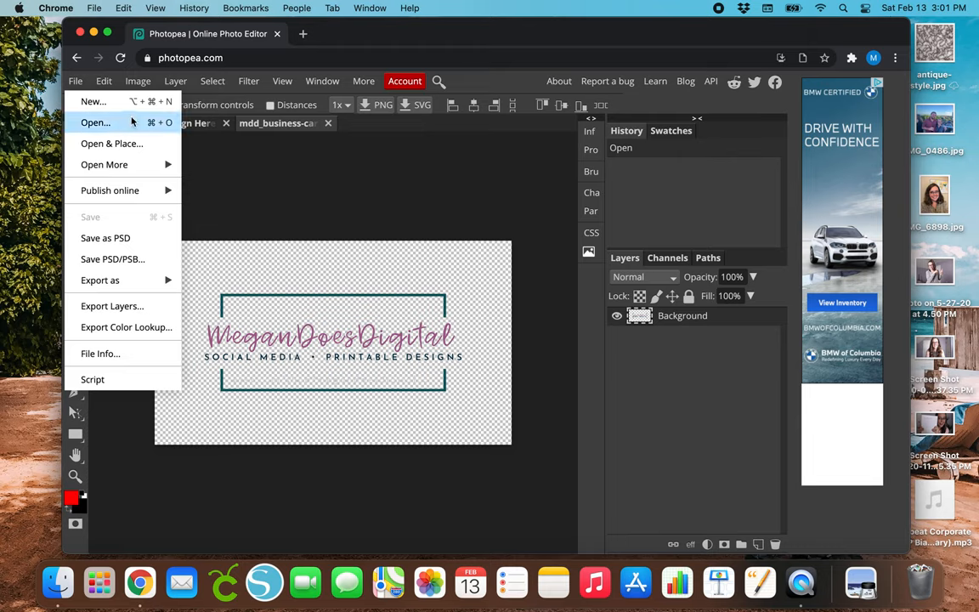
pyautogui.moveTo(349, 360)
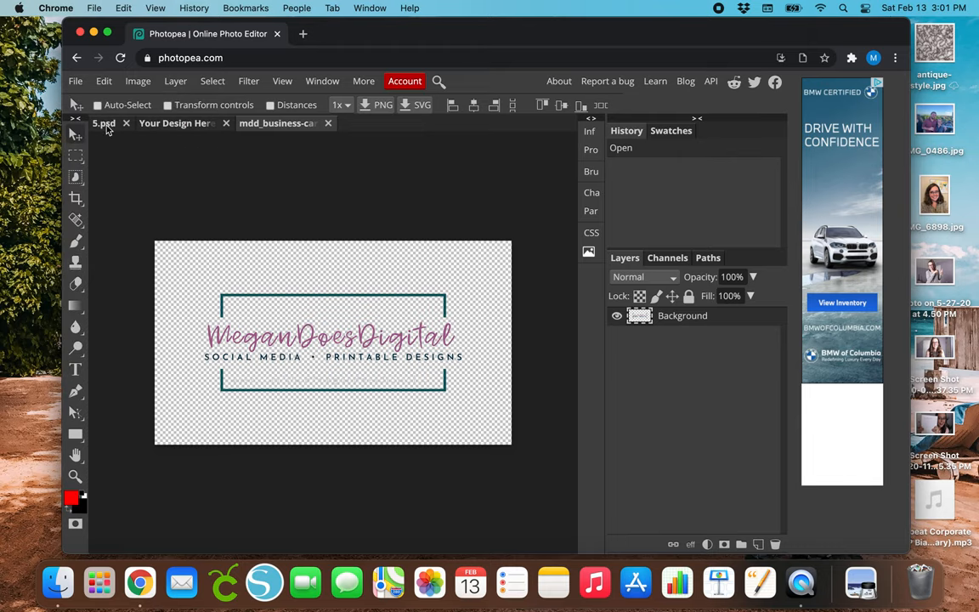
pyautogui.click(276, 122)
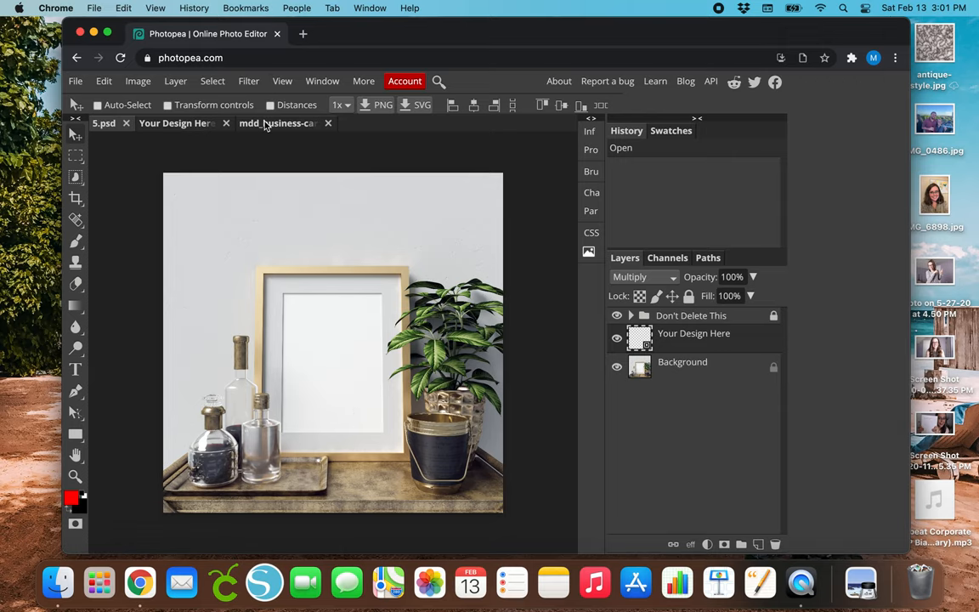
pyautogui.click(276, 123)
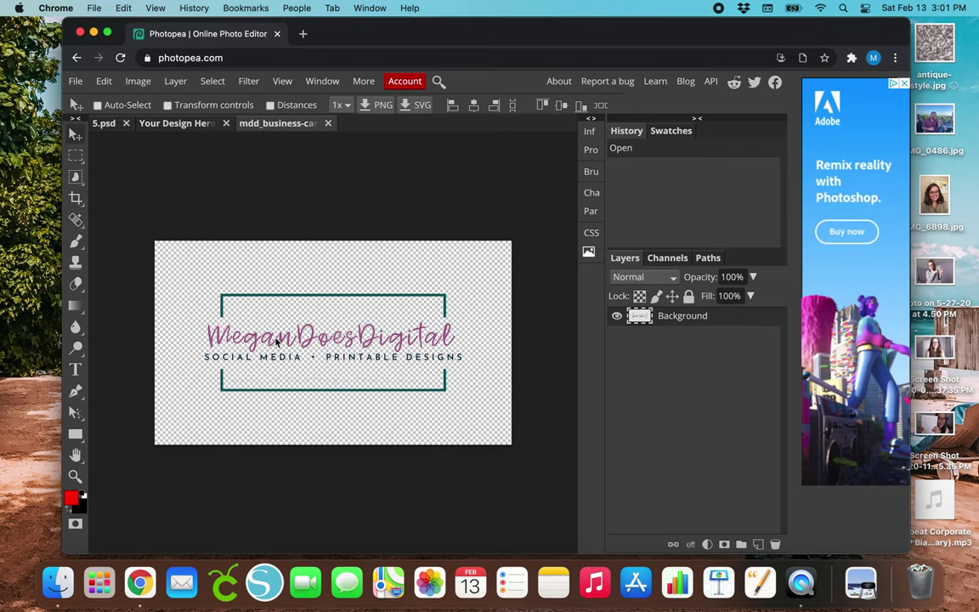
pyautogui.click(177, 122)
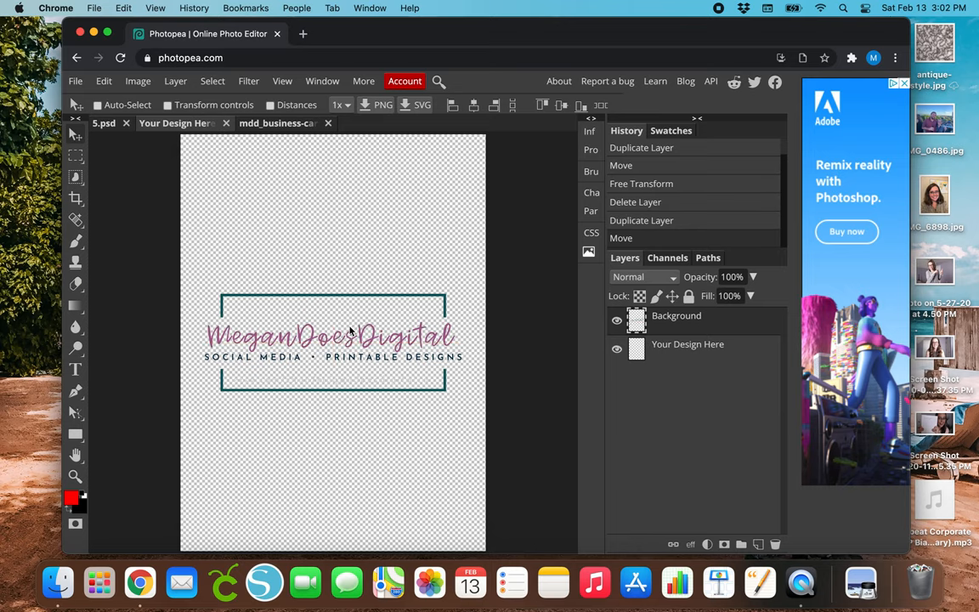
pyautogui.moveTo(163, 330)
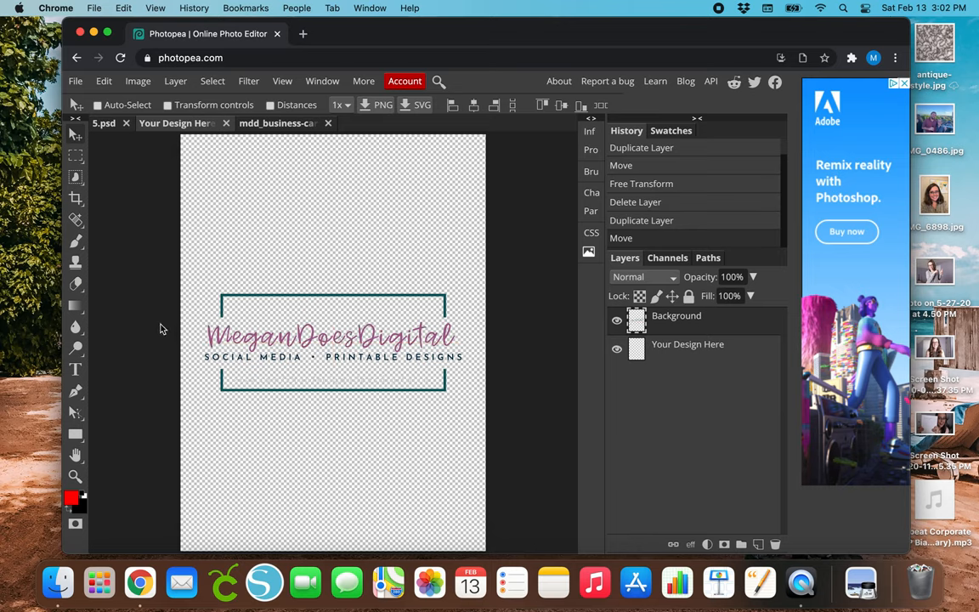
pyautogui.moveTo(123, 323)
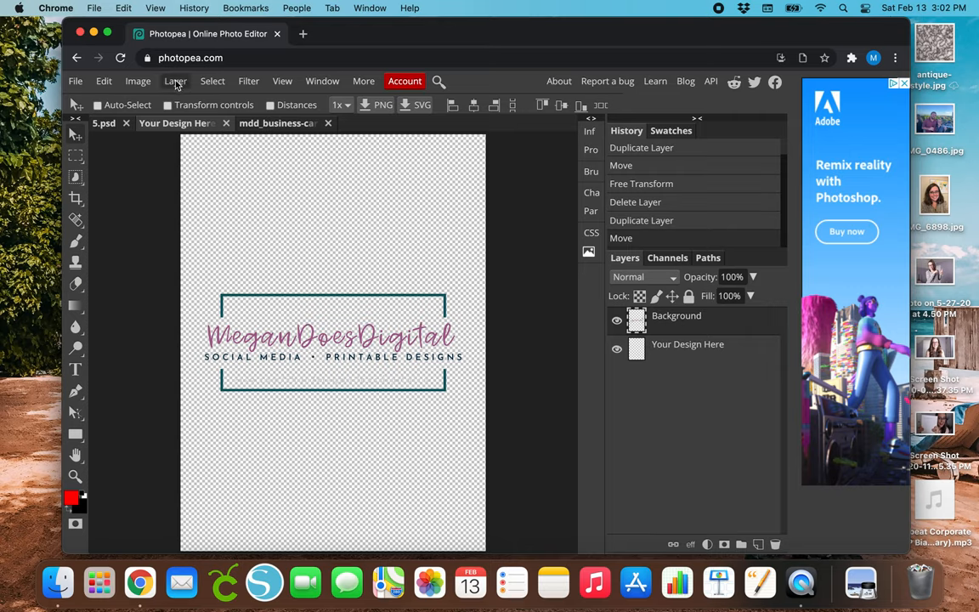
# Save the logo into the Your Design Here smart object and return to the 5.psd mockup.
pyautogui.click(74, 82)
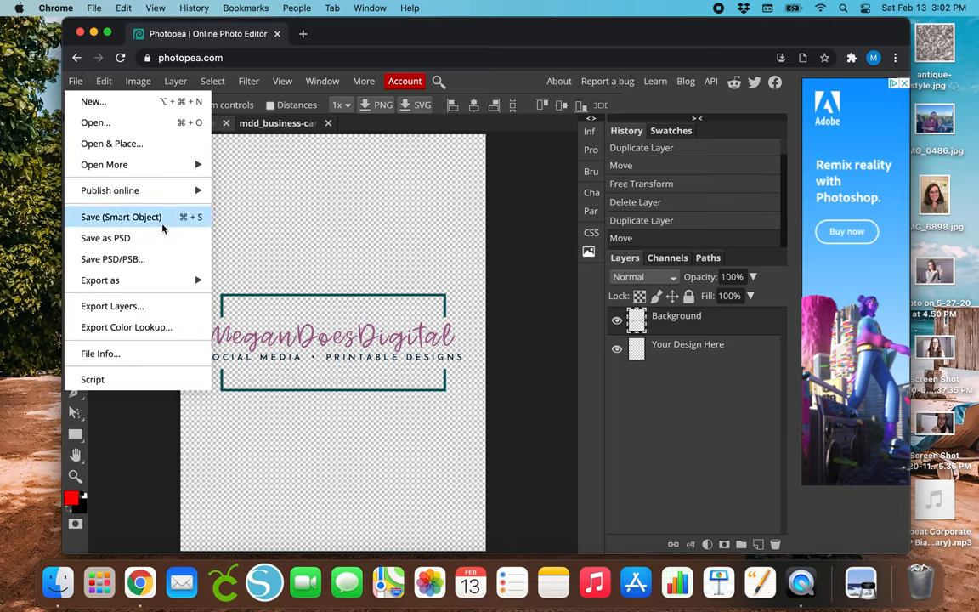
pyautogui.click(121, 217)
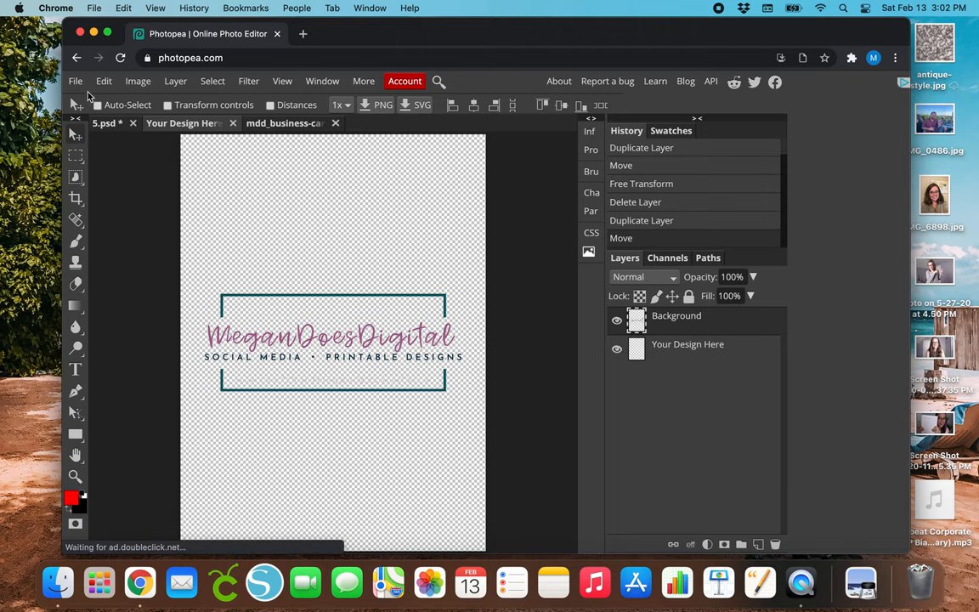
pyautogui.click(75, 82)
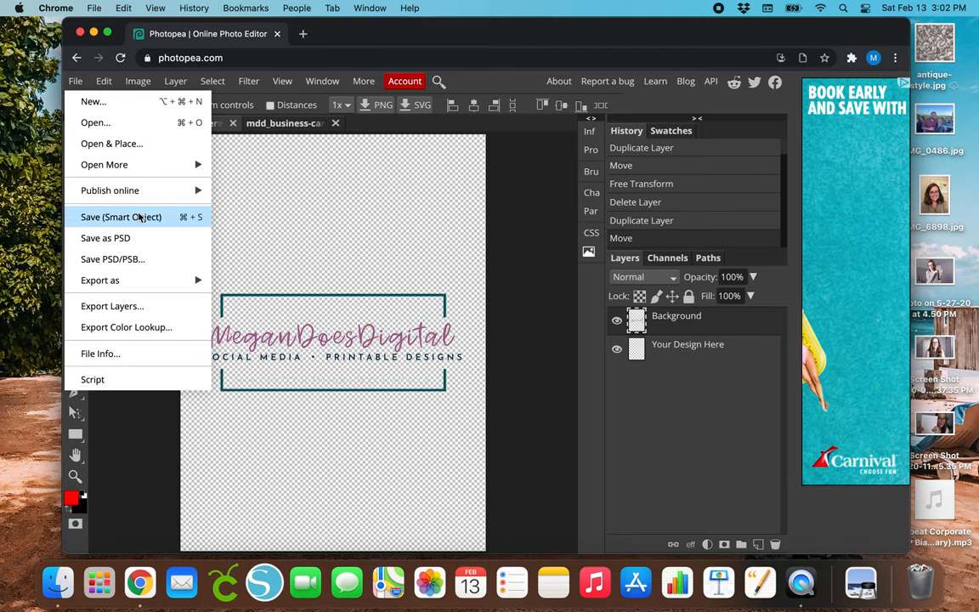
pyautogui.click(121, 217)
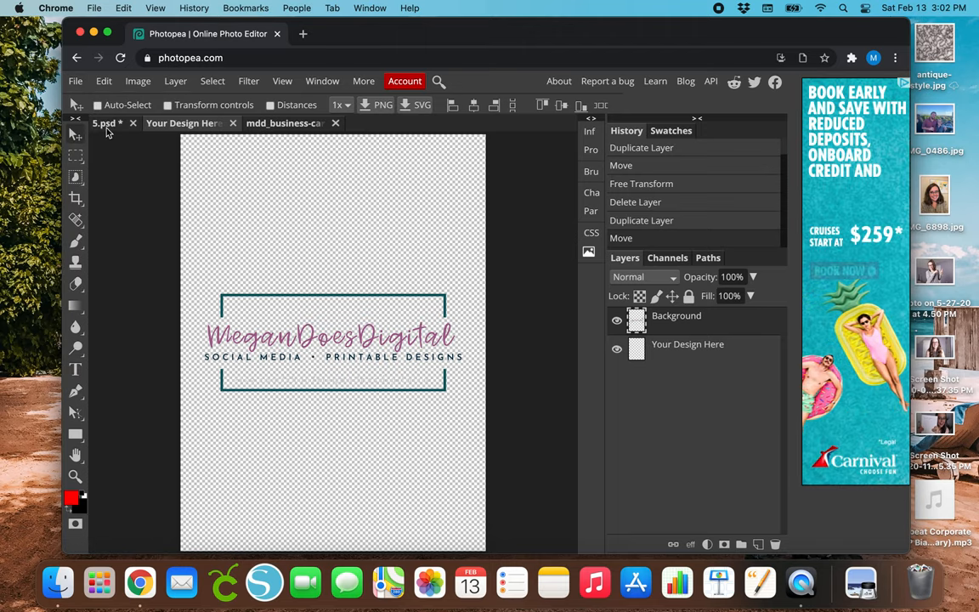
pyautogui.click(104, 123)
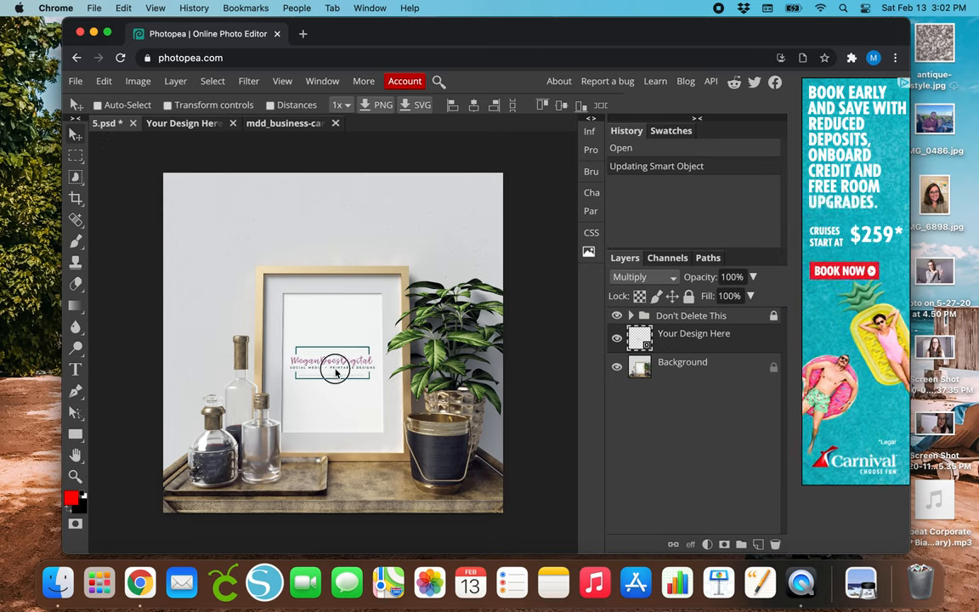
# Nudge the logo inside the smart object until it lines up with the frame centre.
pyautogui.moveTo(334, 364); pyautogui.dragTo(363, 398)
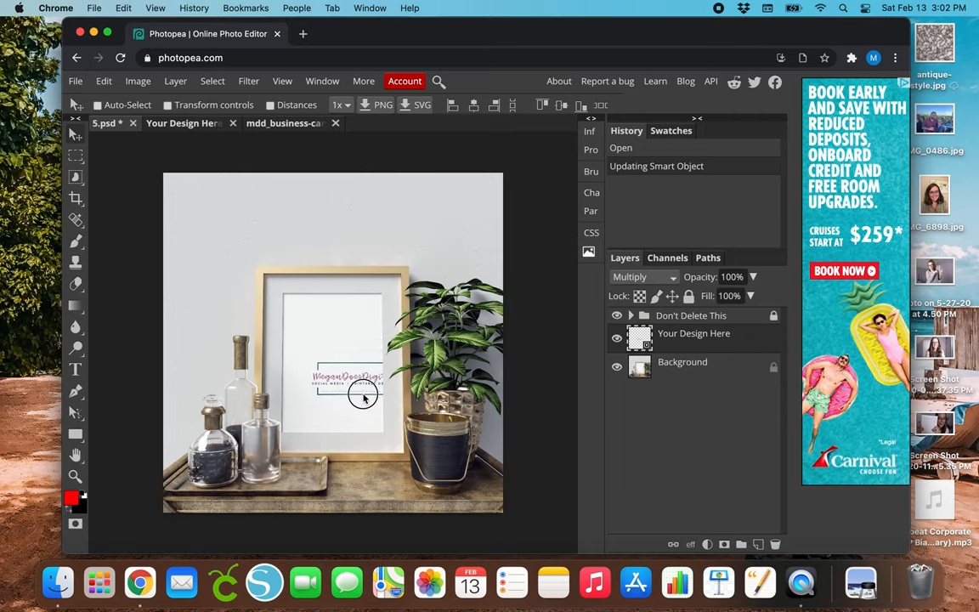
pyautogui.moveTo(364, 398); pyautogui.dragTo(323, 330)
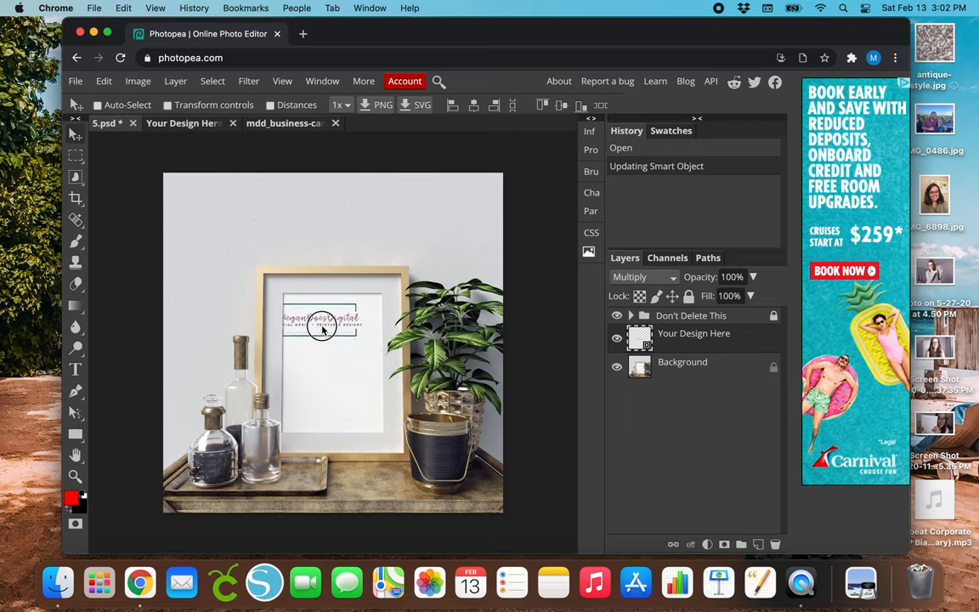
pyautogui.moveTo(321, 331); pyautogui.dragTo(334, 370)
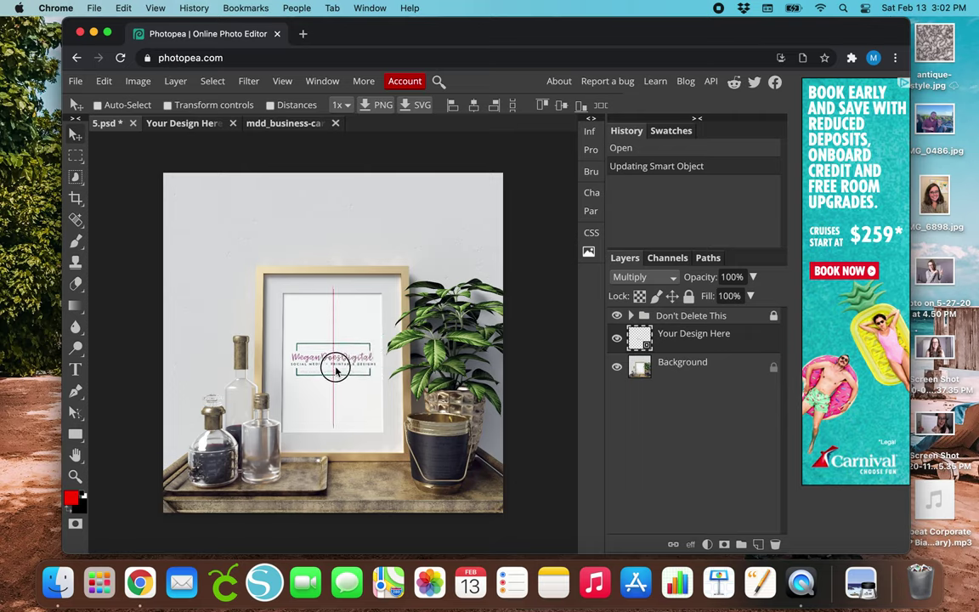
pyautogui.moveTo(333, 371); pyautogui.dragTo(333, 329)
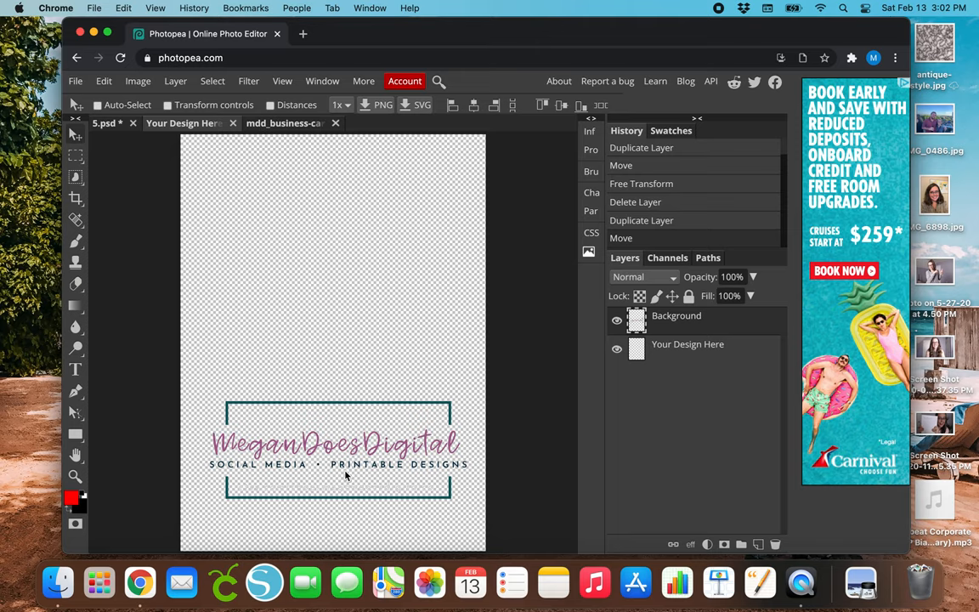
# Back in the 5.psd mockup, centre the logo within the frame's white mat.
pyautogui.click(182, 122)
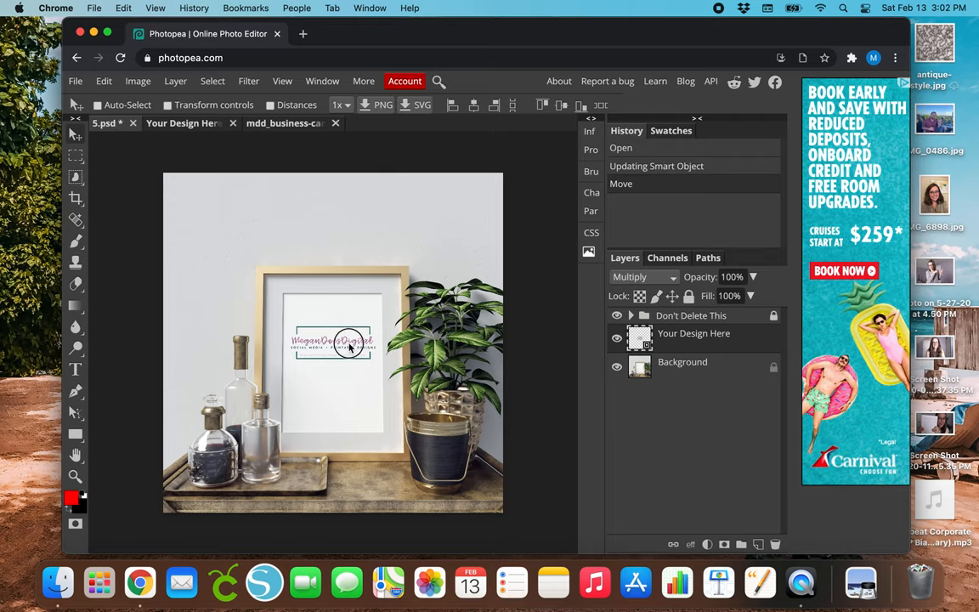
pyautogui.moveTo(348, 344); pyautogui.dragTo(351, 363)
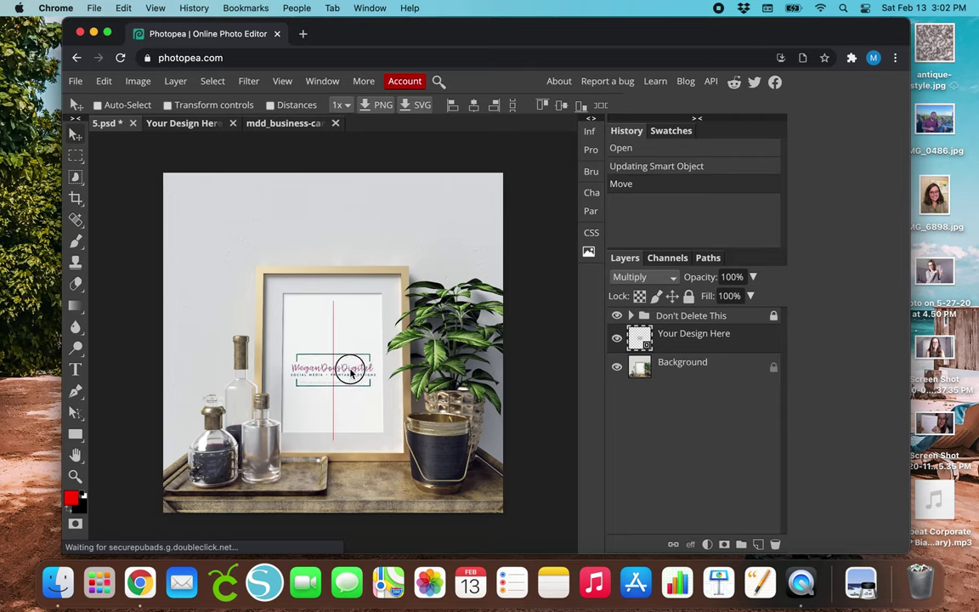
pyautogui.moveTo(344, 371); pyautogui.dragTo(348, 344)
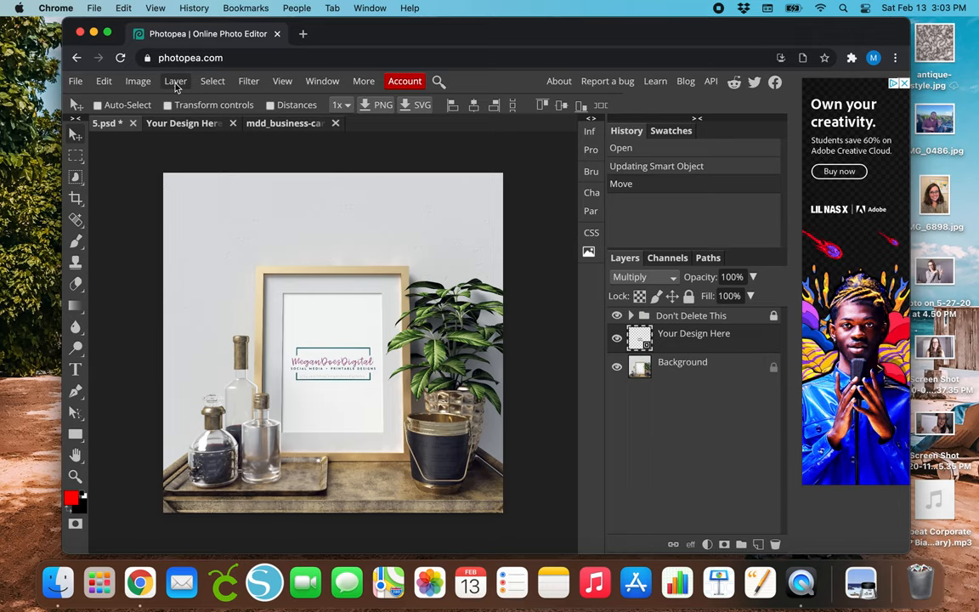
# Flatten the 5.psd mockup into one Background layer and quick-export it as PNG.
pyautogui.click(175, 82)
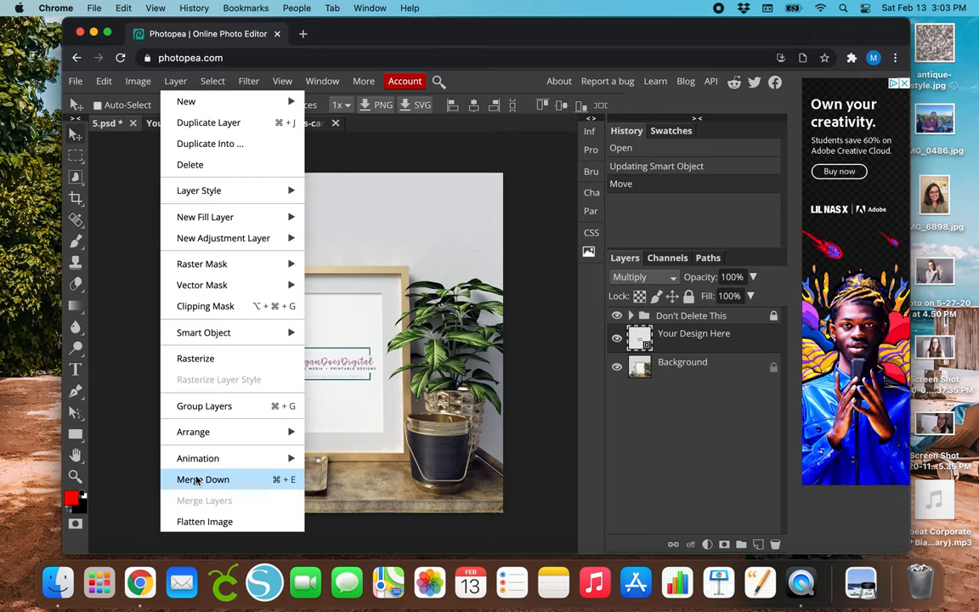
pyautogui.click(204, 520)
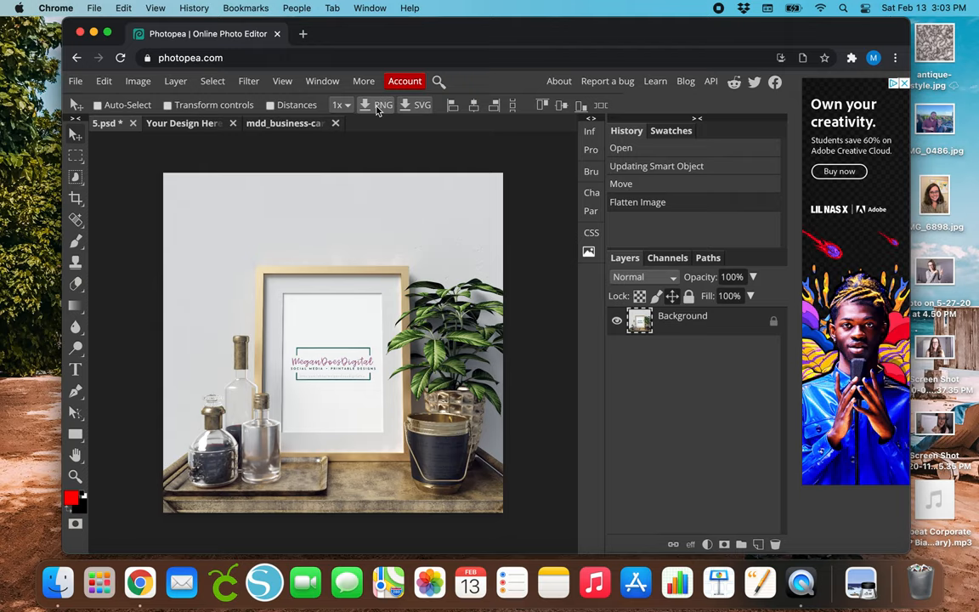
pyautogui.click(385, 105)
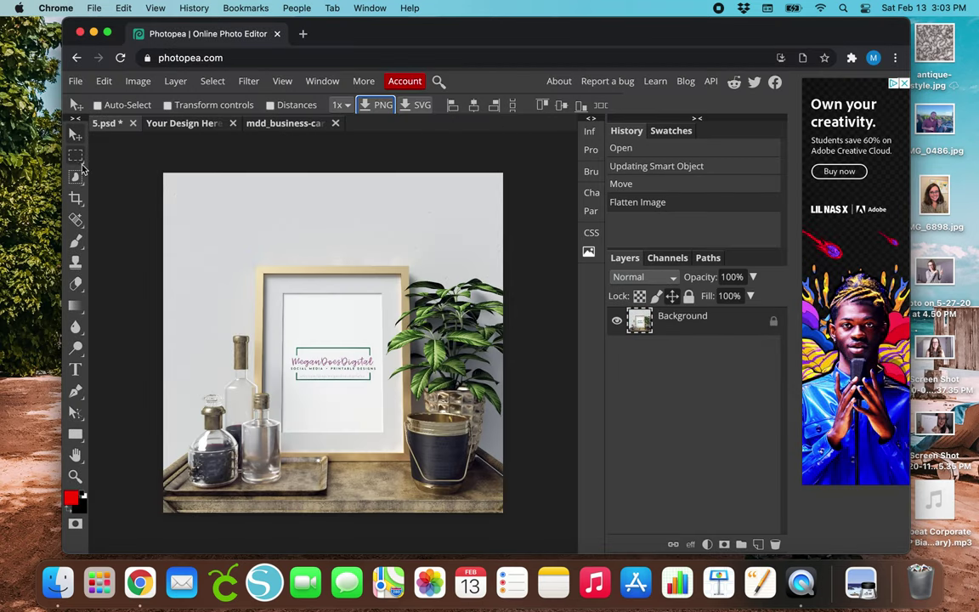
# Open 3.psd from the PSD folder of the Frame Mockup Bundle.
pyautogui.click(75, 82)
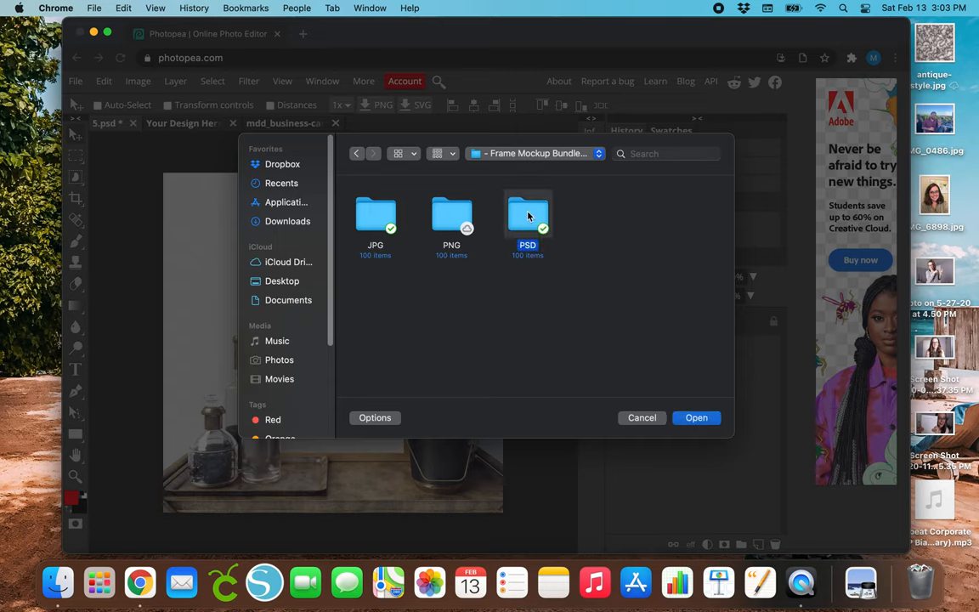
pyautogui.doubleClick(527, 214)
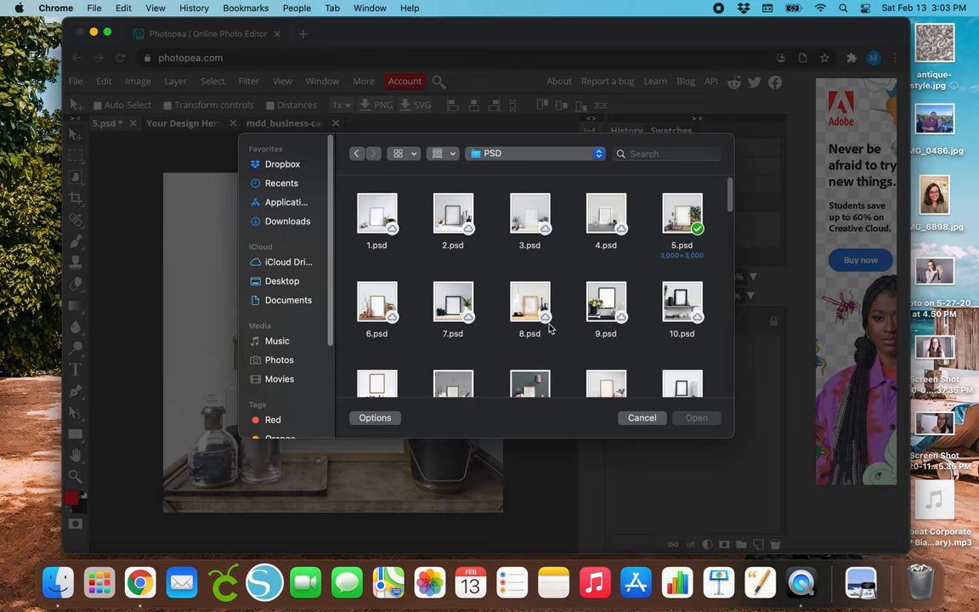
pyautogui.click(531, 217)
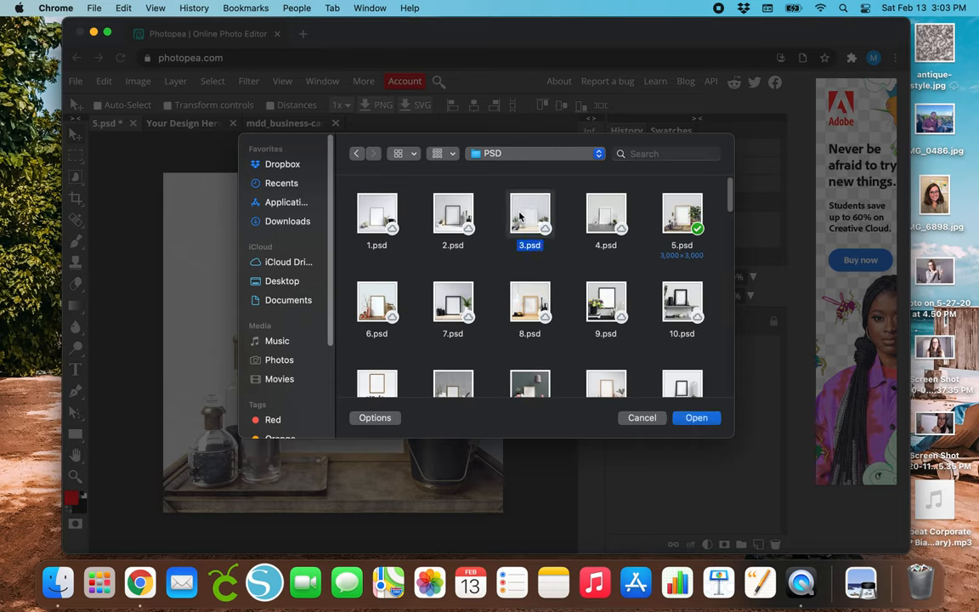
pyautogui.click(697, 418)
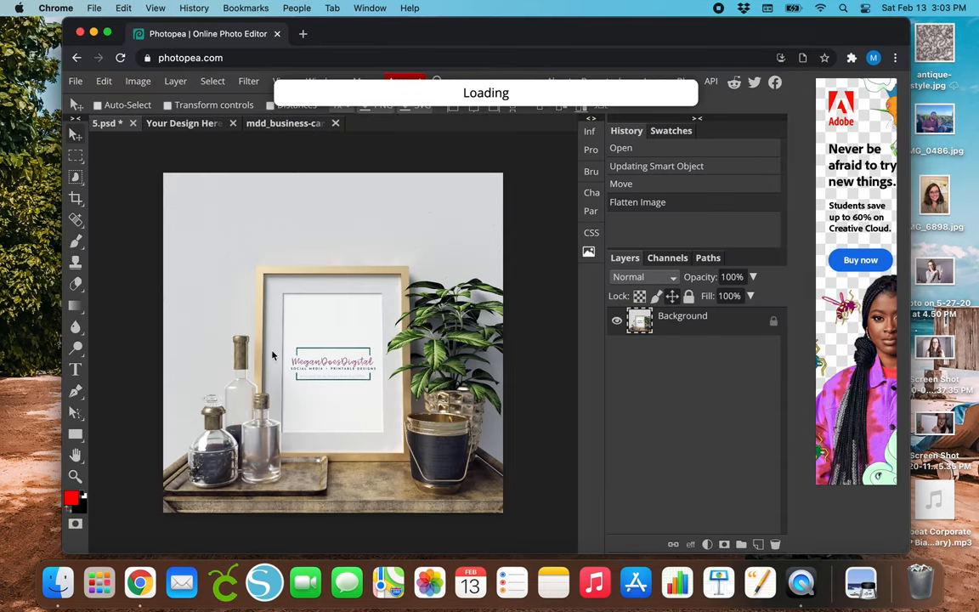
pyautogui.moveTo(228, 170)
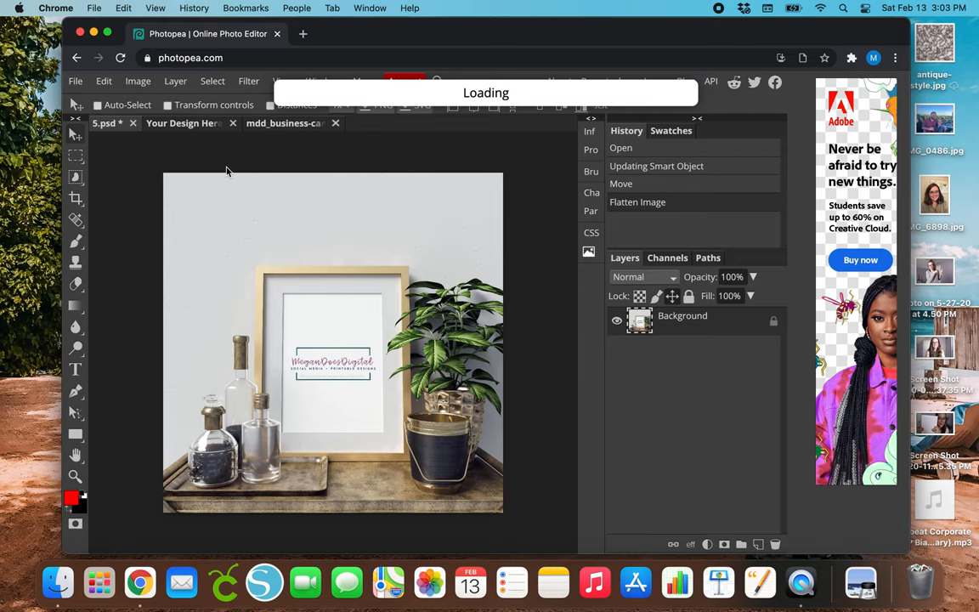
pyautogui.moveTo(709, 347)
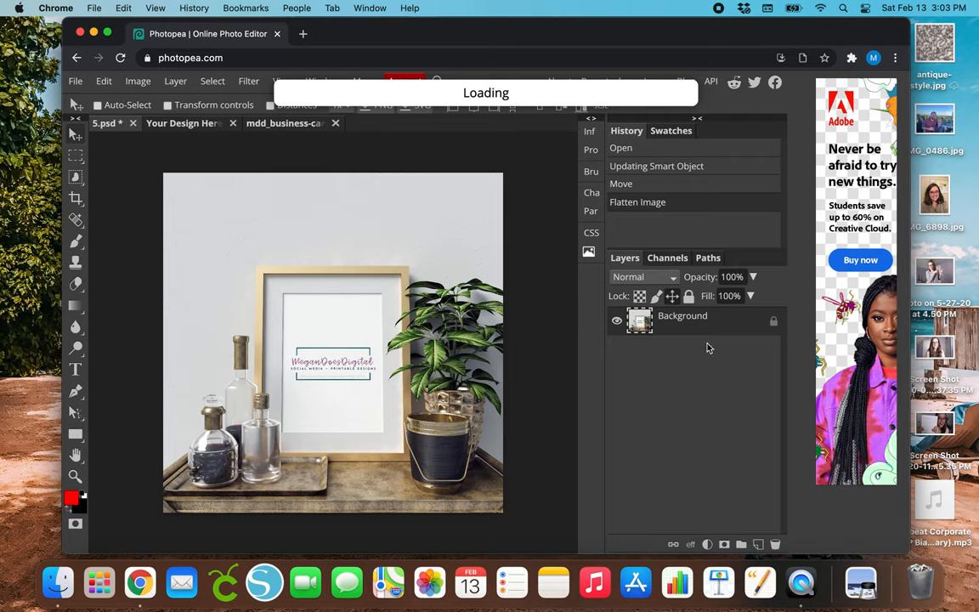
pyautogui.moveTo(765, 428)
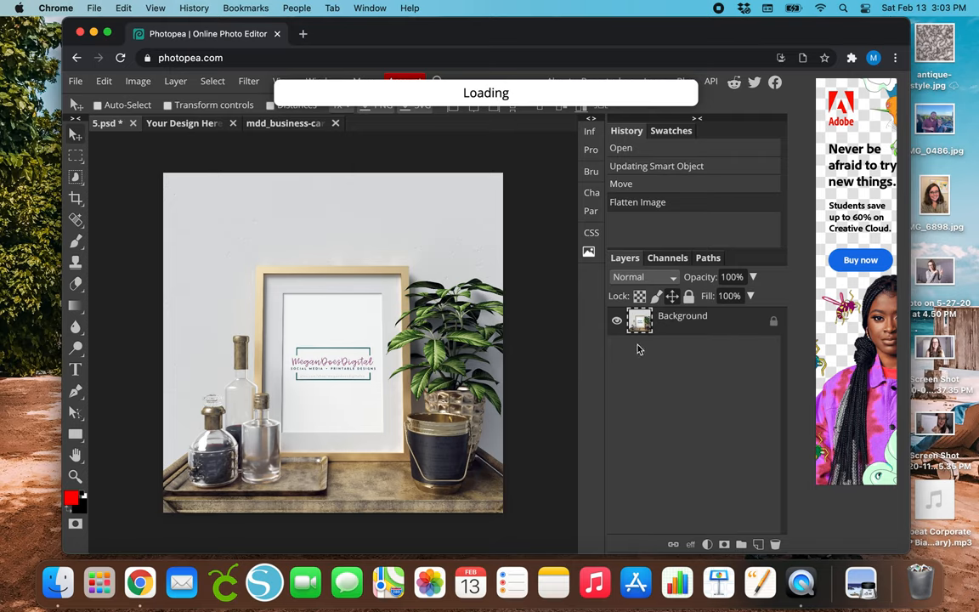
pyautogui.moveTo(598, 384)
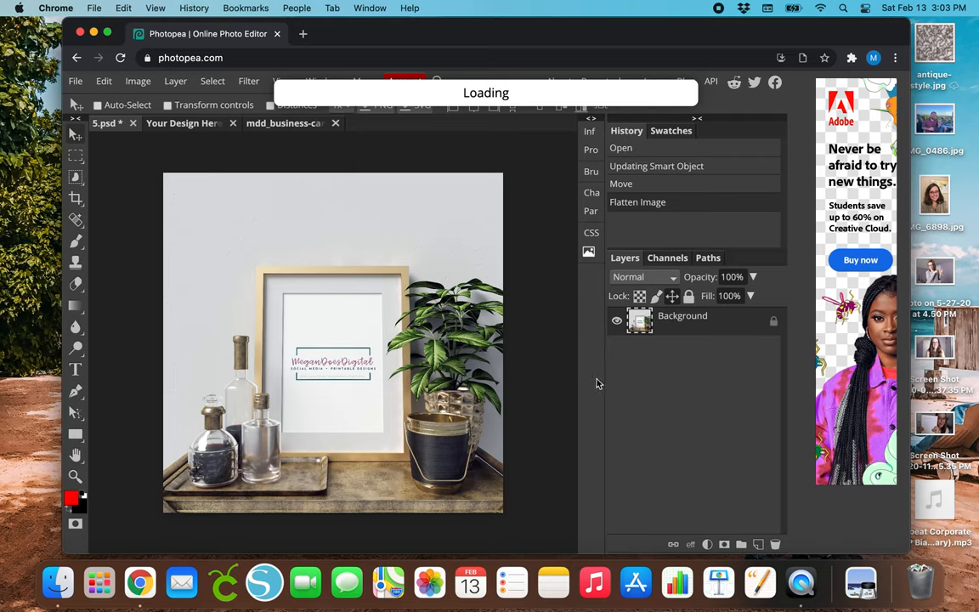
pyautogui.moveTo(599, 398)
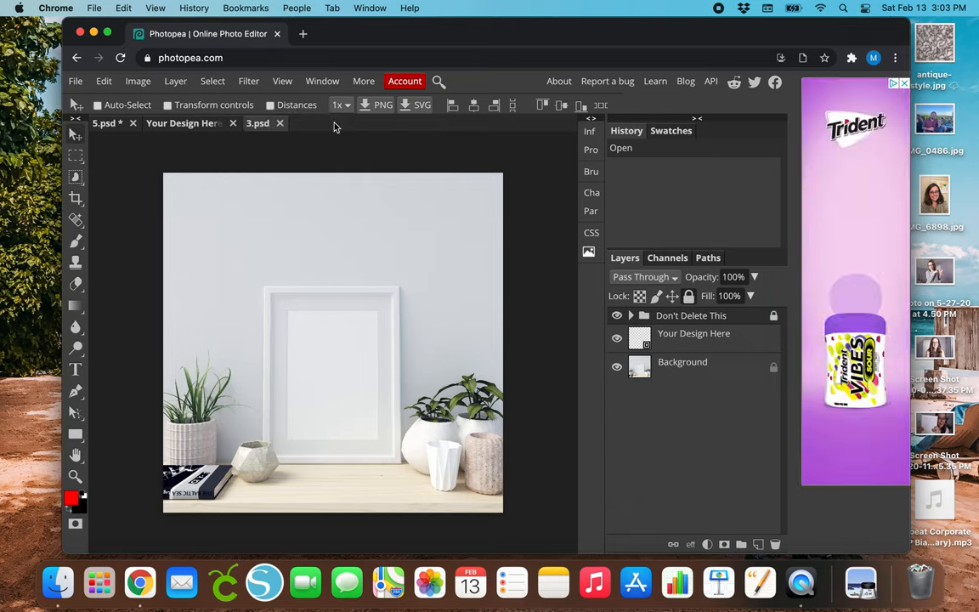
# Close 5.psd and open the Your Design Here smart object of the 3.psd mockup.
pyautogui.click(231, 122)
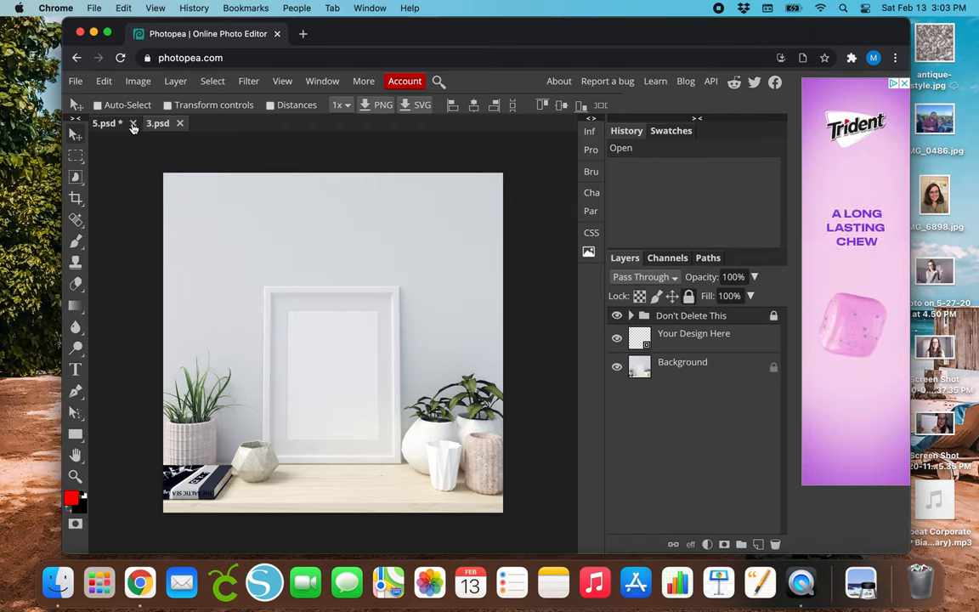
pyautogui.click(132, 122)
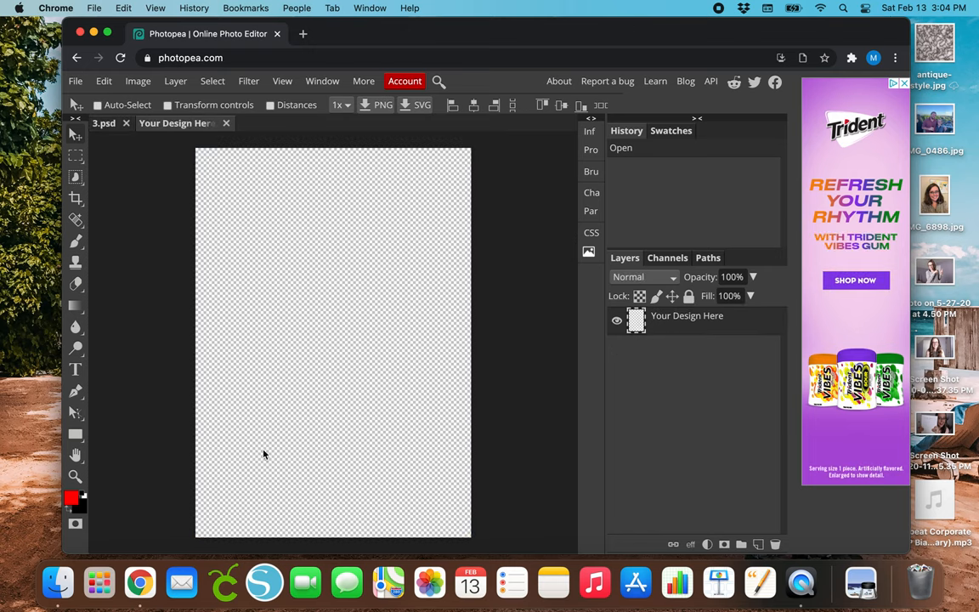
# Open mdd_business-card.jpg from the recent files list.
pyautogui.click(75, 82)
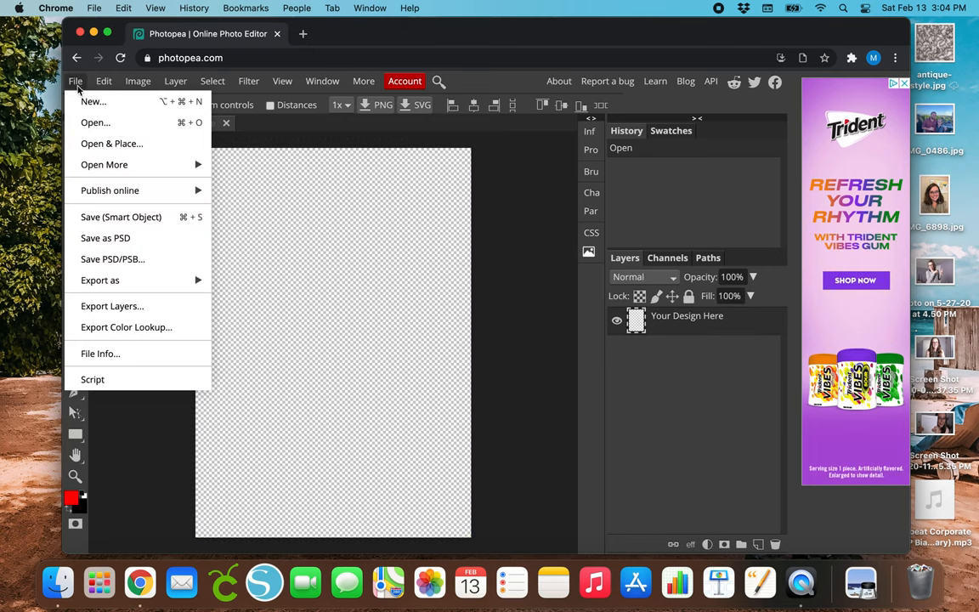
pyautogui.click(95, 123)
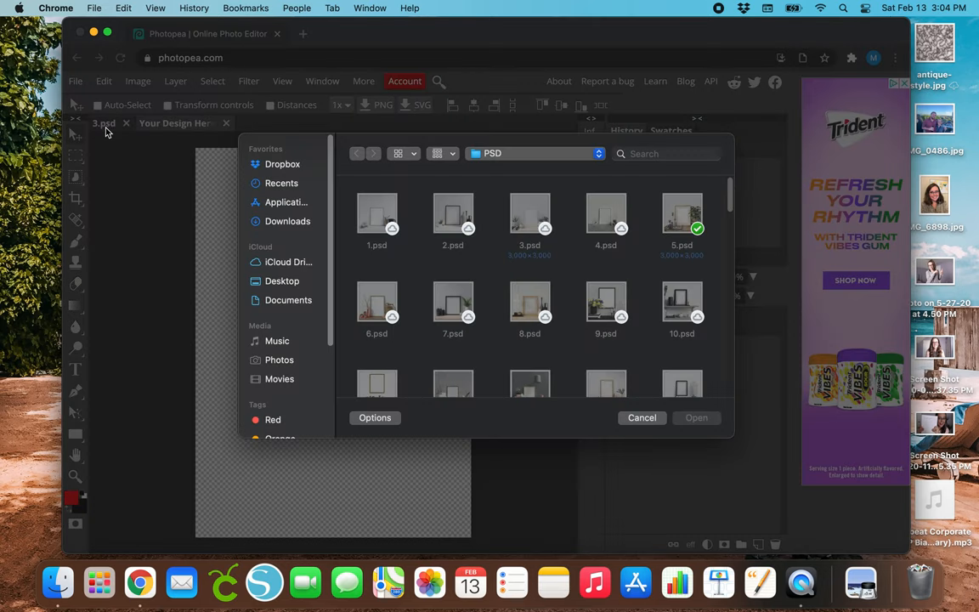
pyautogui.click(283, 184)
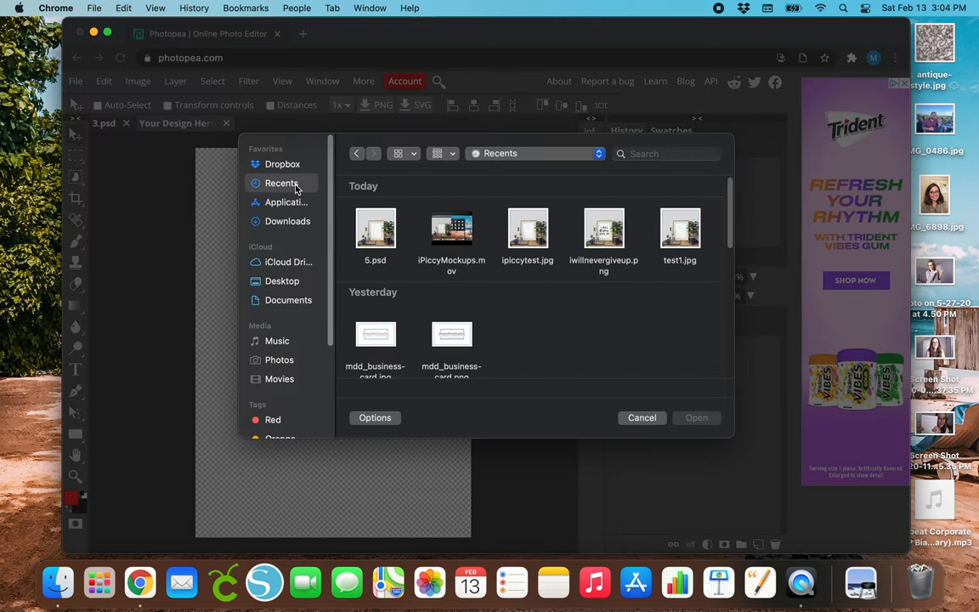
pyautogui.click(374, 334)
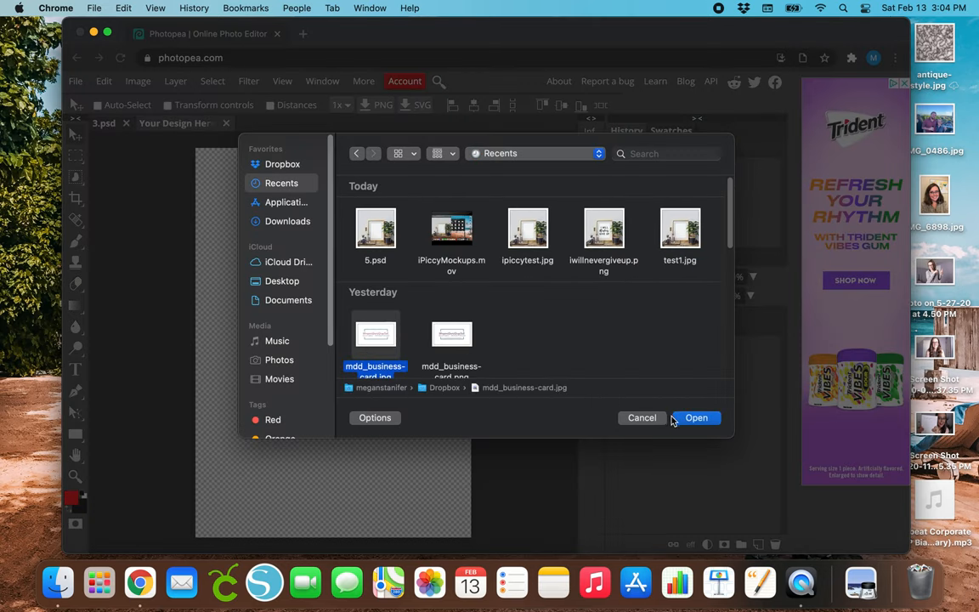
pyautogui.click(695, 418)
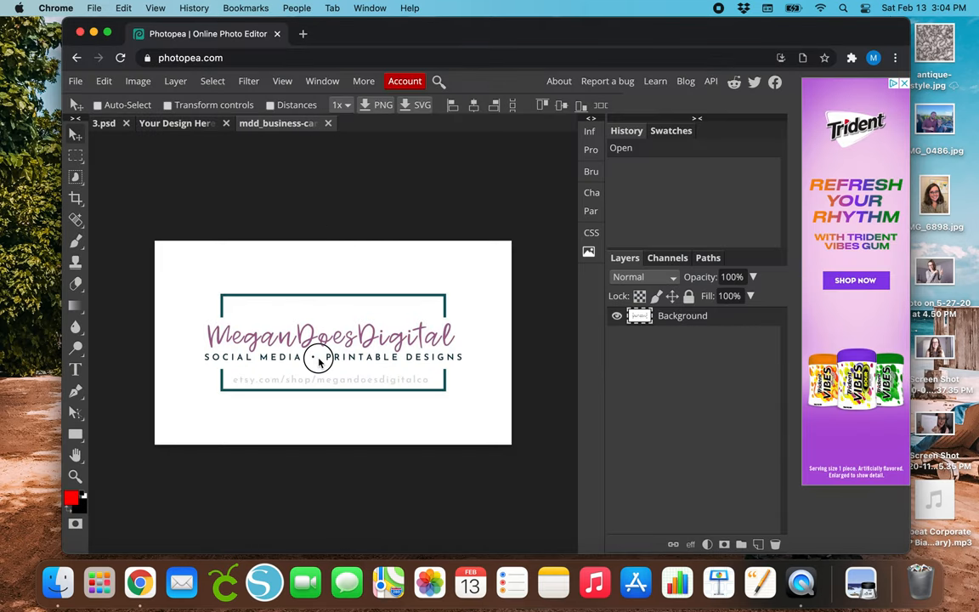
# Duplicate the logo layer into the Your Design Here document and position it on the canvas.
pyautogui.click(176, 122)
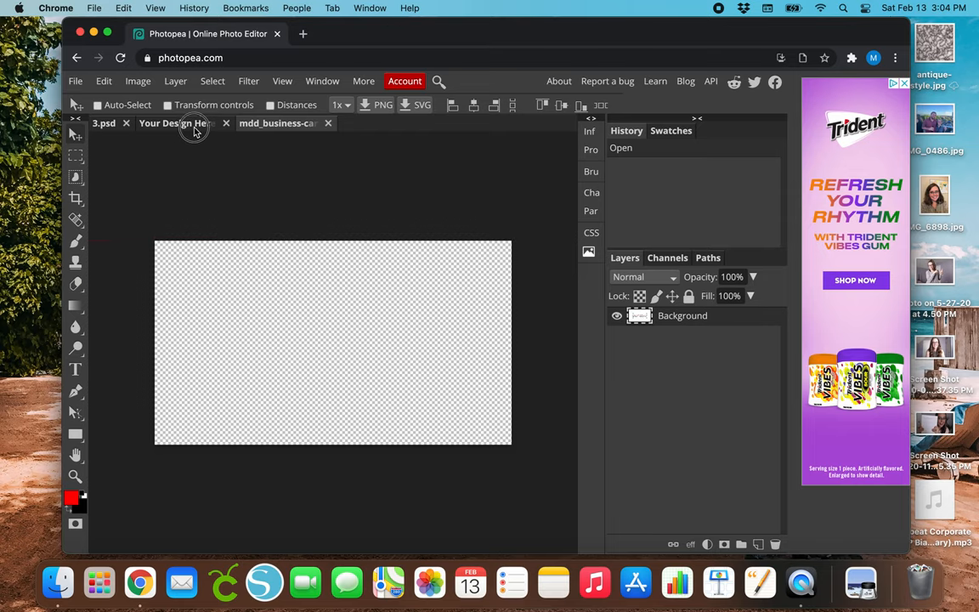
pyautogui.click(177, 122)
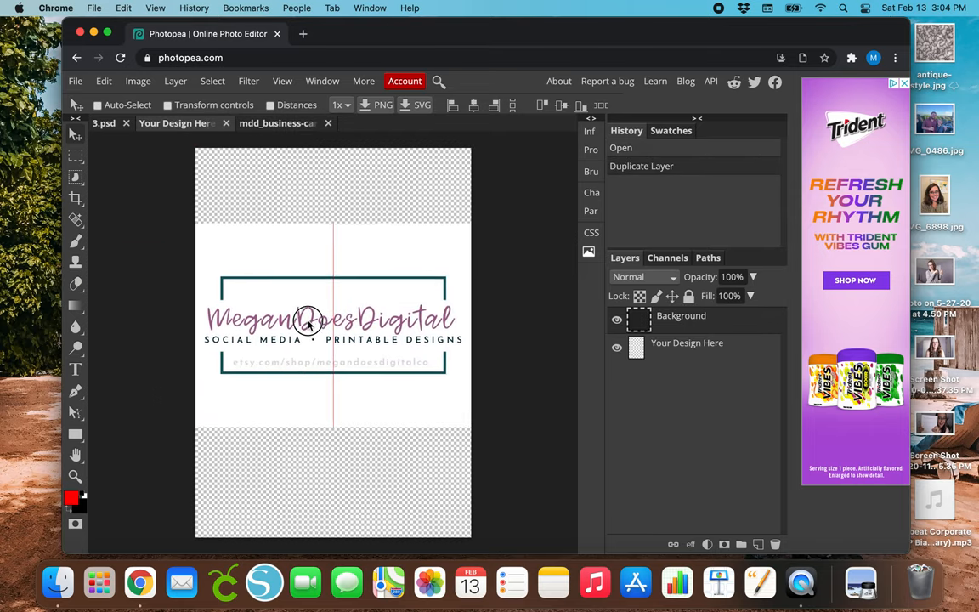
pyautogui.moveTo(309, 320); pyautogui.dragTo(310, 336)
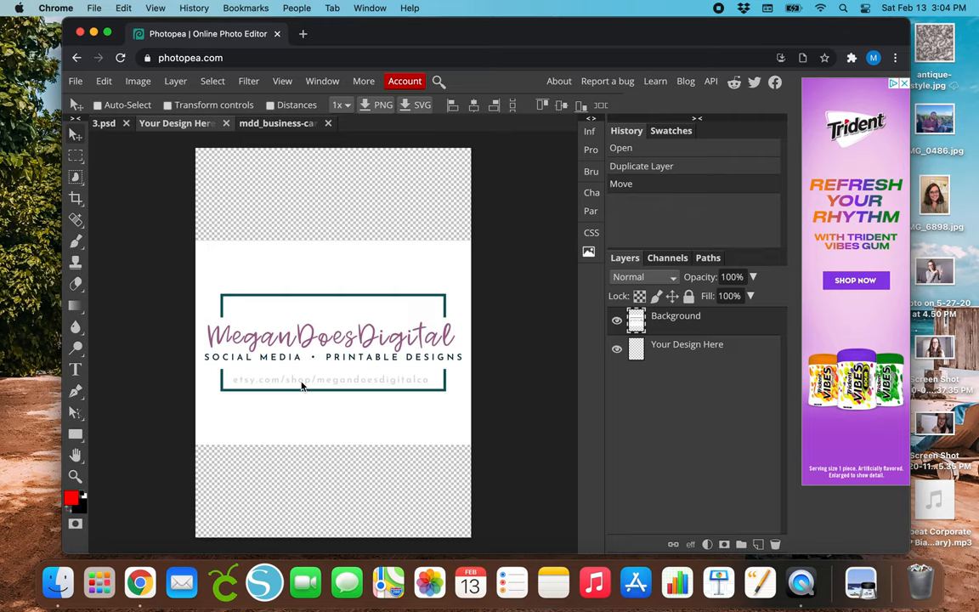
# Free-transform the logo, dragging corner handles to scale it to about 74%.
pyautogui.click(100, 106)
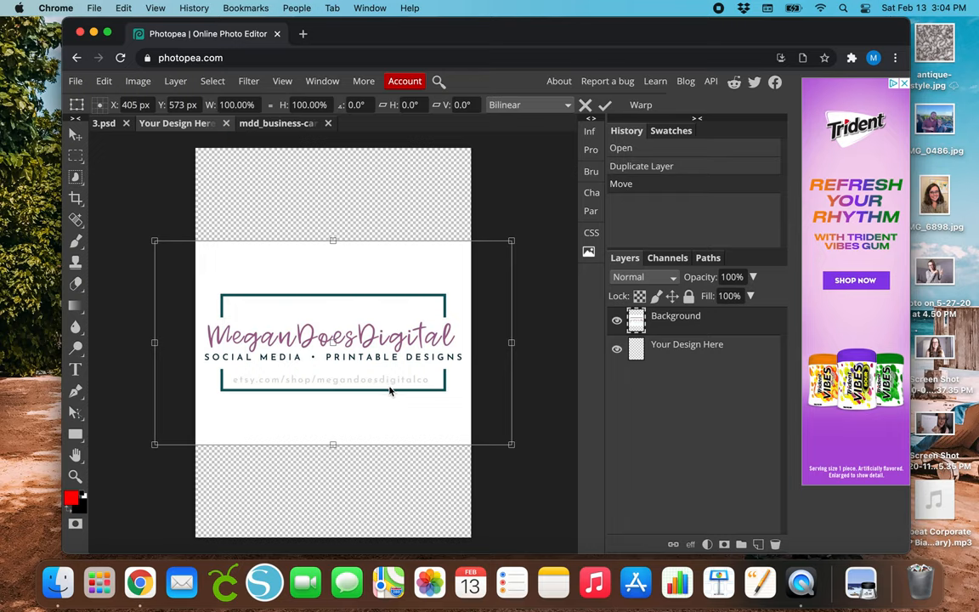
pyautogui.moveTo(273, 392)
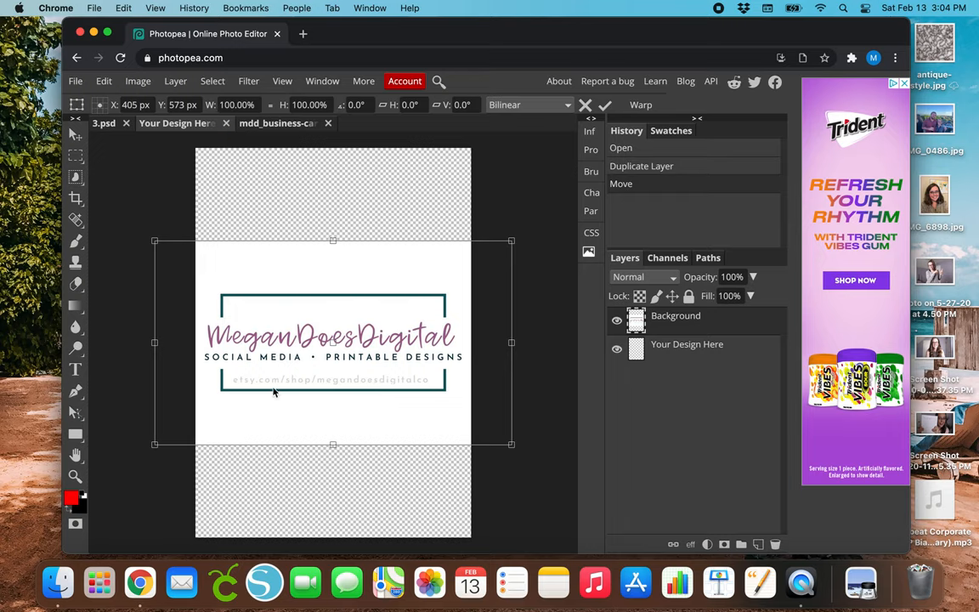
pyautogui.moveTo(299, 391)
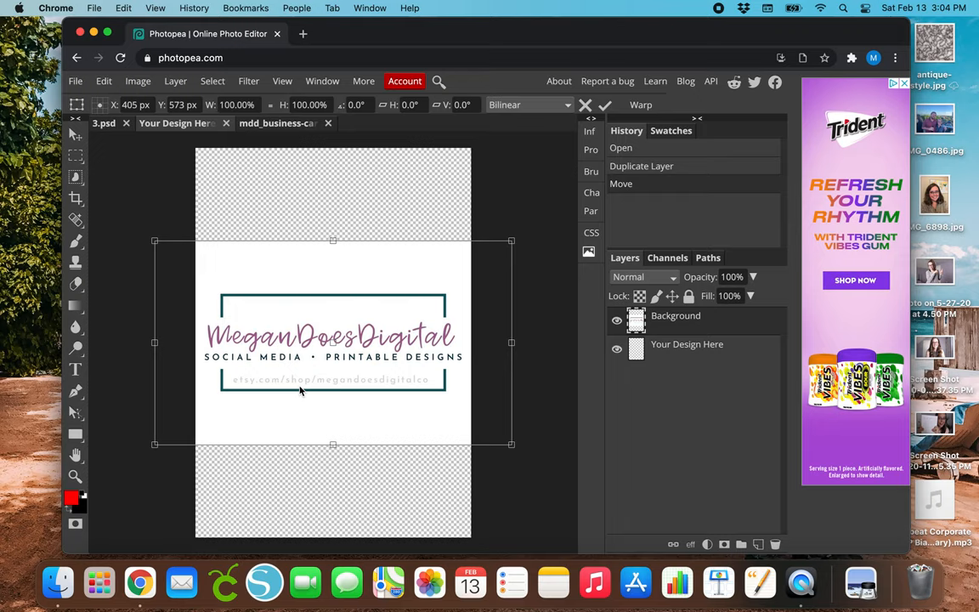
pyautogui.moveTo(386, 454)
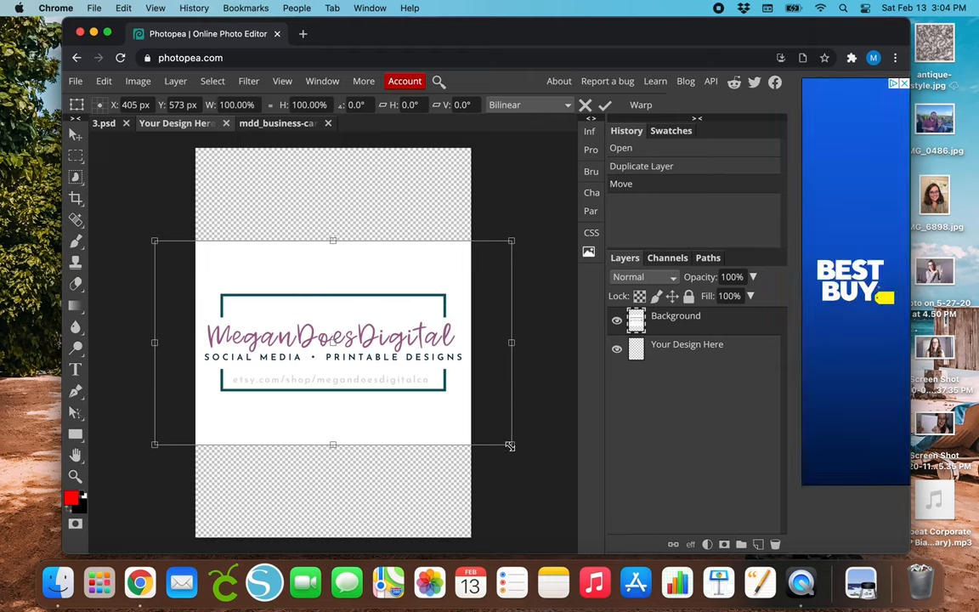
pyautogui.moveTo(510, 445); pyautogui.dragTo(472, 415)
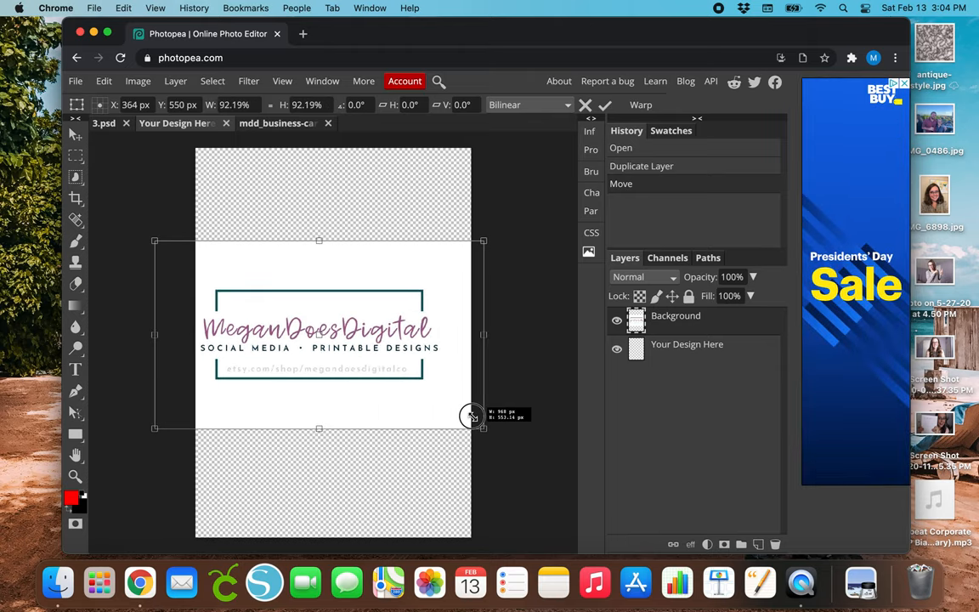
pyautogui.moveTo(483, 428); pyautogui.dragTo(464, 416)
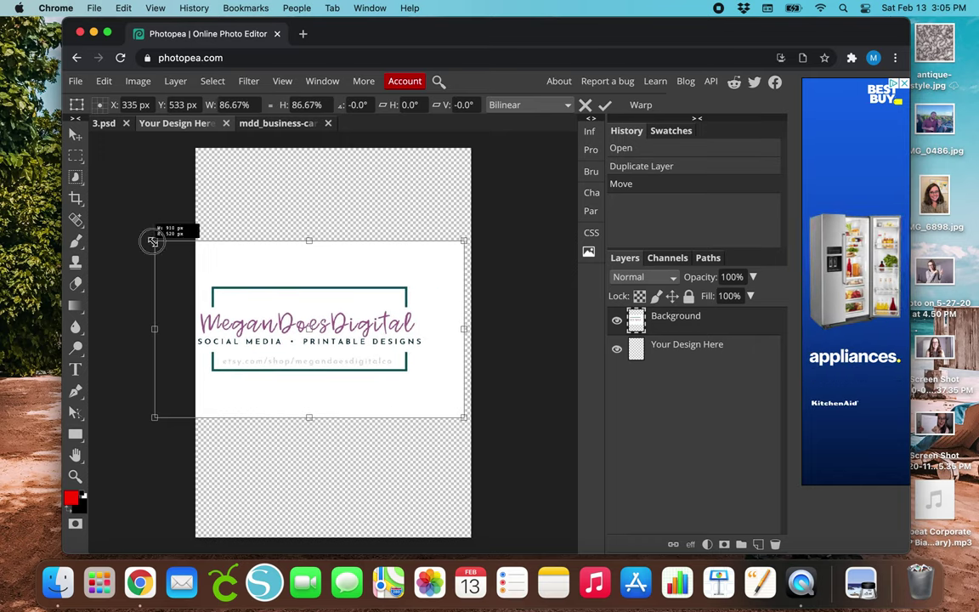
pyautogui.moveTo(153, 242); pyautogui.dragTo(201, 275)
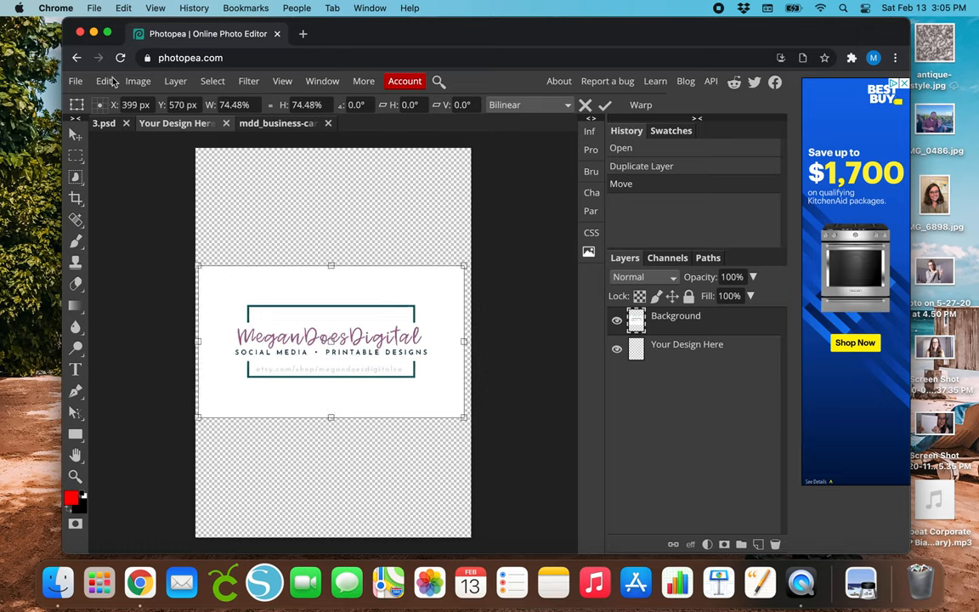
# Save the smart object, centre the logo on the 3.psd frame's mat, and flatten the image.
pyautogui.click(75, 82)
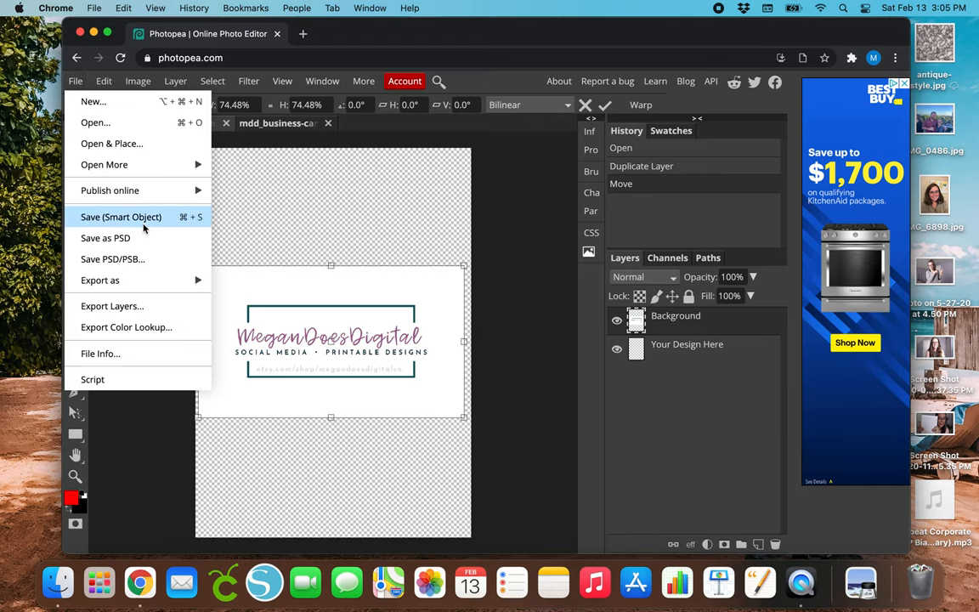
pyautogui.click(121, 218)
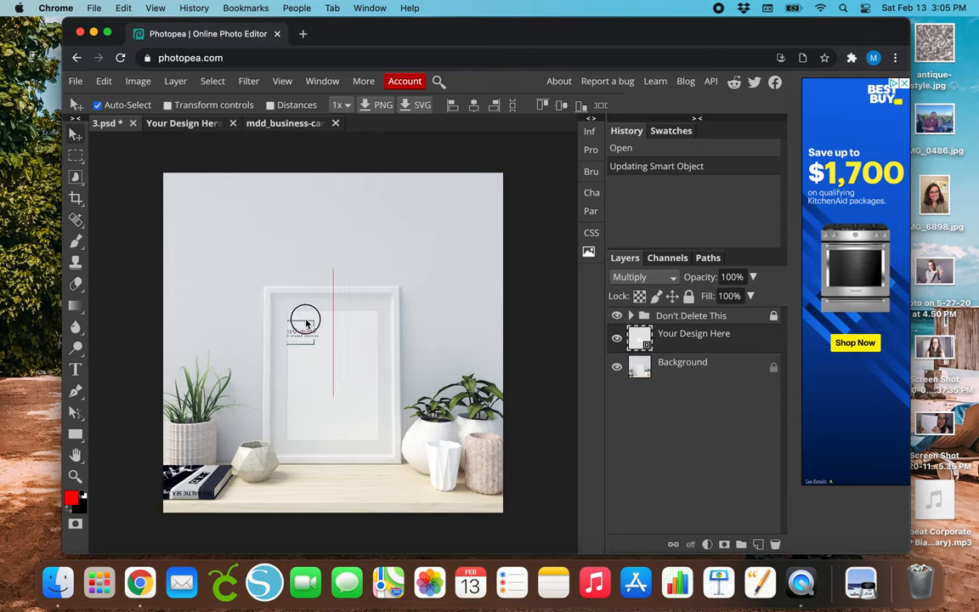
pyautogui.moveTo(306, 321); pyautogui.dragTo(320, 383)
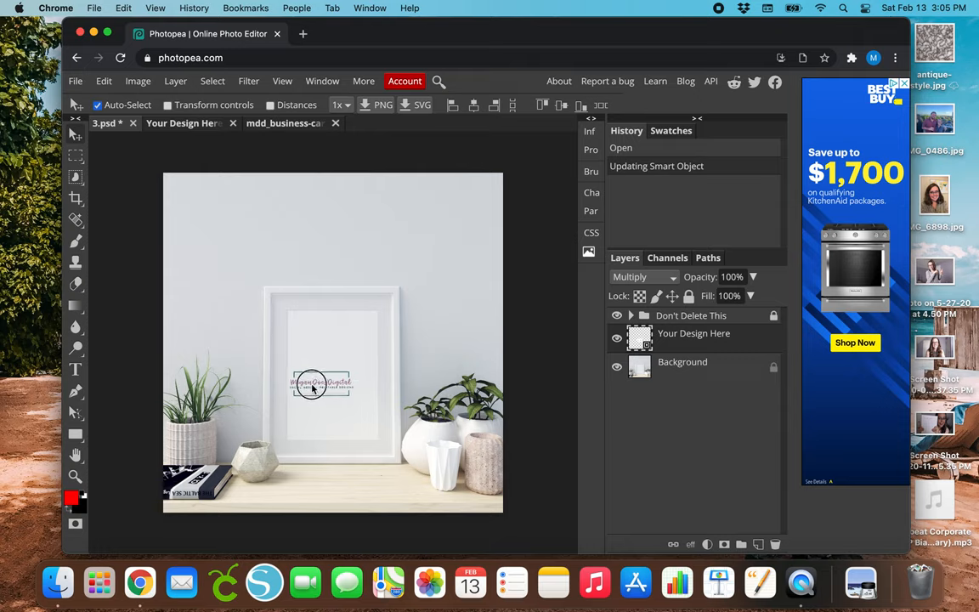
pyautogui.moveTo(319, 385); pyautogui.dragTo(331, 372)
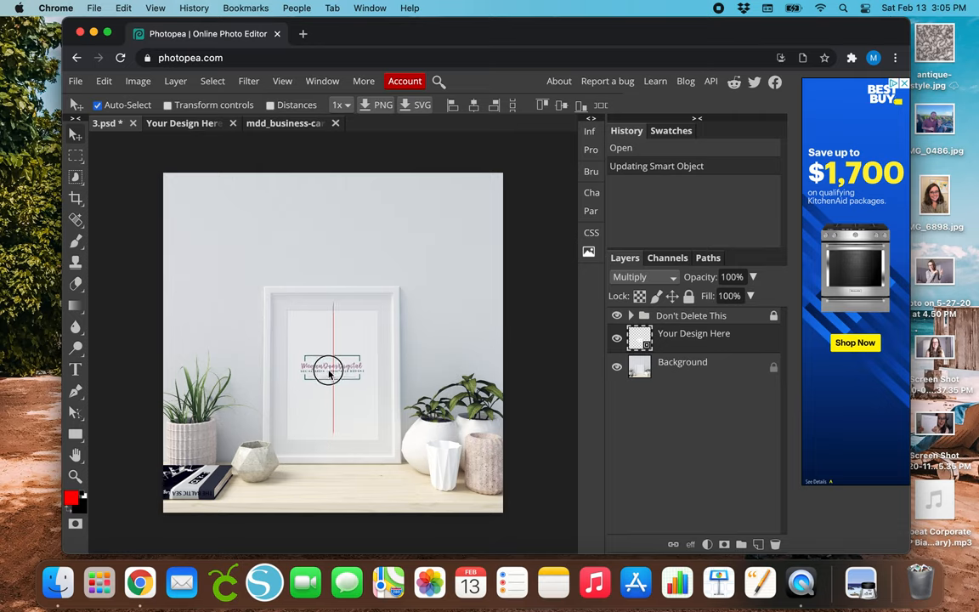
pyautogui.moveTo(330, 371); pyautogui.dragTo(329, 370)
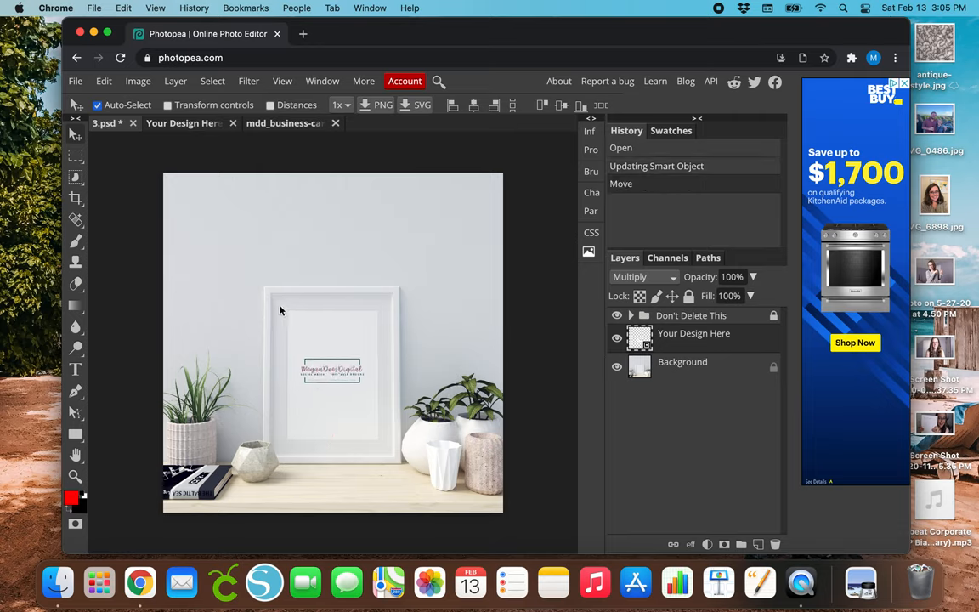
pyautogui.click(176, 81)
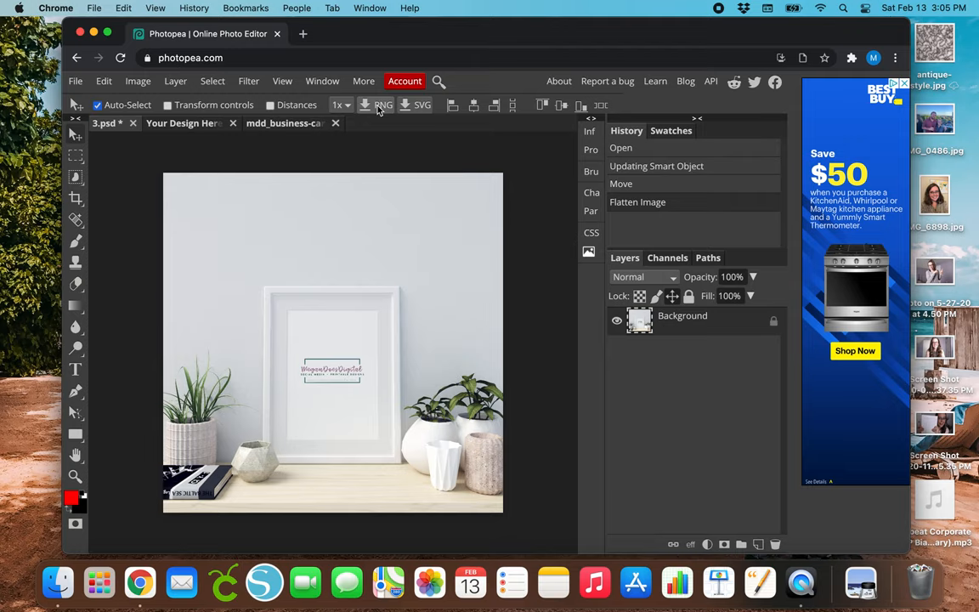
# Quick-export the flattened 3.psd mockup as a PNG named Background.
pyautogui.click(384, 105)
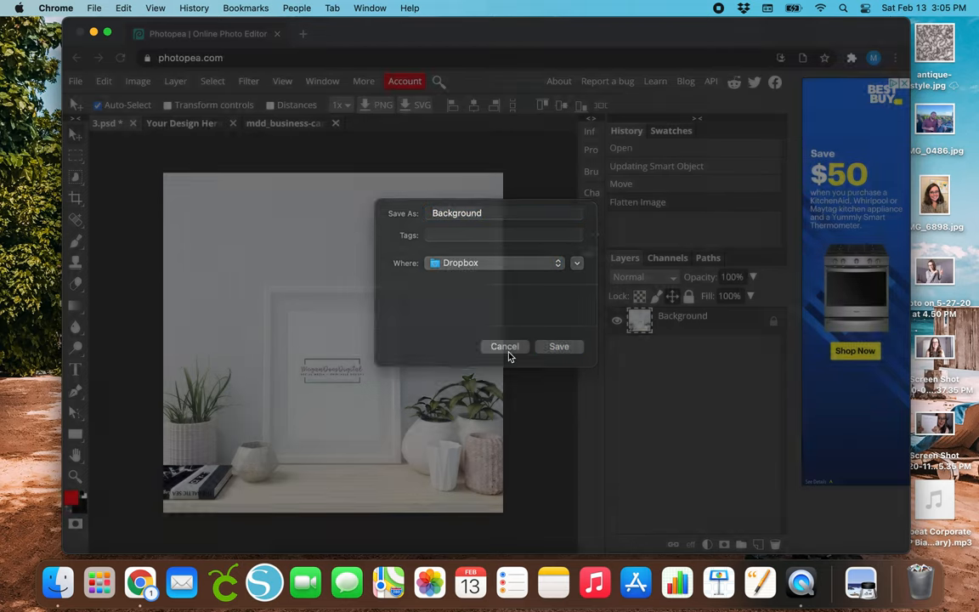
pyautogui.click(503, 347)
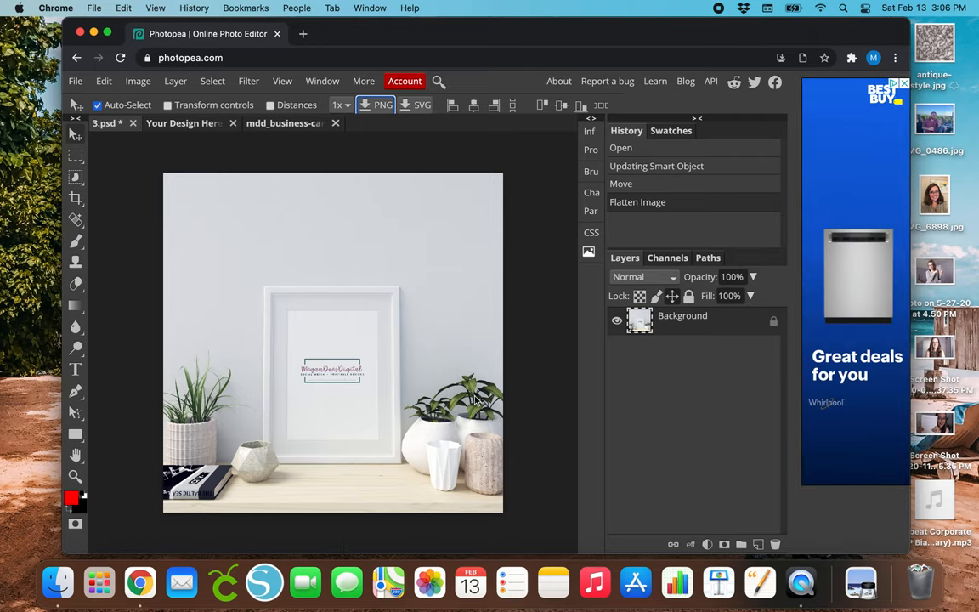
pyautogui.moveTo(520, 435)
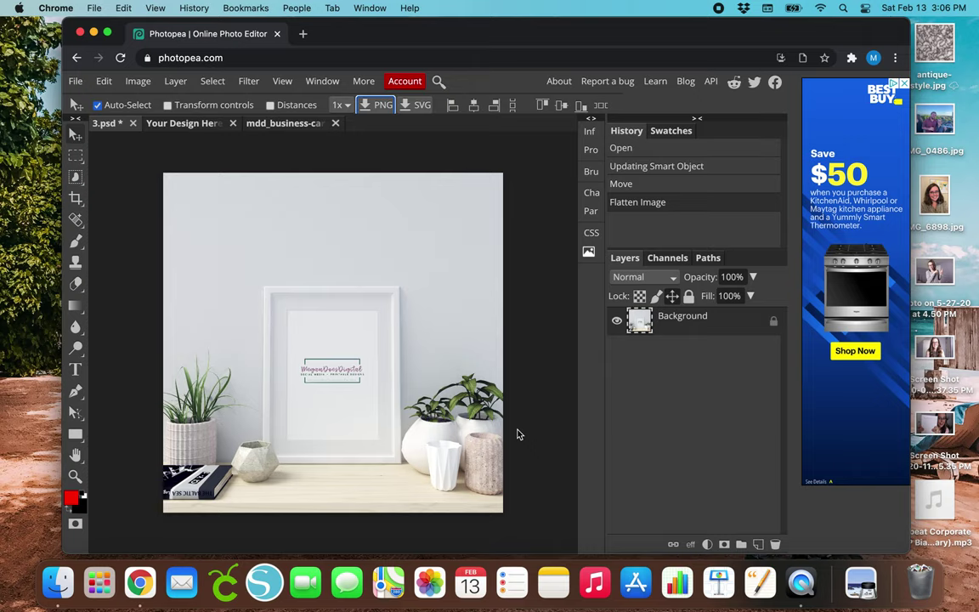
pyautogui.moveTo(555, 352)
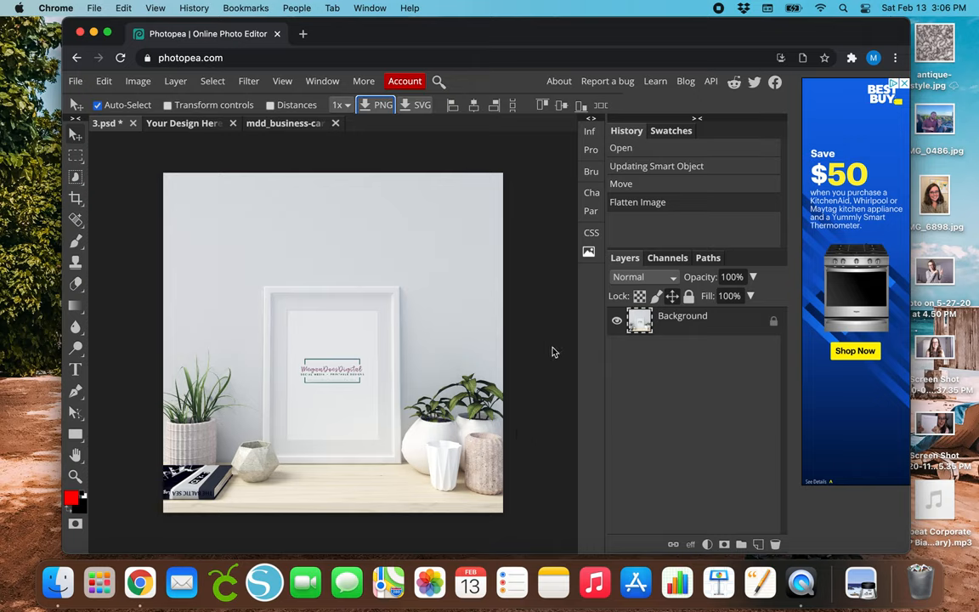